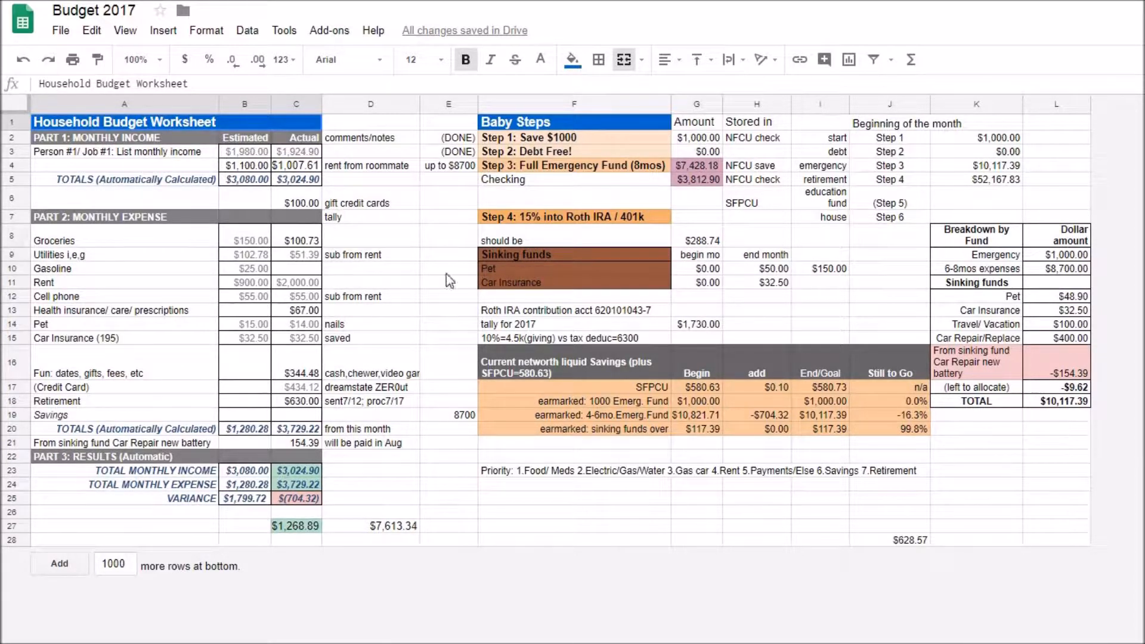
mouse_move(228, 143)
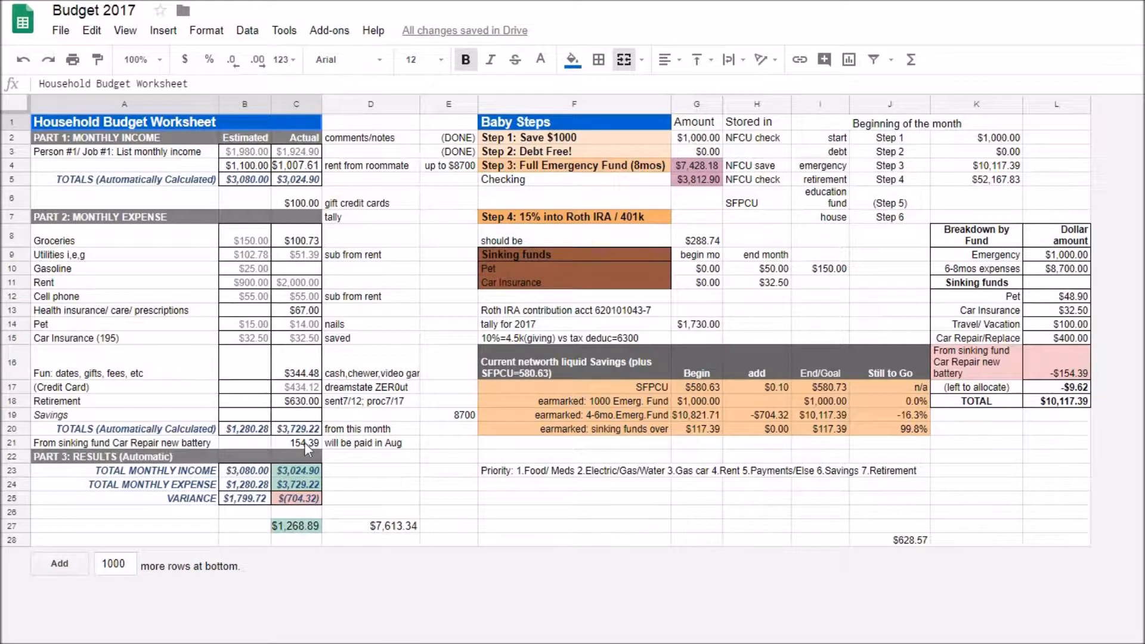
mouse_move(587, 130)
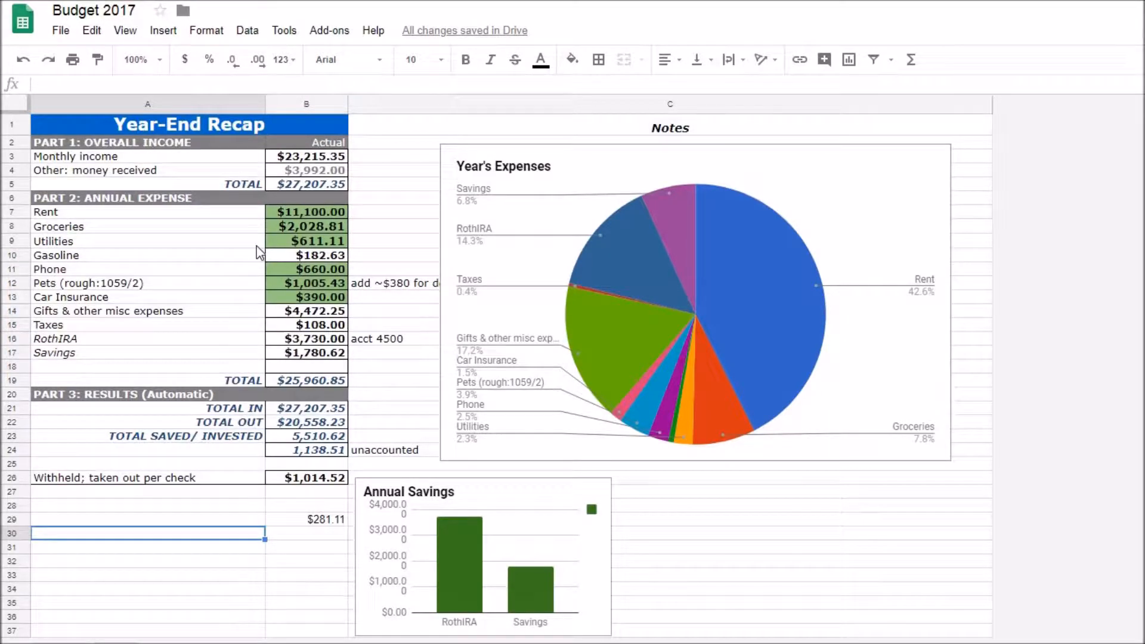
click(306, 226)
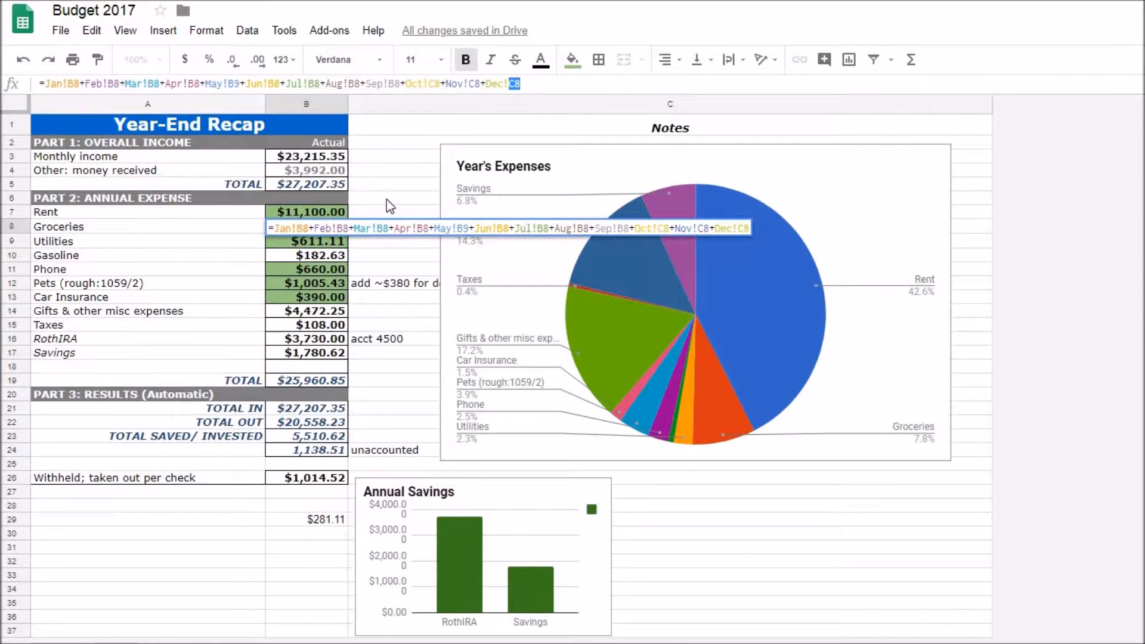
key(Enter)
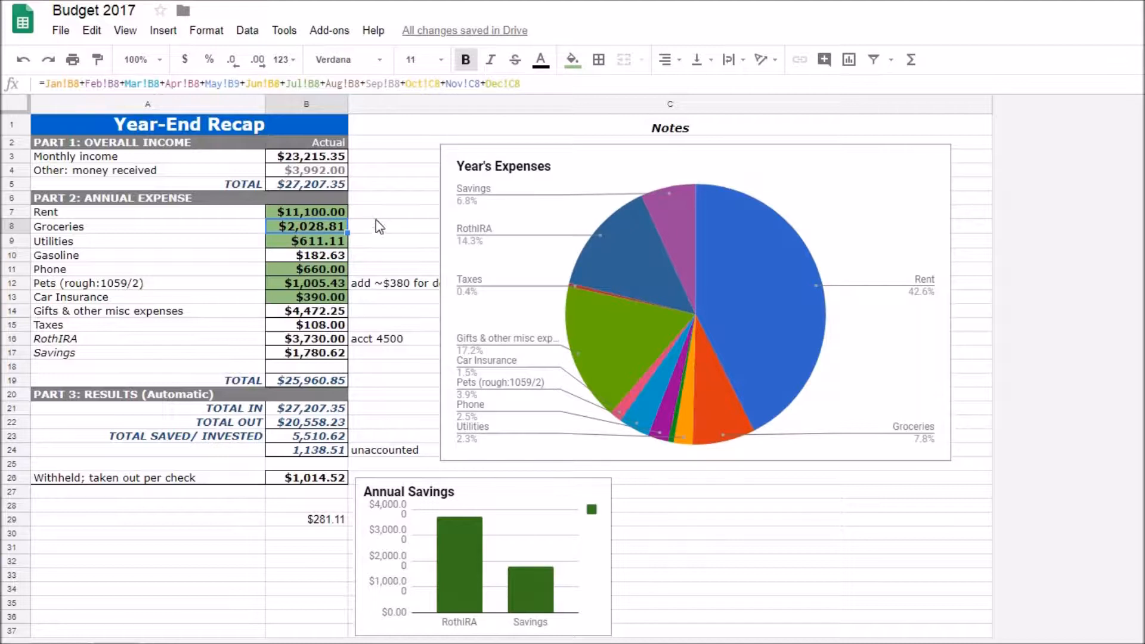
mouse_move(242, 194)
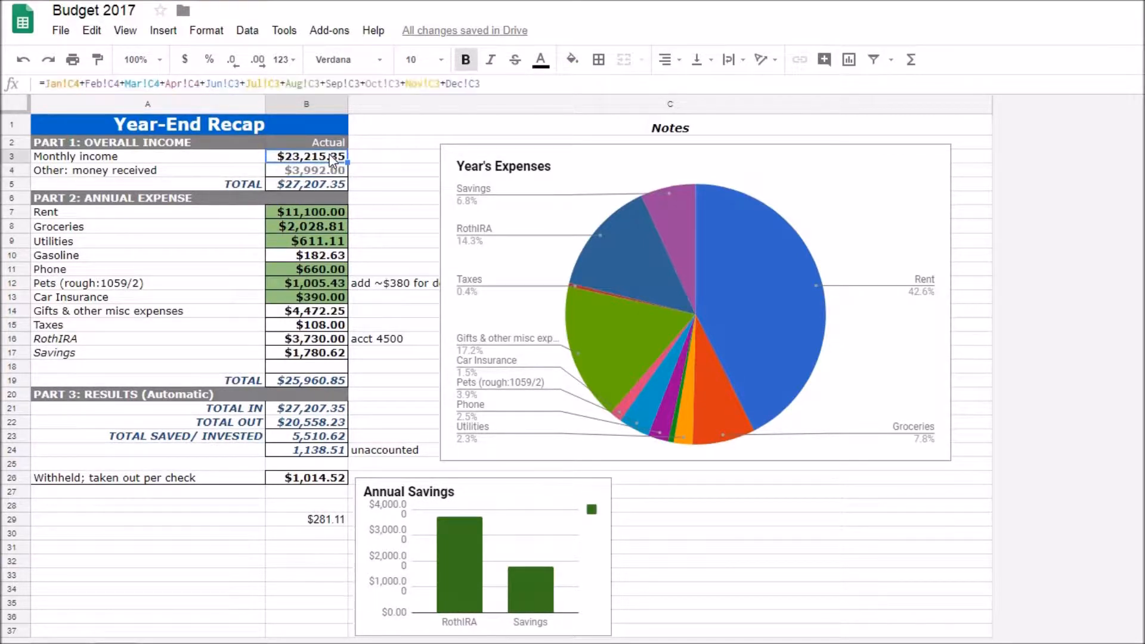
click(306, 170)
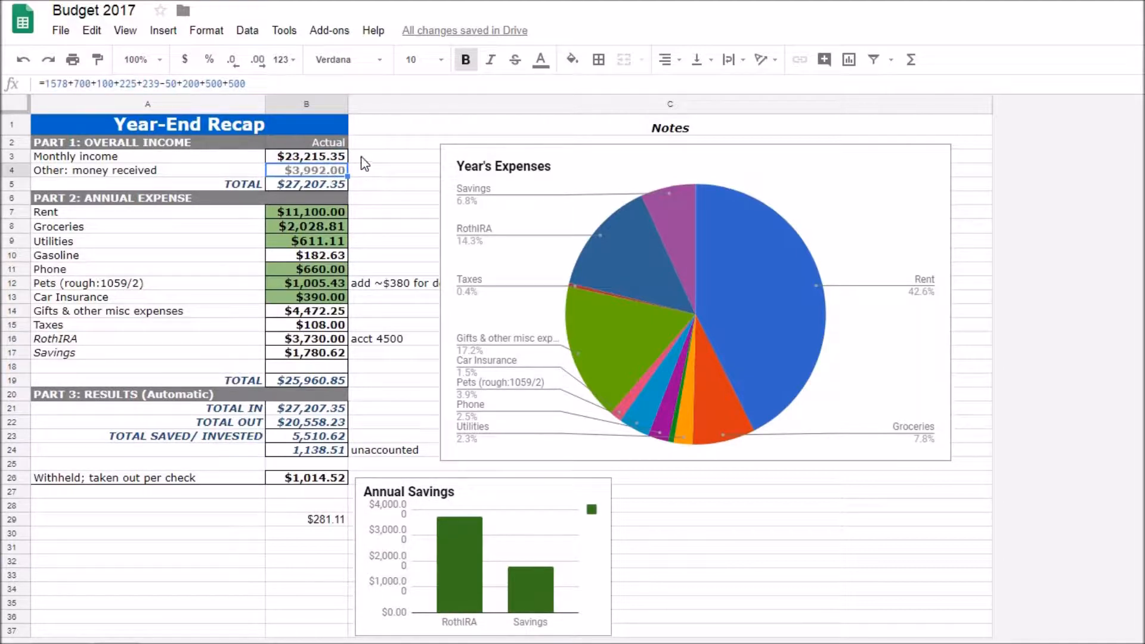
mouse_move(366, 154)
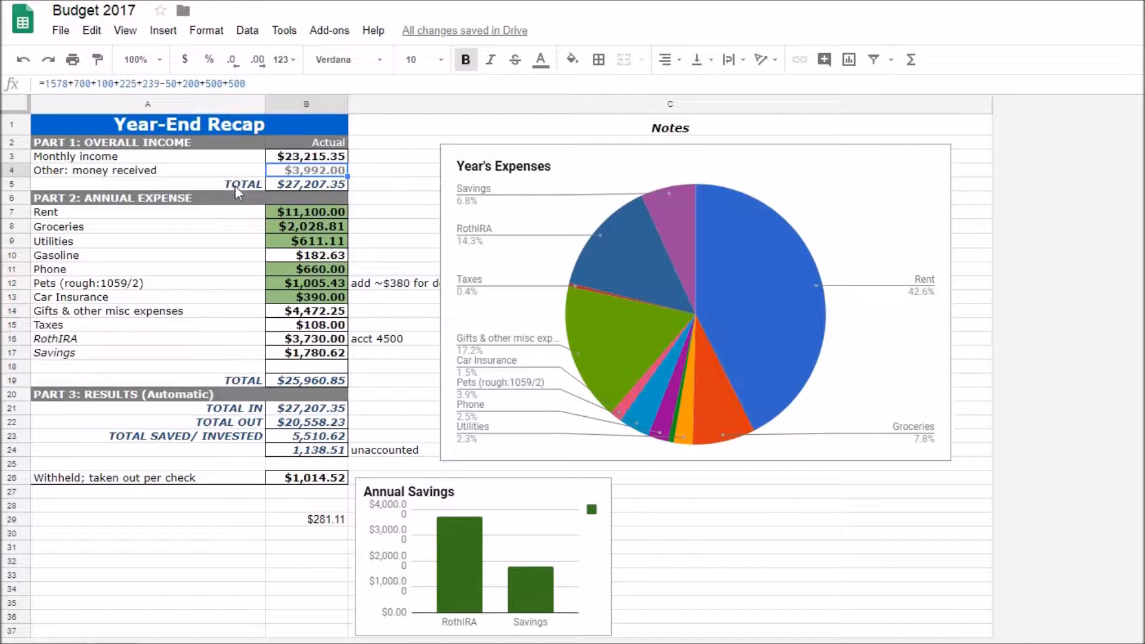
mouse_move(179, 233)
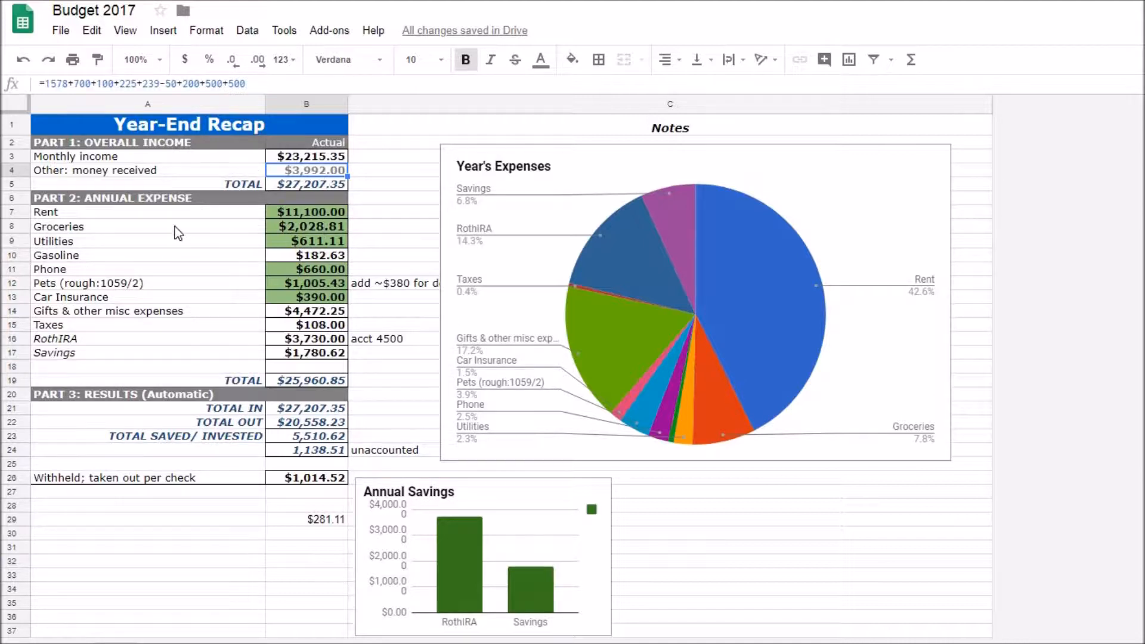
mouse_move(284, 216)
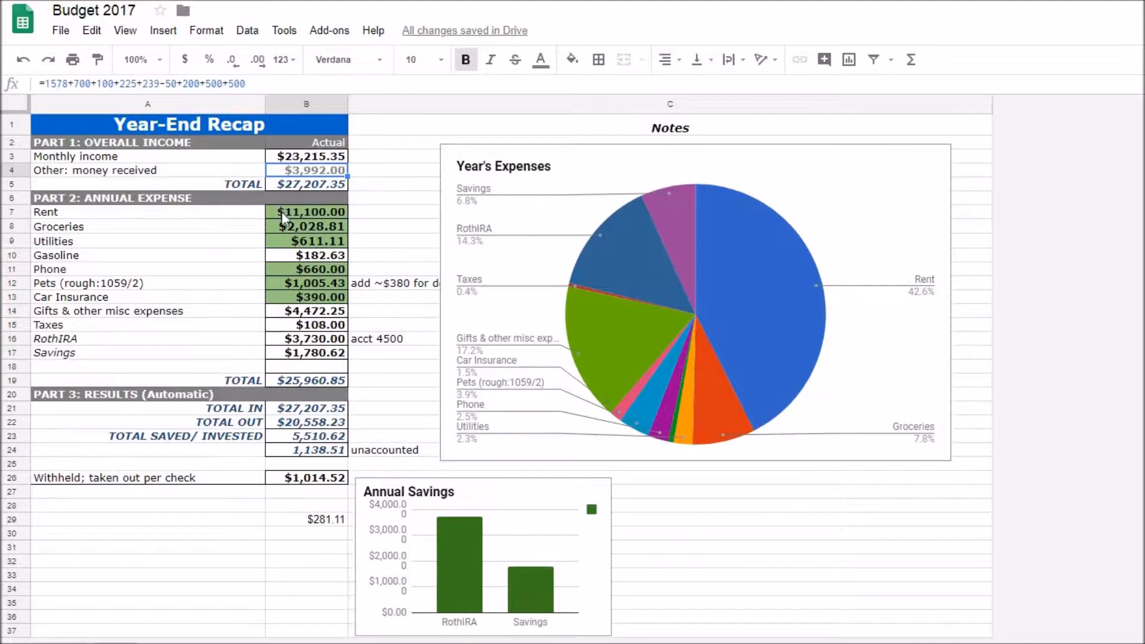
click(307, 211)
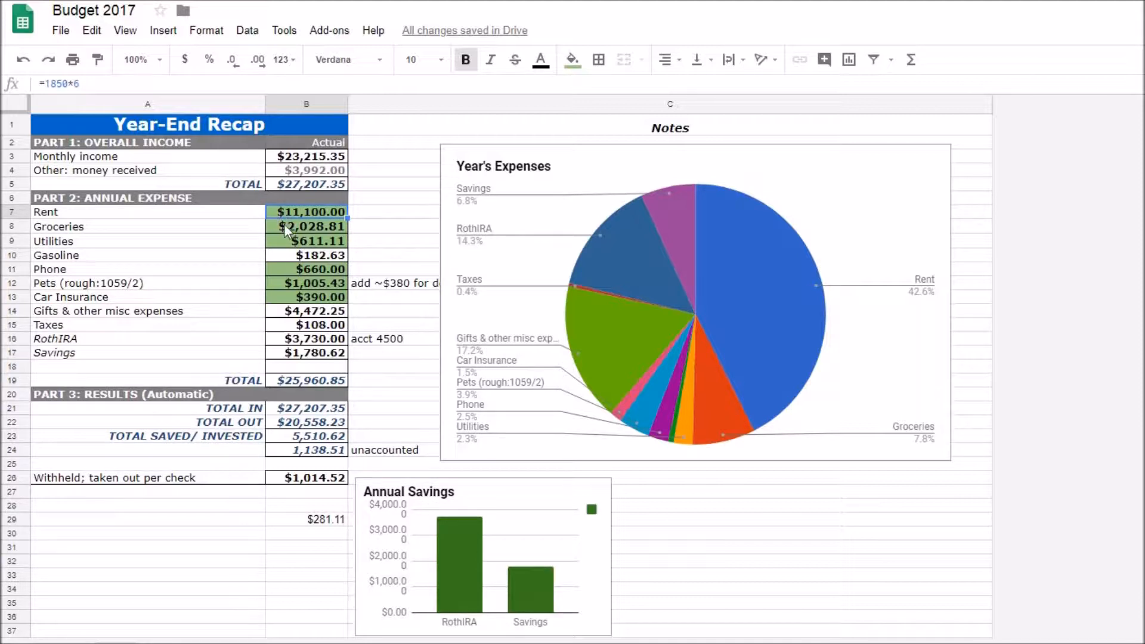
mouse_move(317, 238)
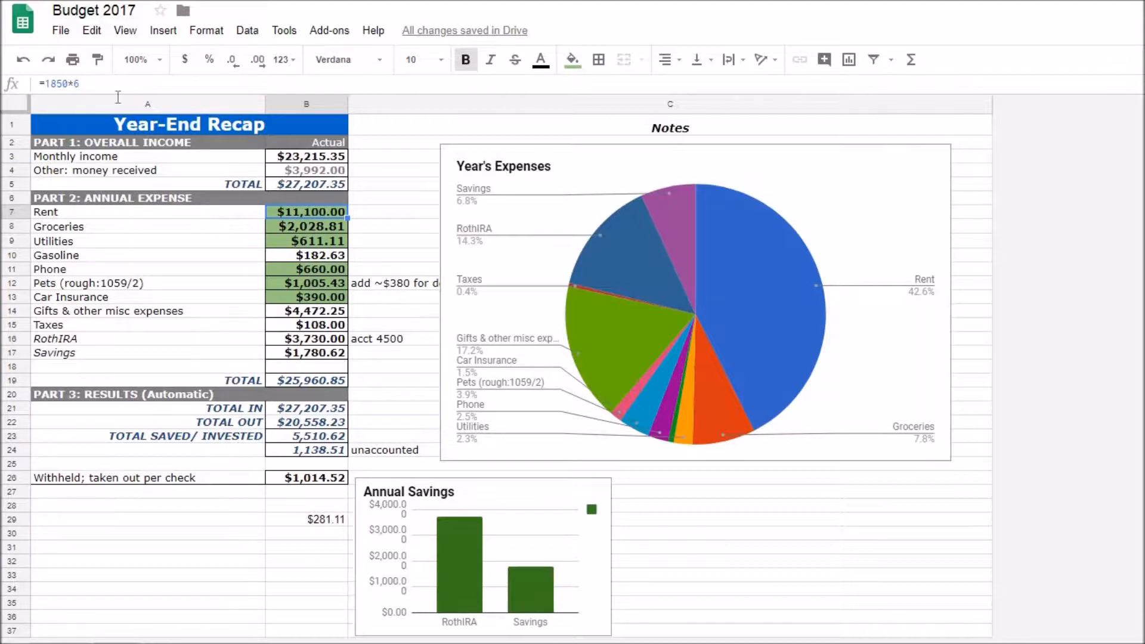
click(306, 226)
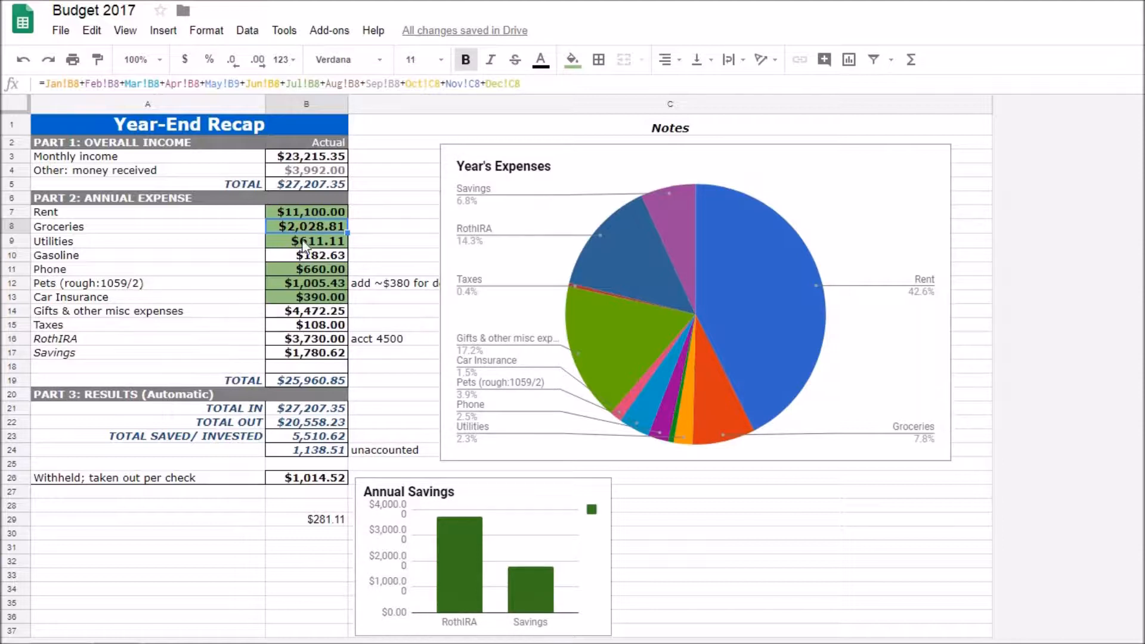
click(306, 240)
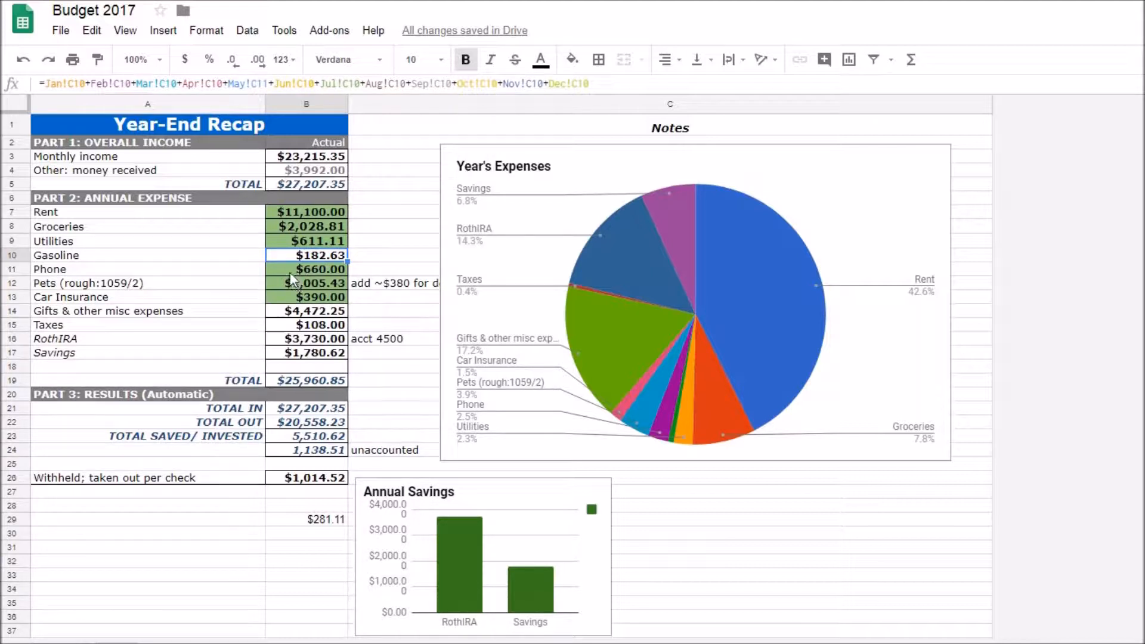
click(307, 269)
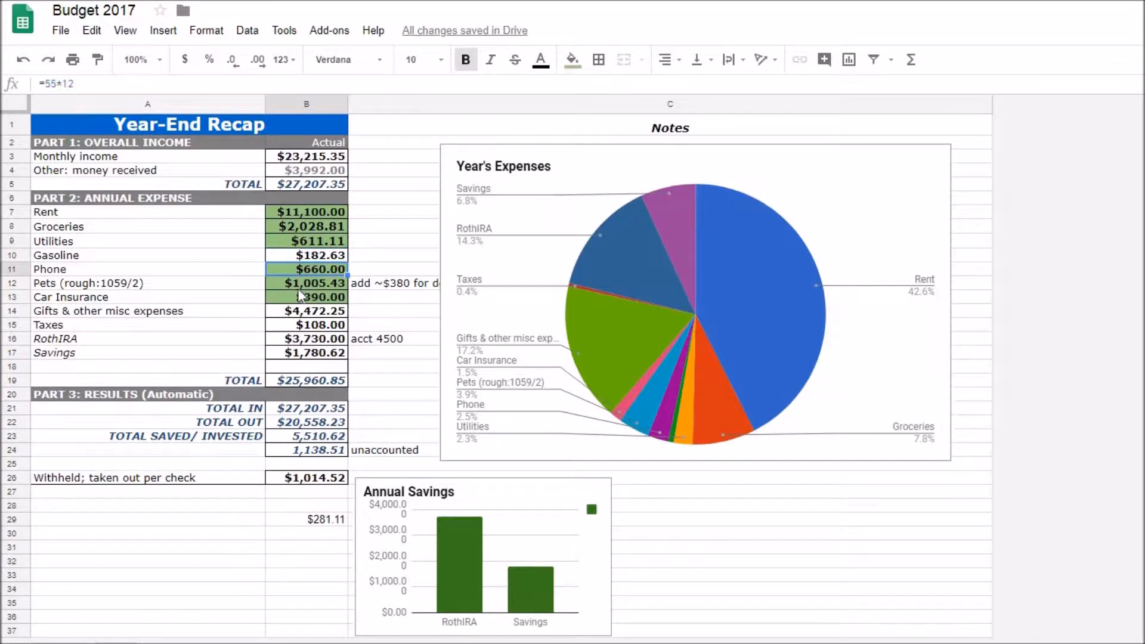
click(306, 283)
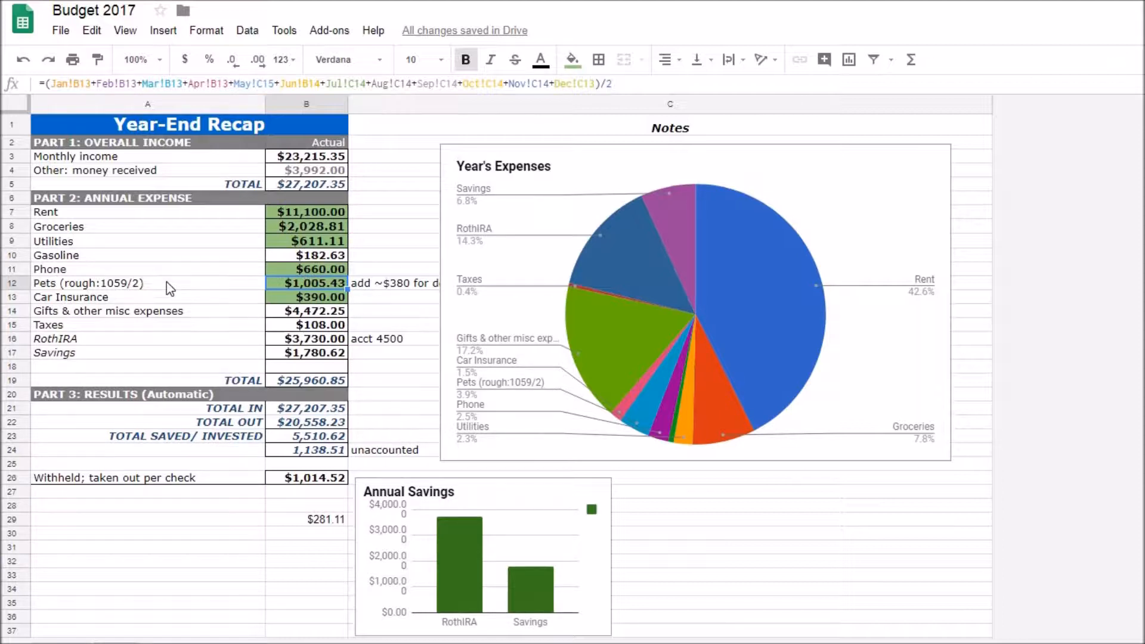
mouse_move(365, 303)
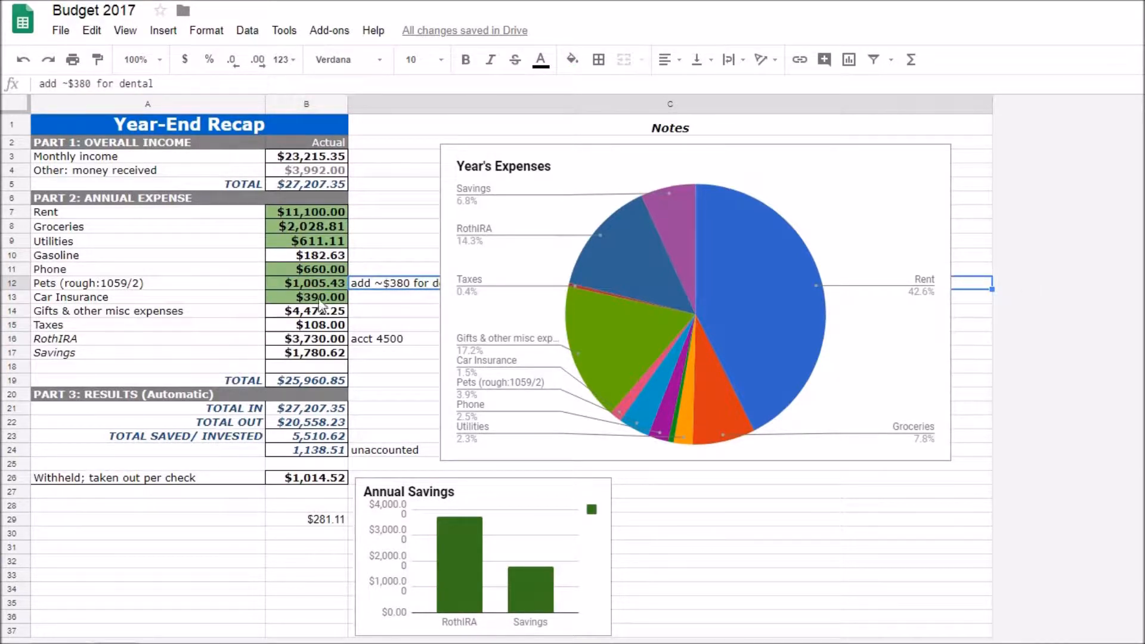
click(306, 296)
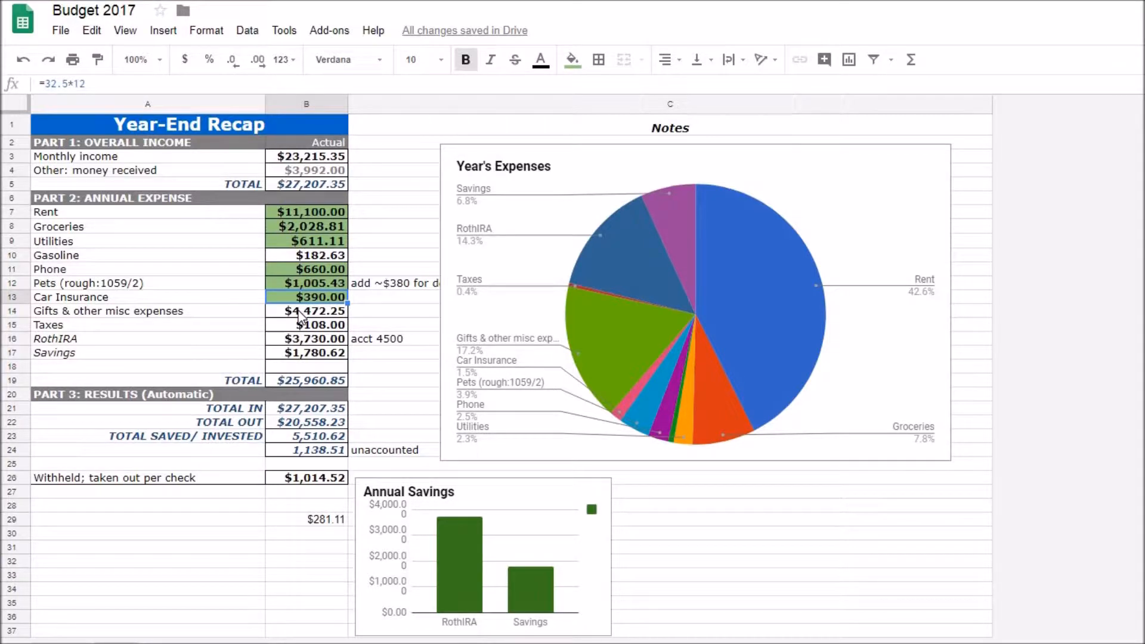
click(306, 310)
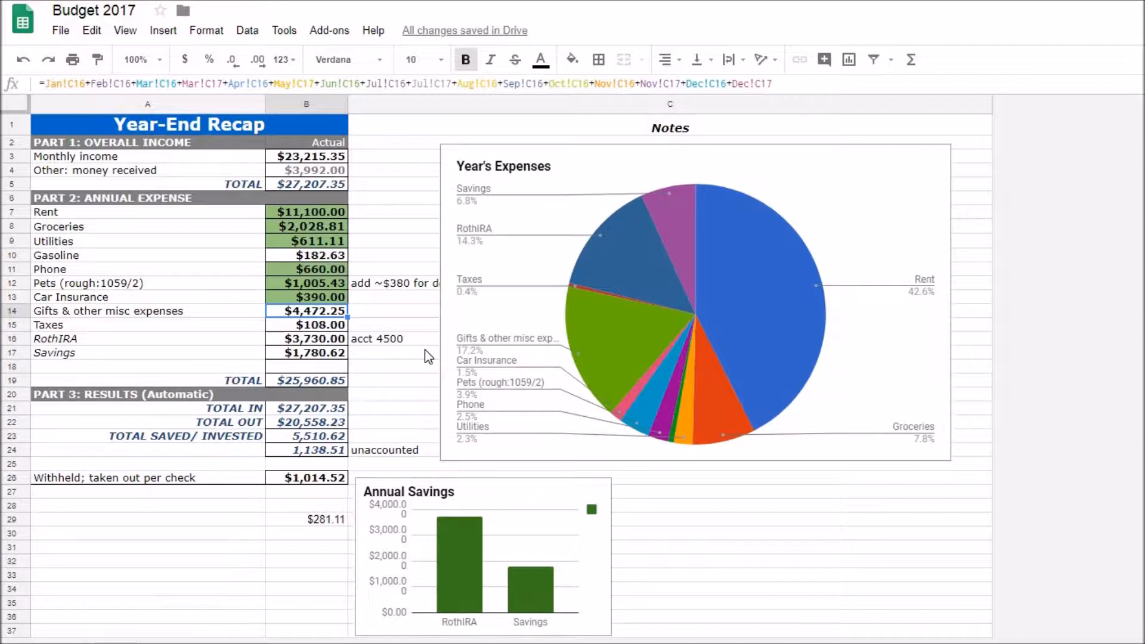
mouse_move(228, 326)
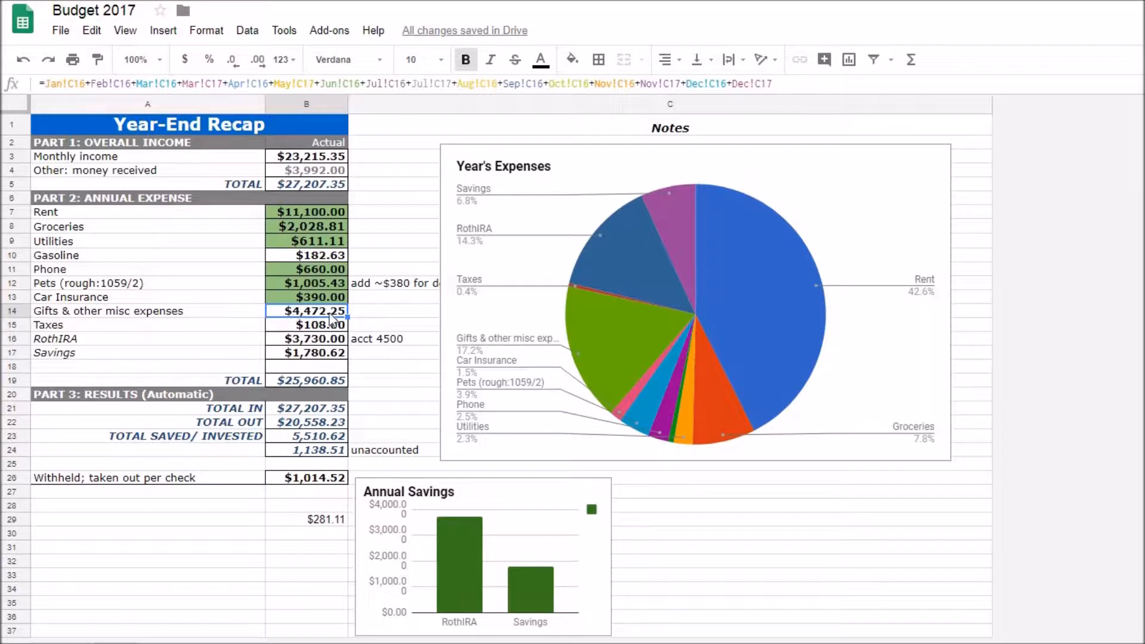
mouse_move(455, 327)
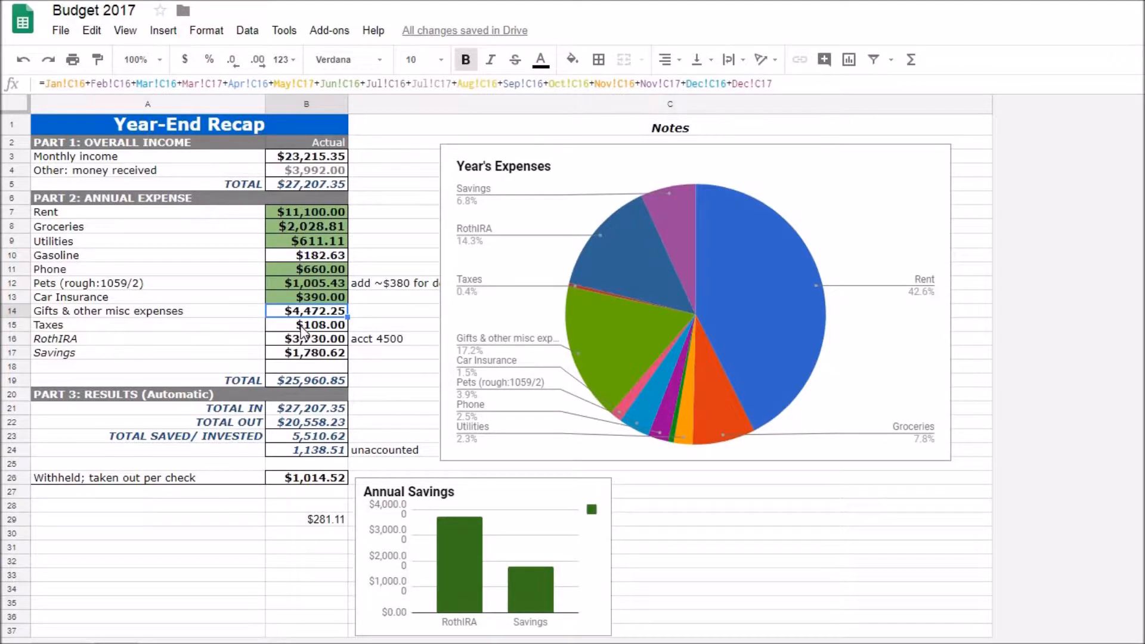
click(306, 325)
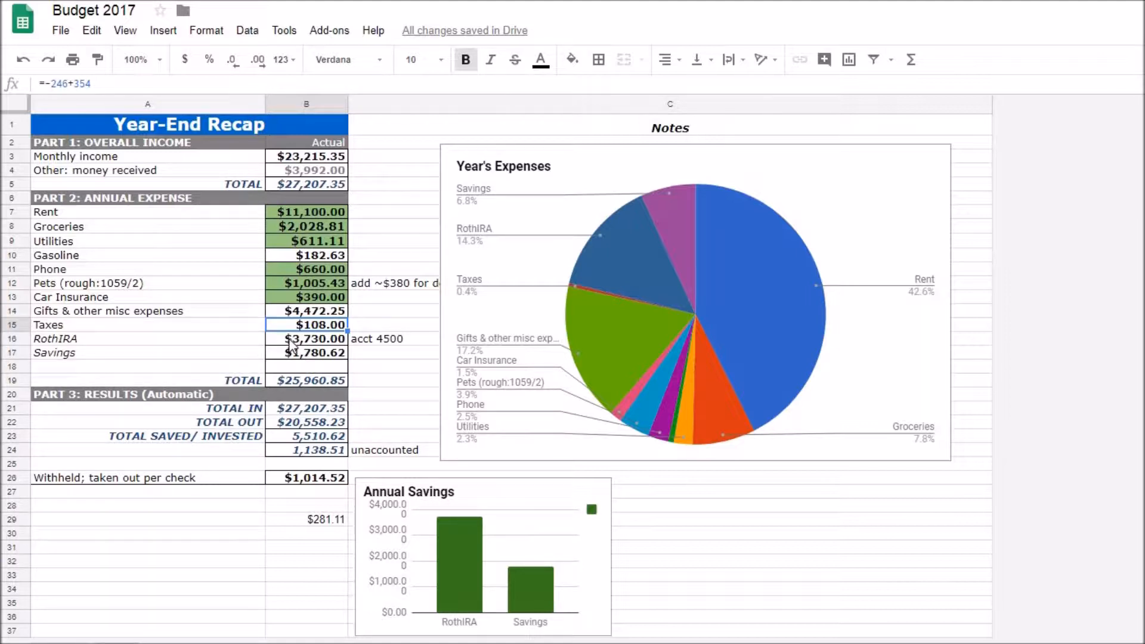
click(306, 338)
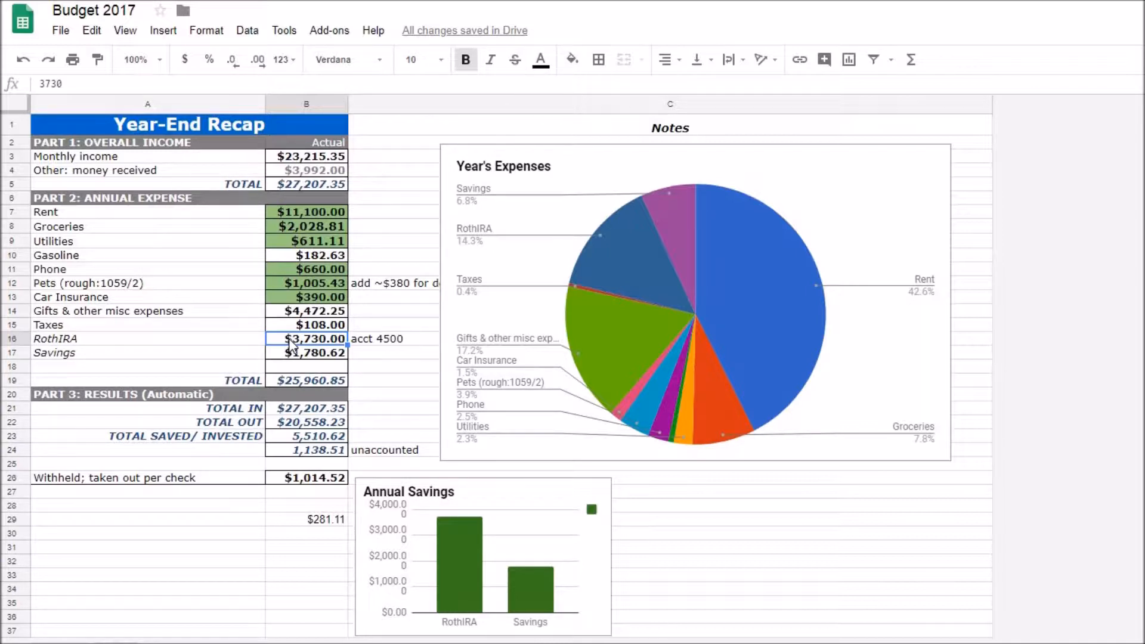
mouse_move(298, 362)
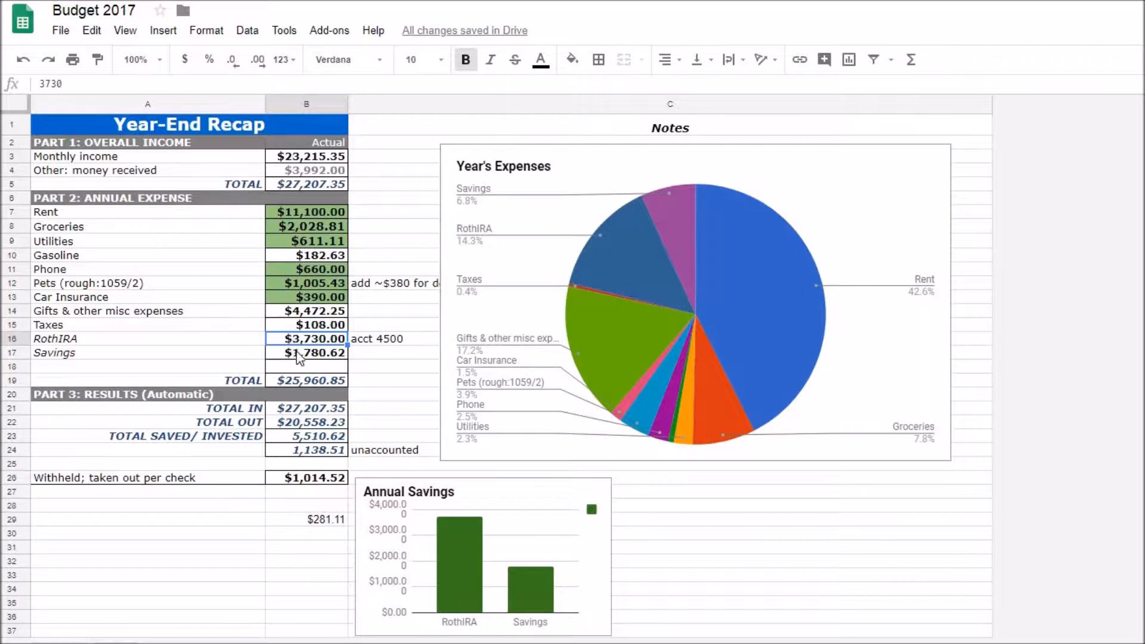
mouse_move(329, 348)
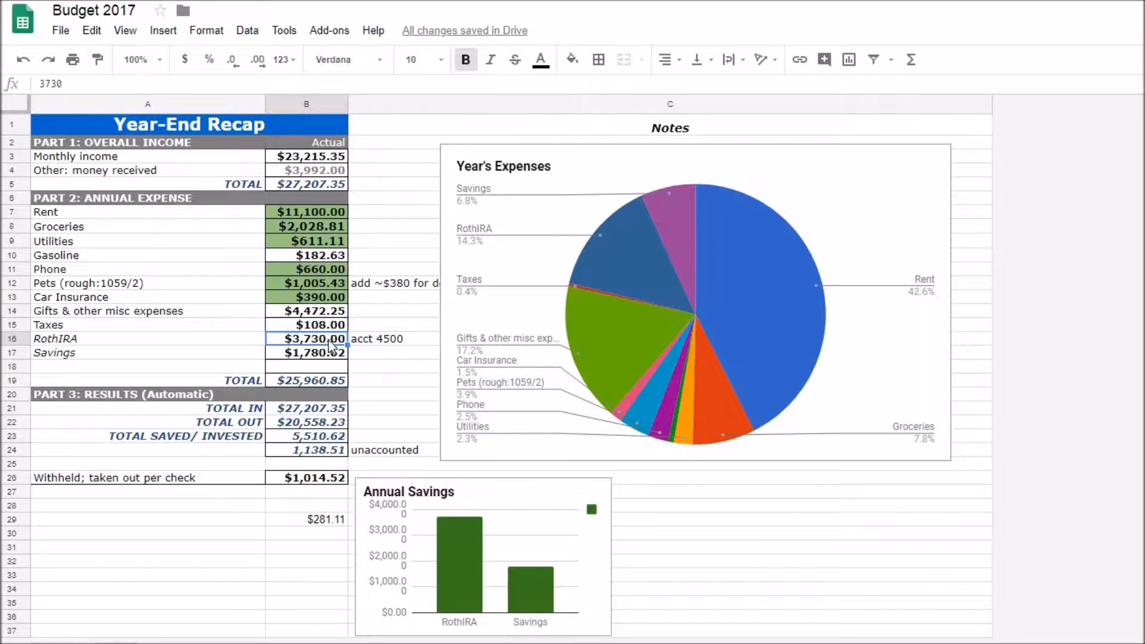
mouse_move(384, 321)
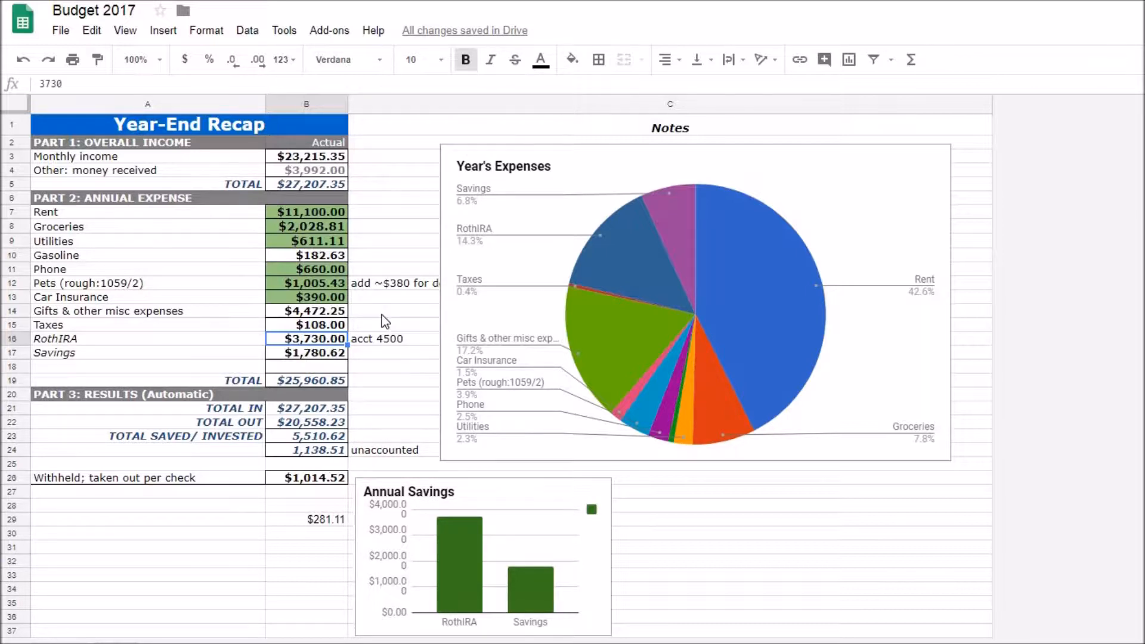
mouse_move(243, 365)
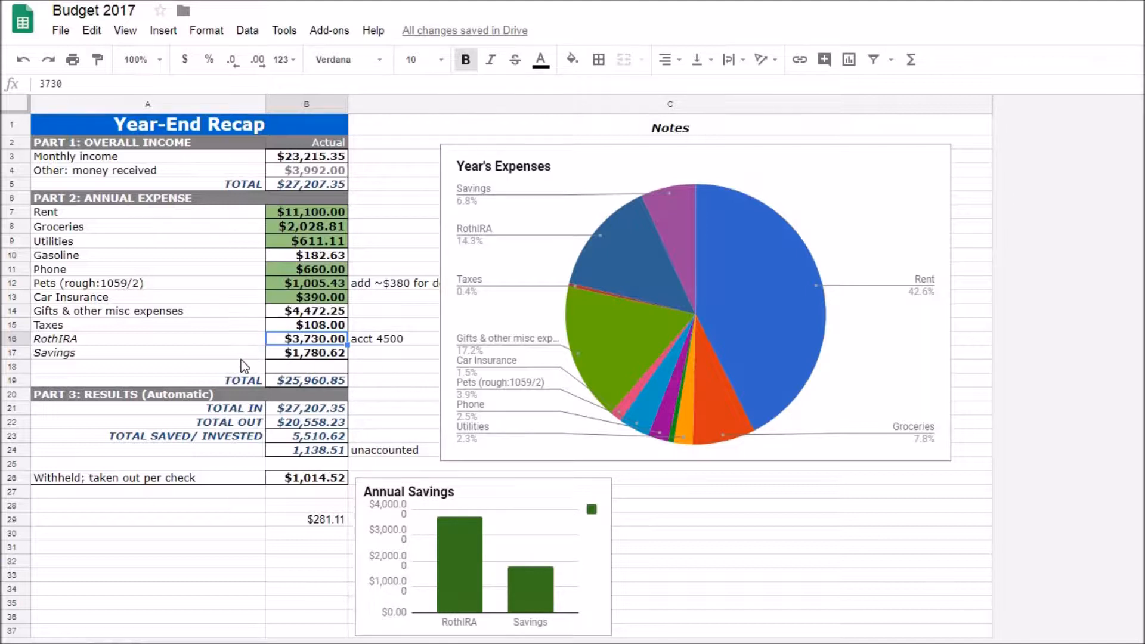
mouse_move(235, 279)
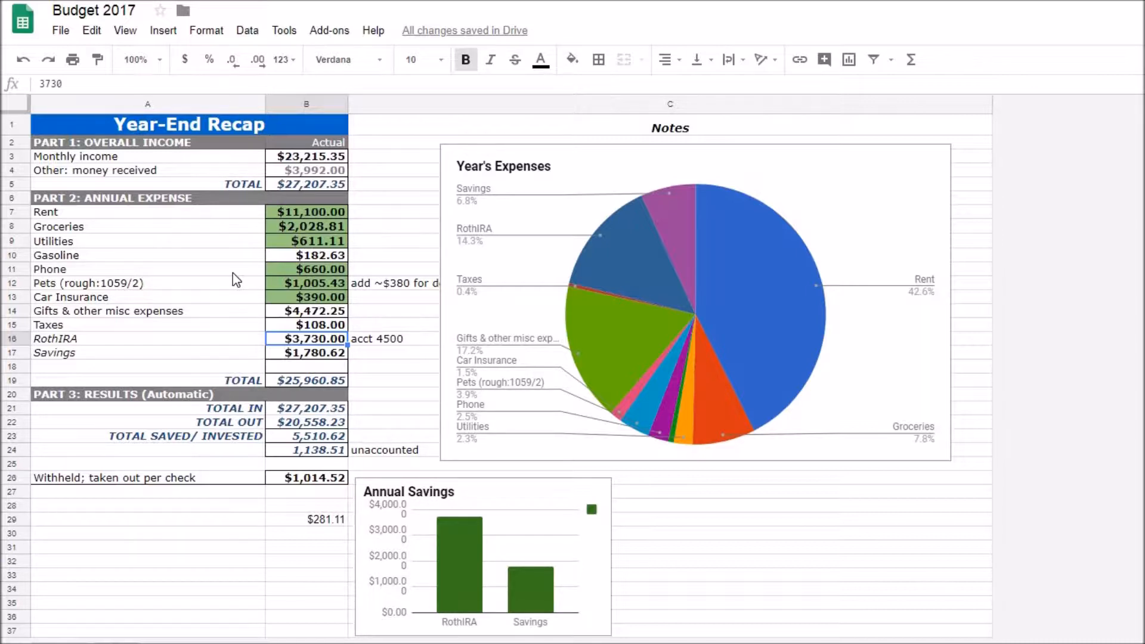
mouse_move(180, 145)
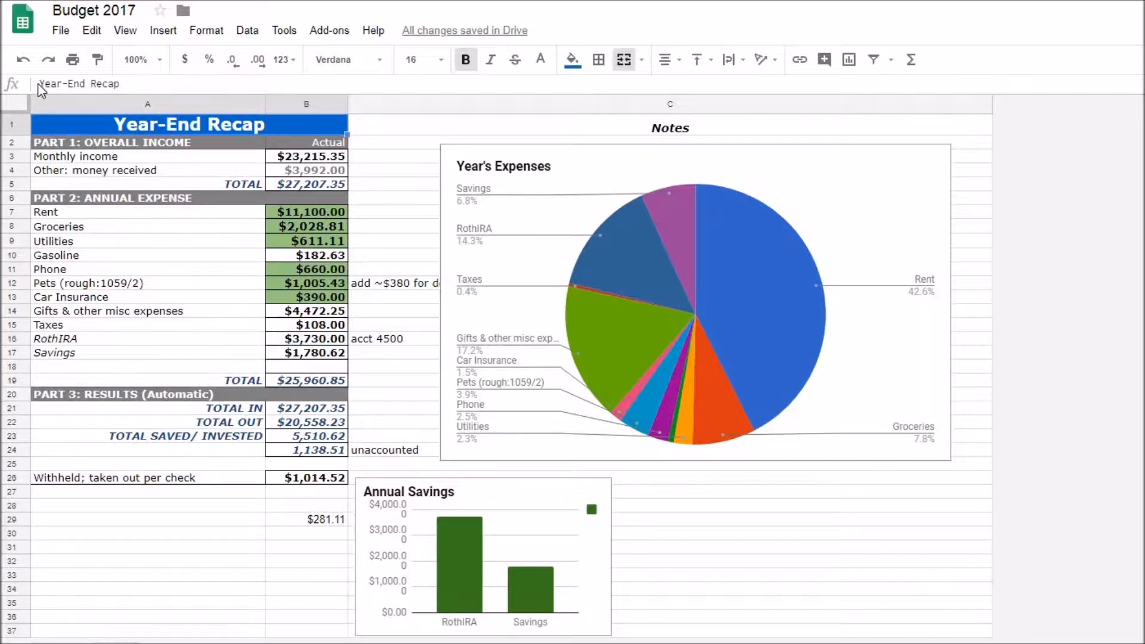
text(2017)
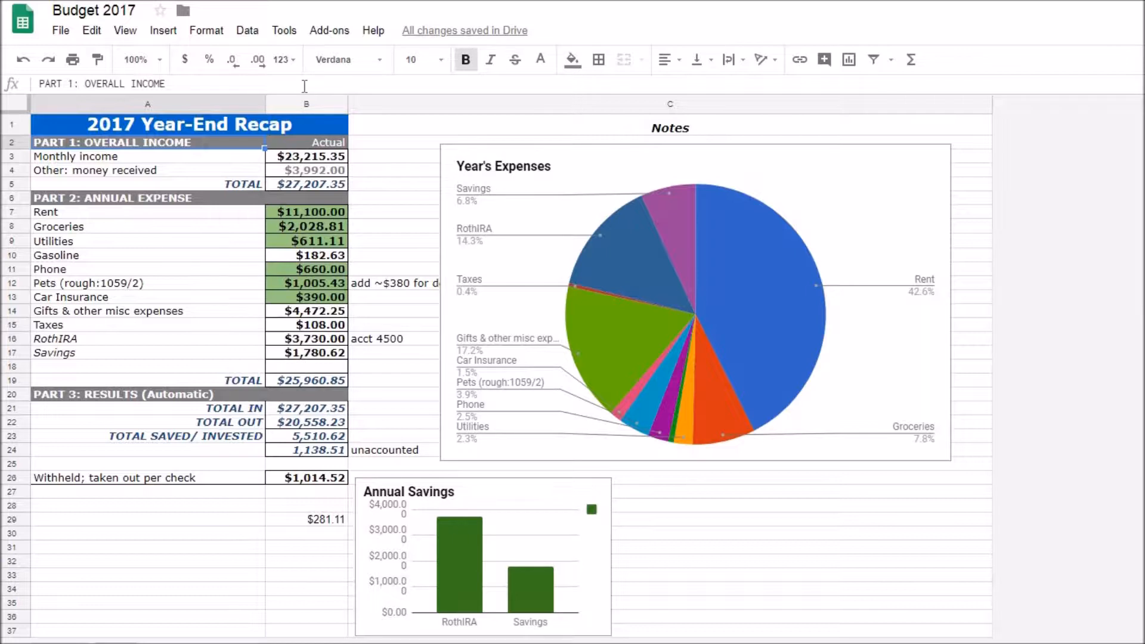
click(307, 183)
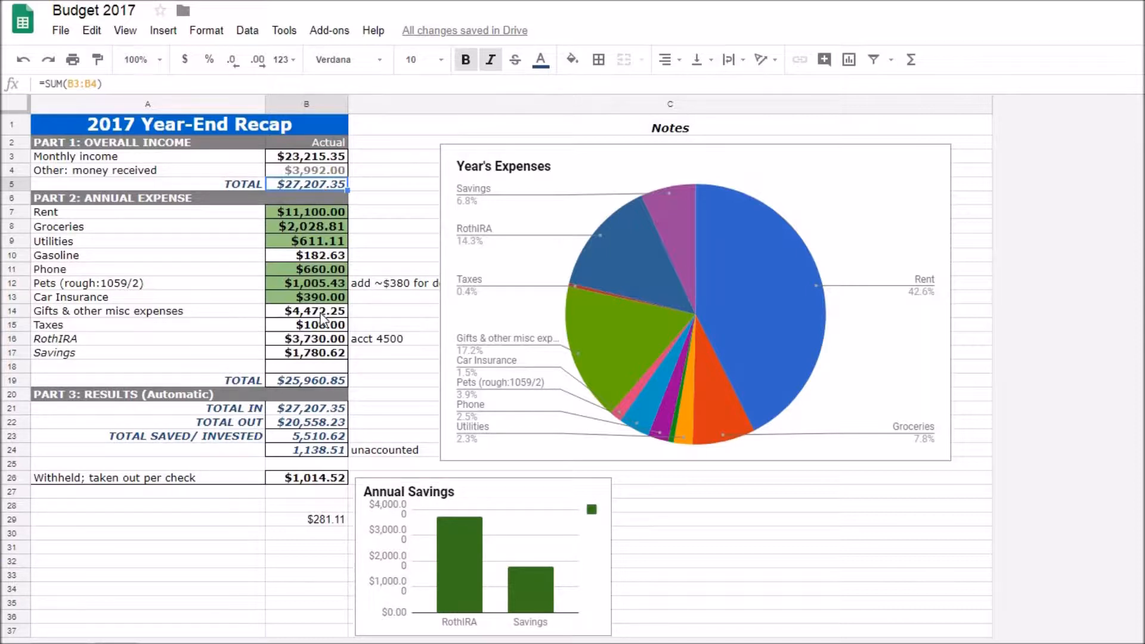
mouse_move(336, 387)
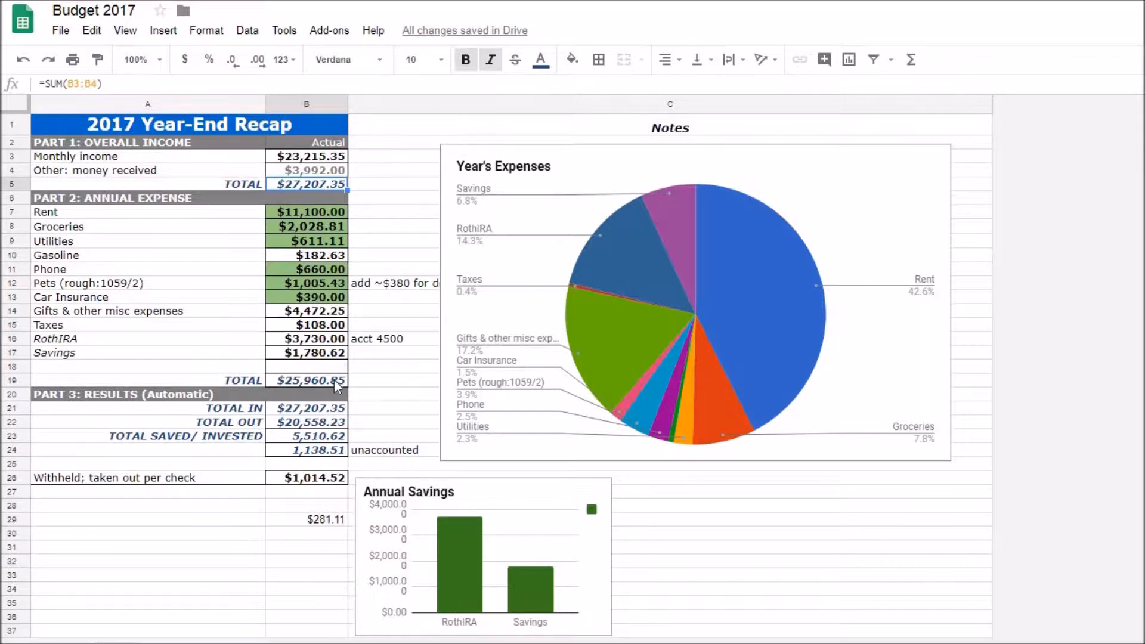
click(307, 381)
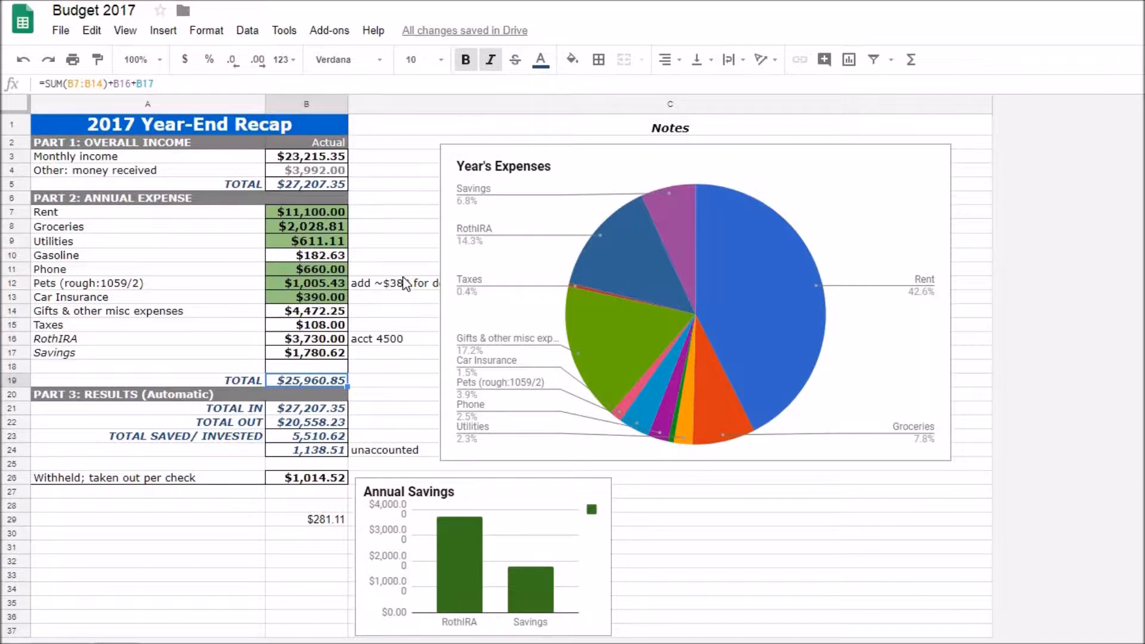
click(306, 184)
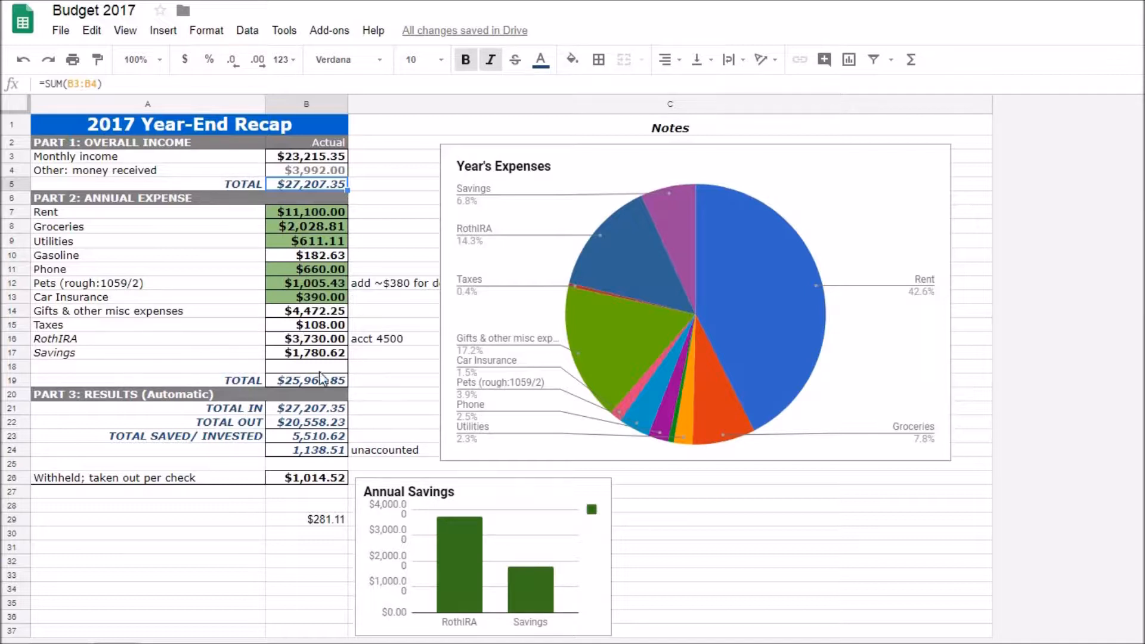
click(305, 408)
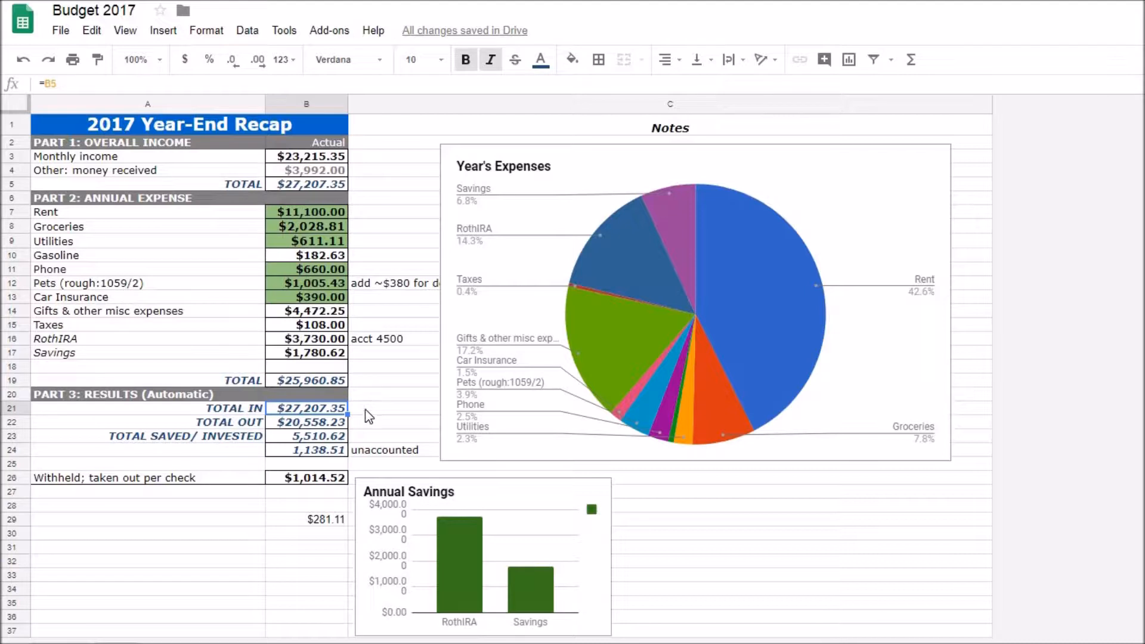
click(306, 380)
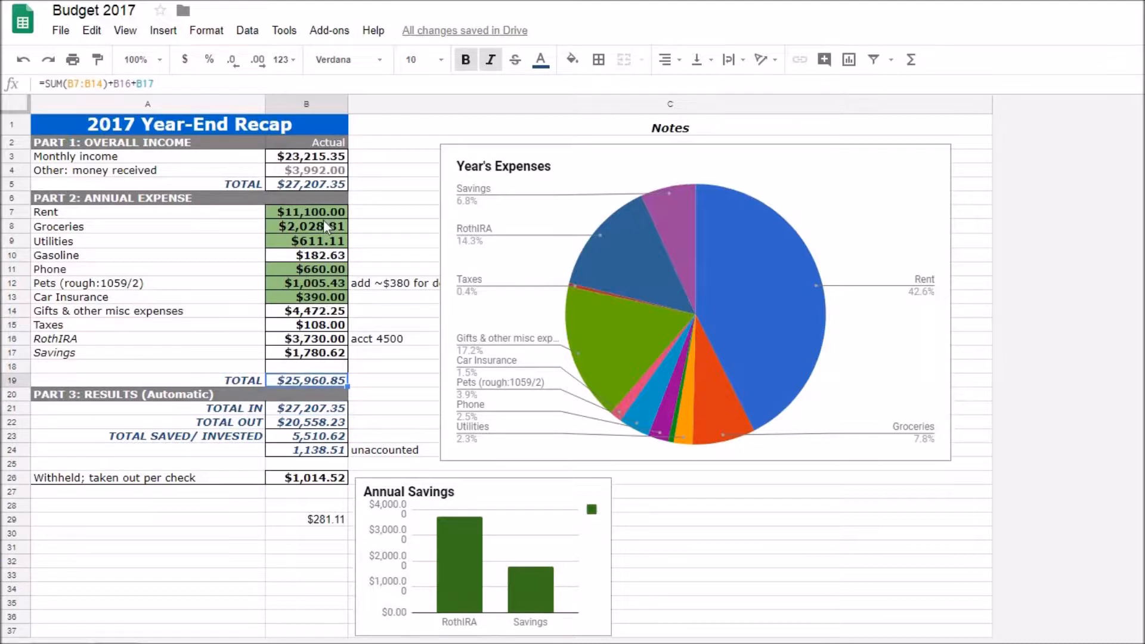
mouse_move(287, 348)
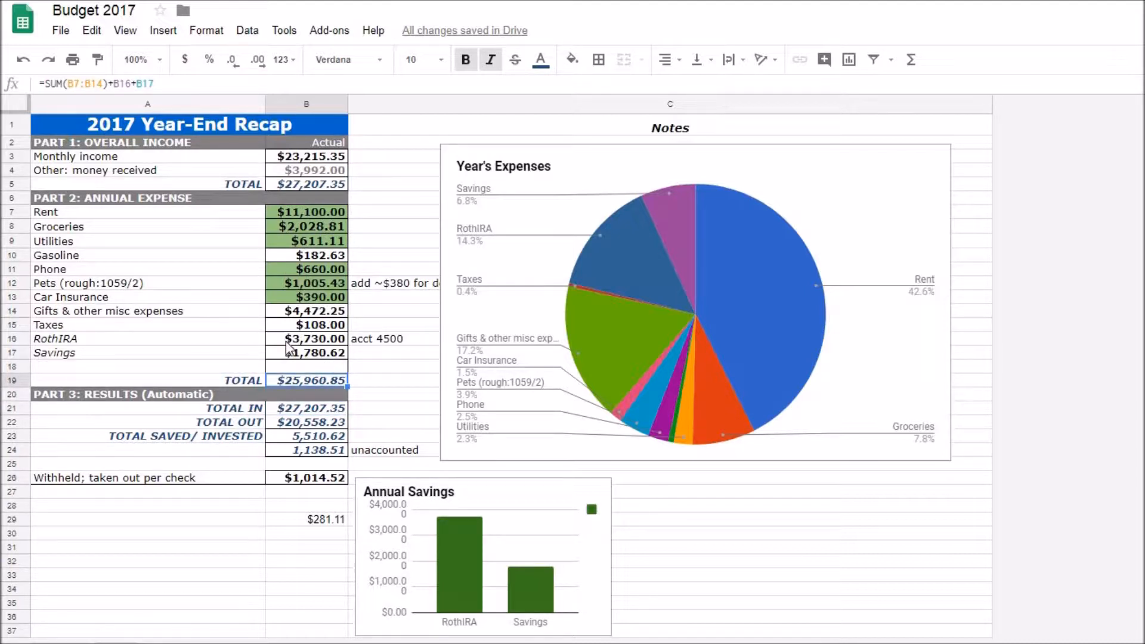
mouse_move(280, 350)
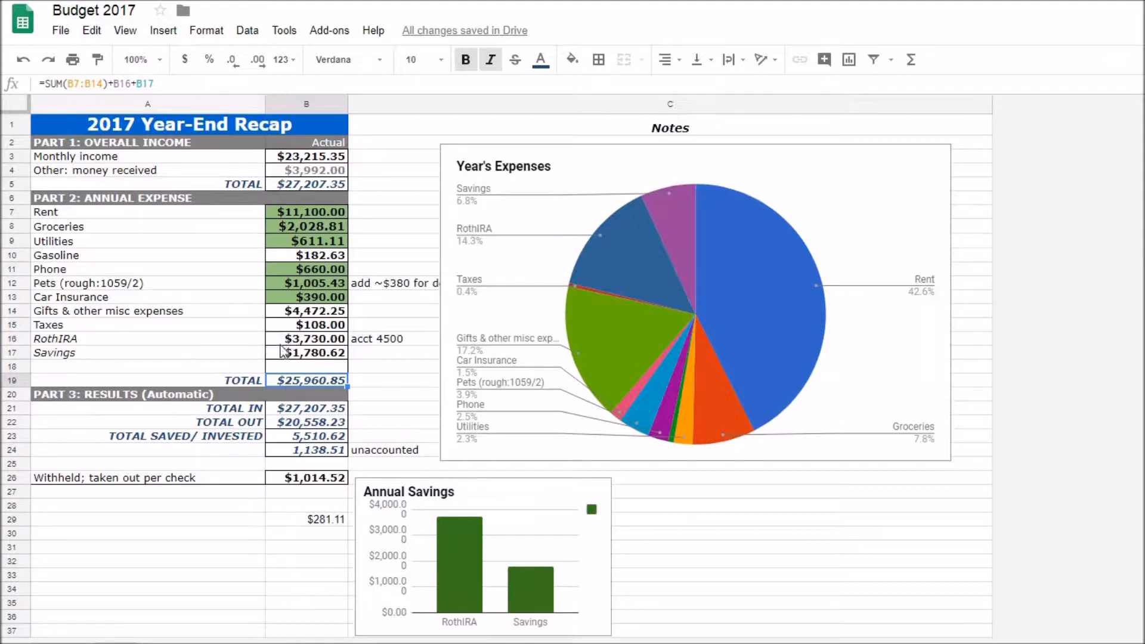
mouse_move(273, 362)
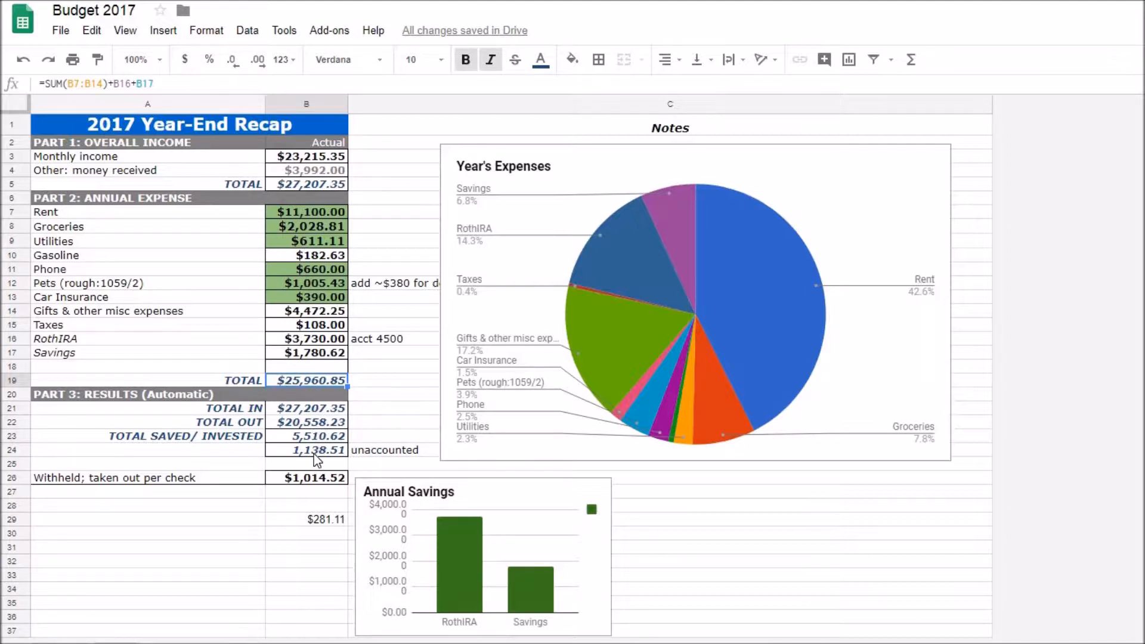
click(306, 451)
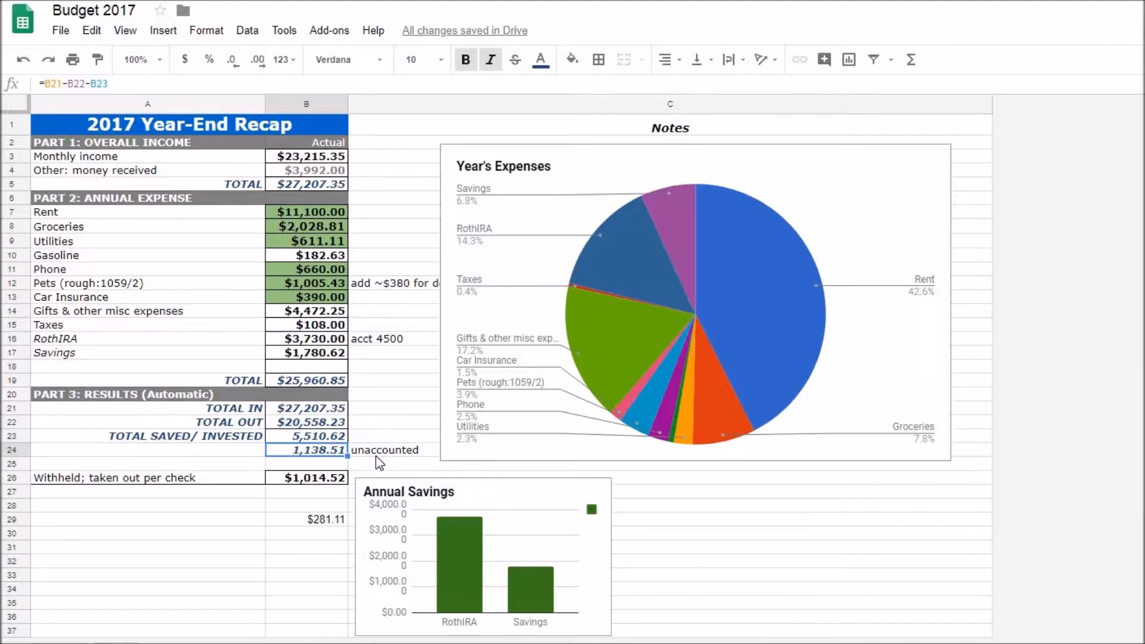
mouse_move(341, 216)
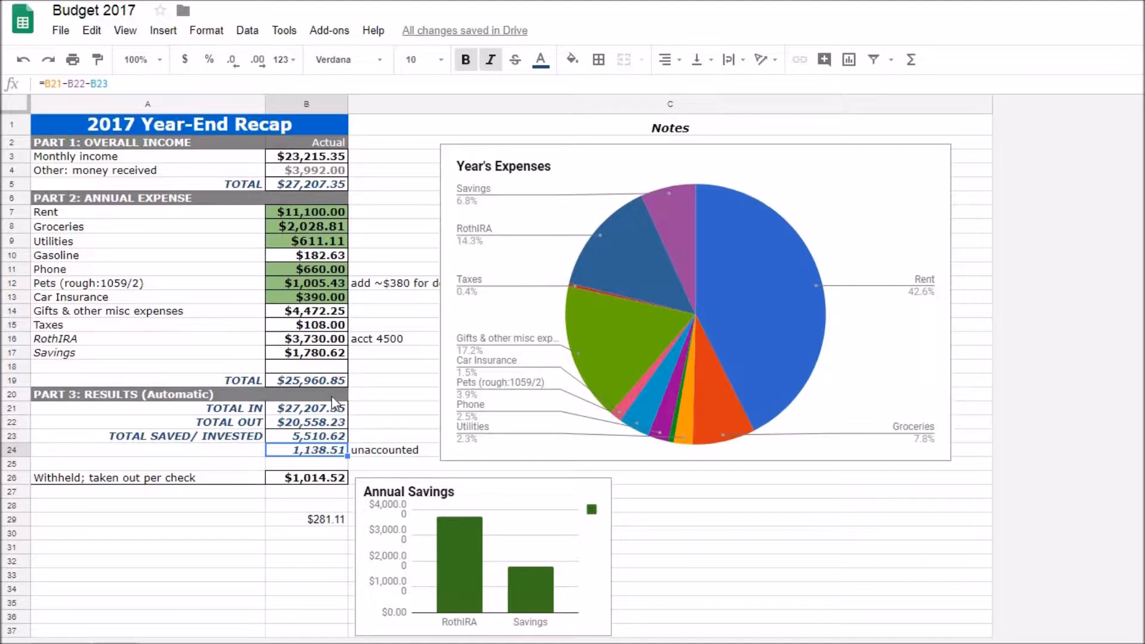
mouse_move(198, 393)
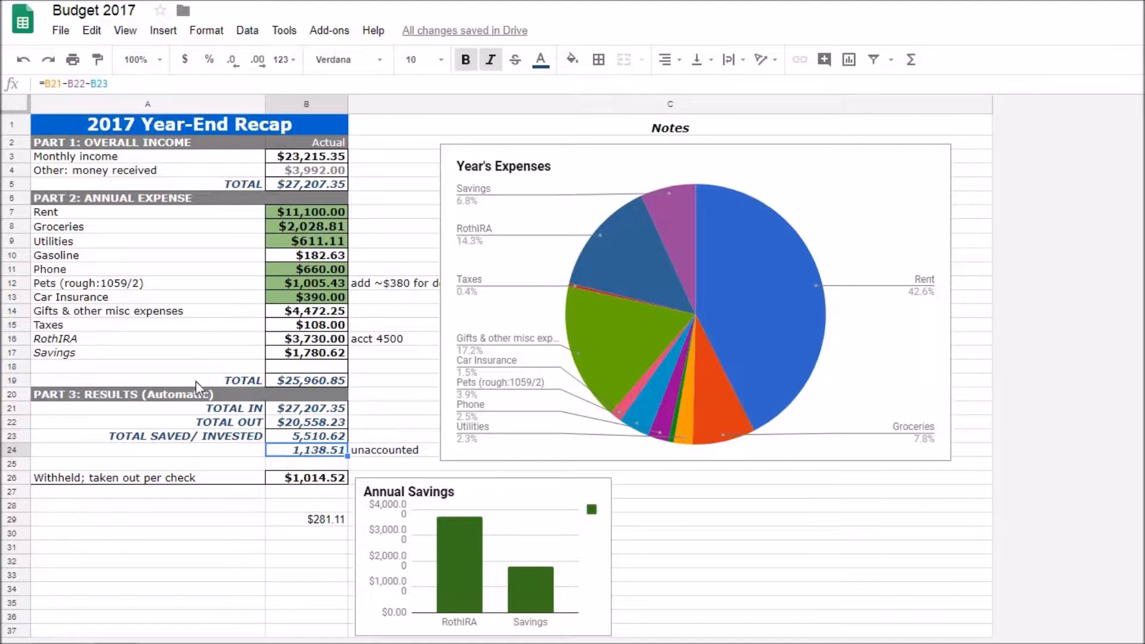
mouse_move(261, 272)
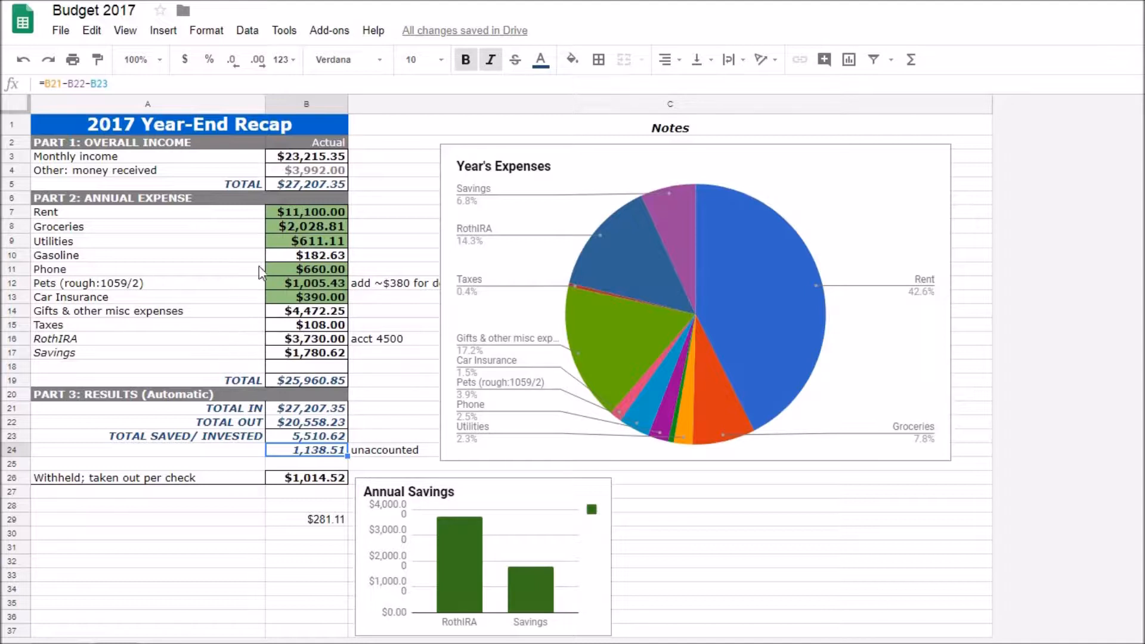
mouse_move(328, 470)
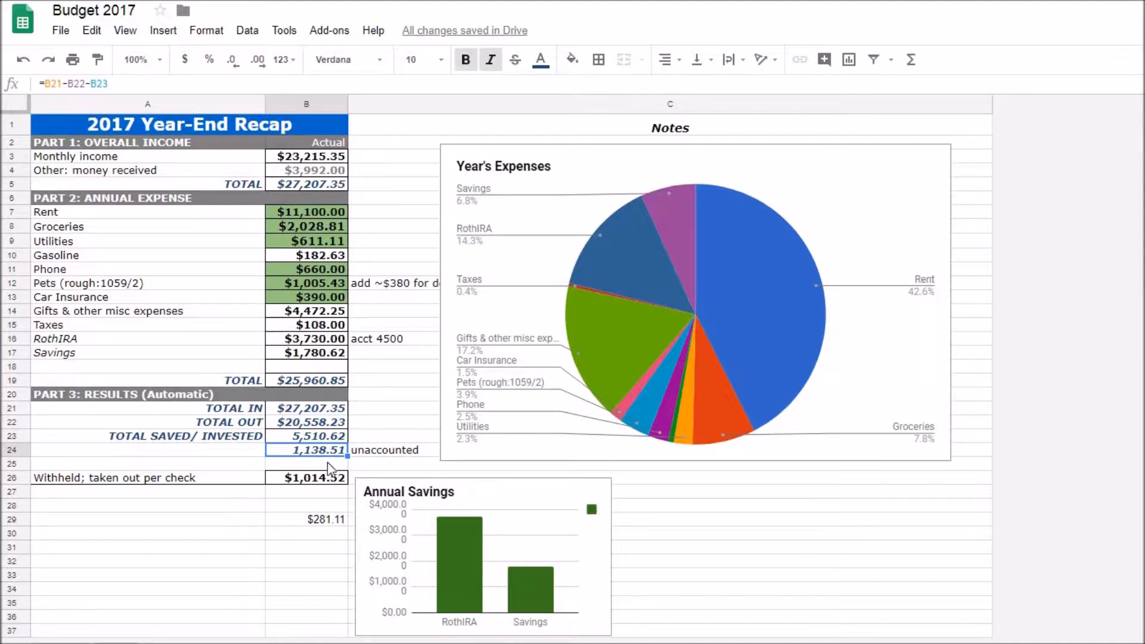
mouse_move(405, 267)
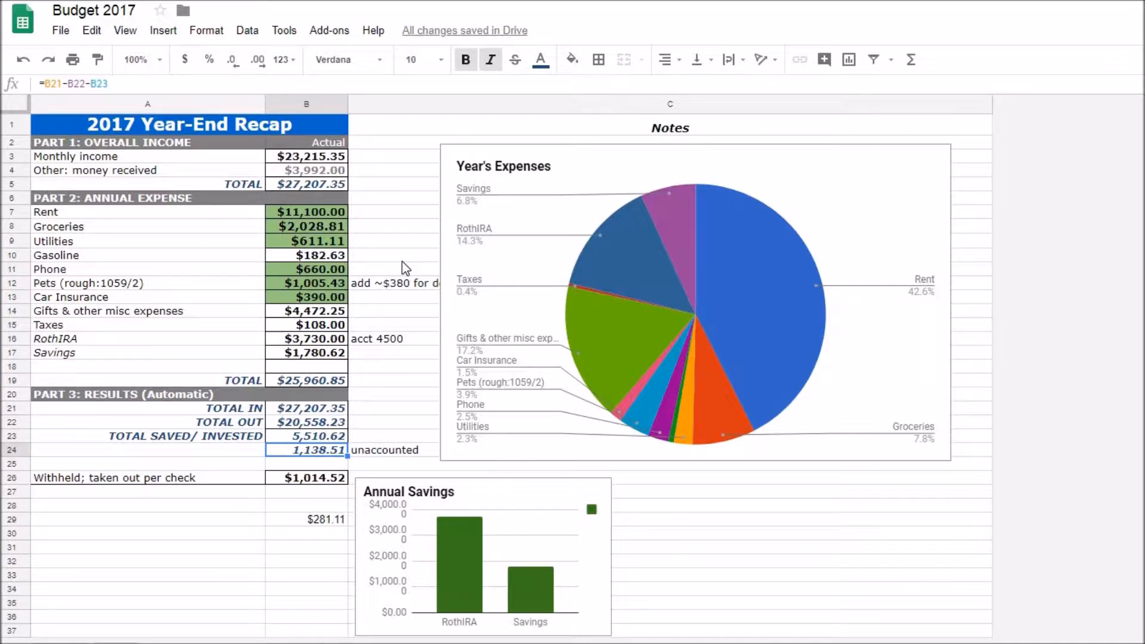
mouse_move(375, 359)
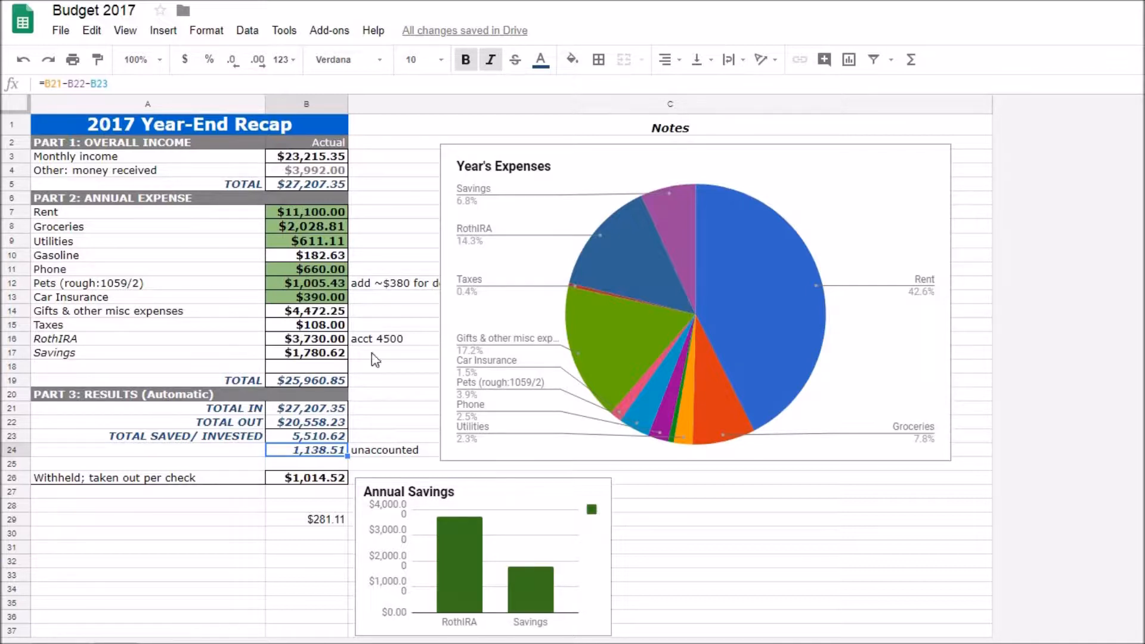
mouse_move(349, 458)
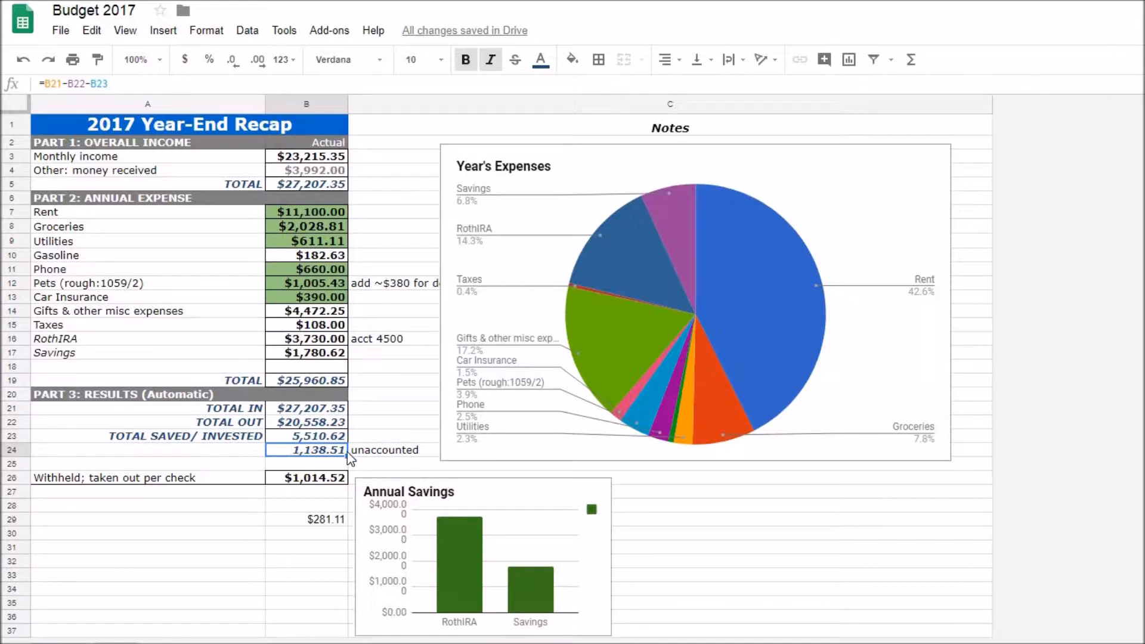
mouse_move(355, 444)
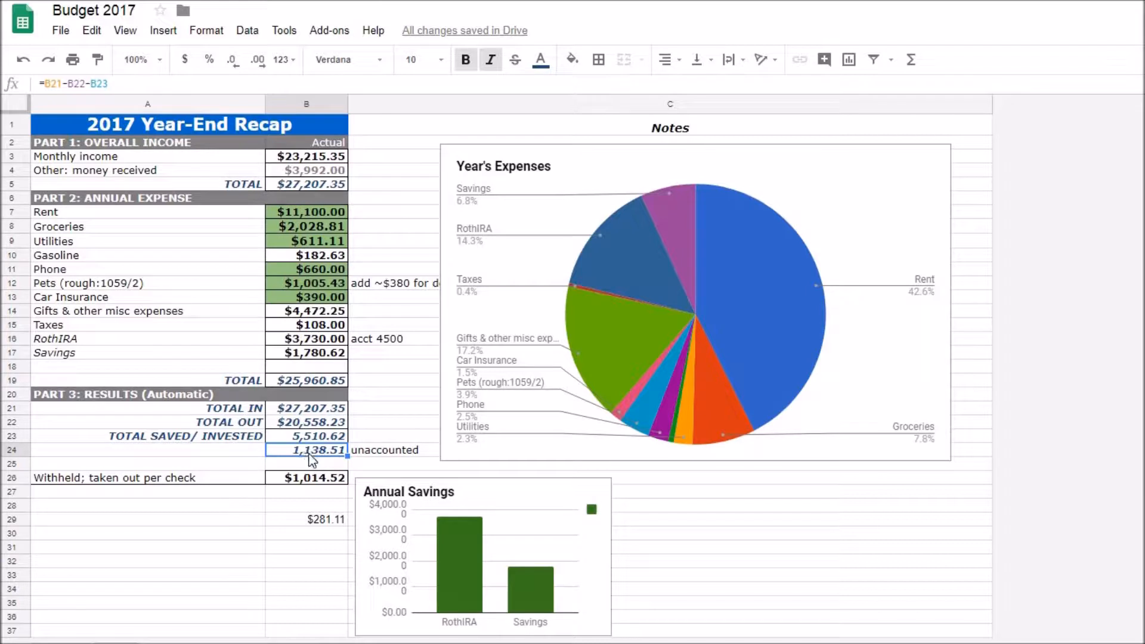
mouse_move(406, 408)
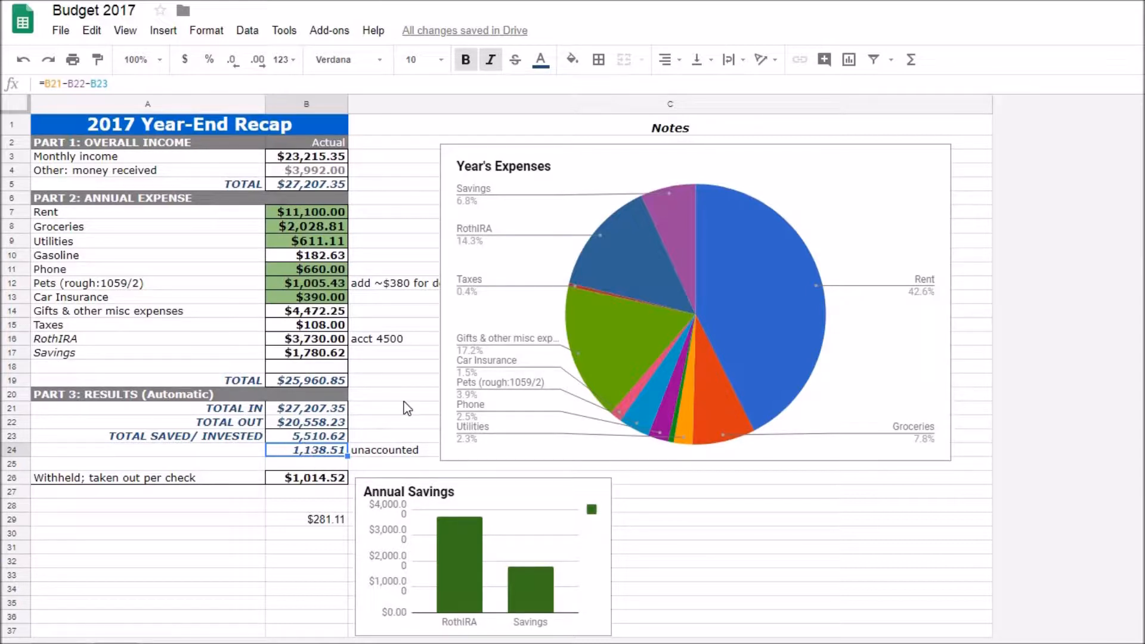
mouse_move(384, 401)
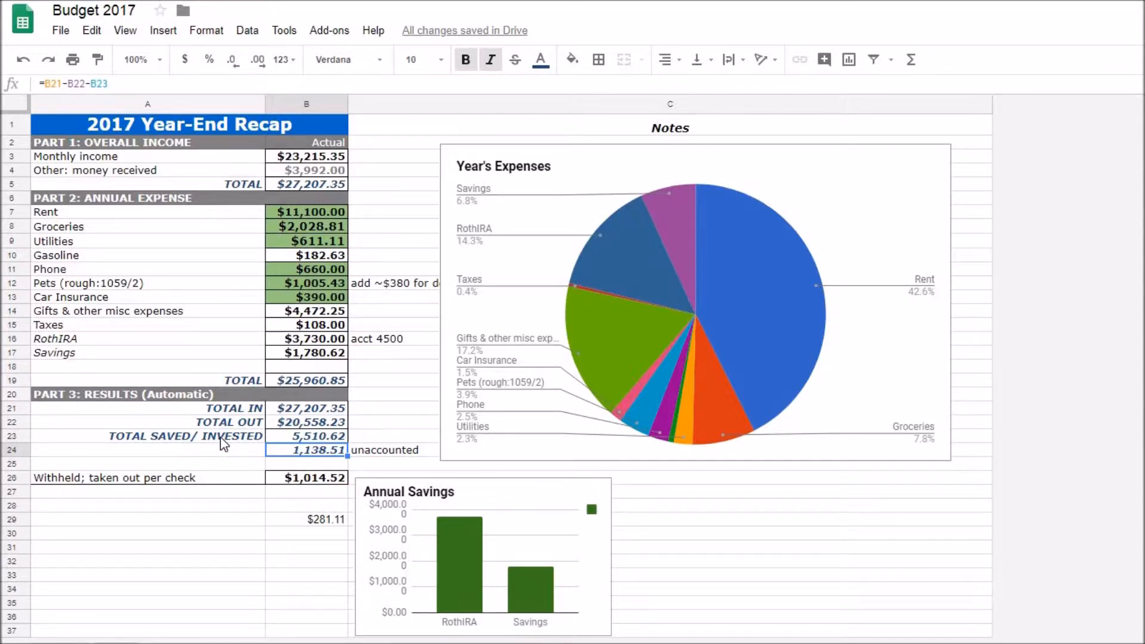
click(149, 436)
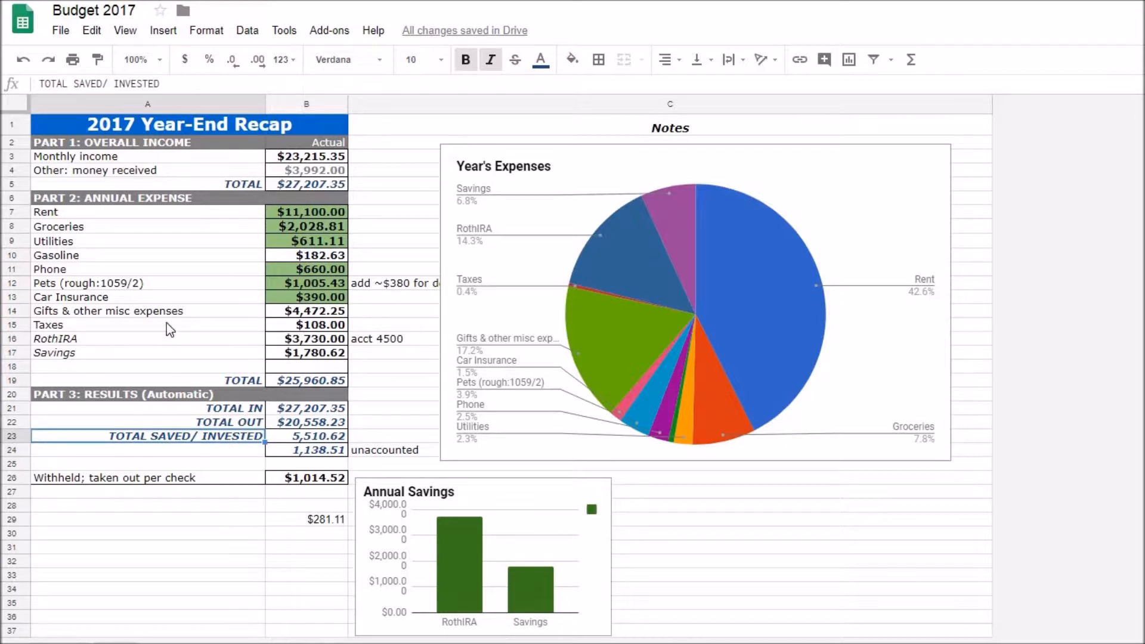
mouse_move(214, 357)
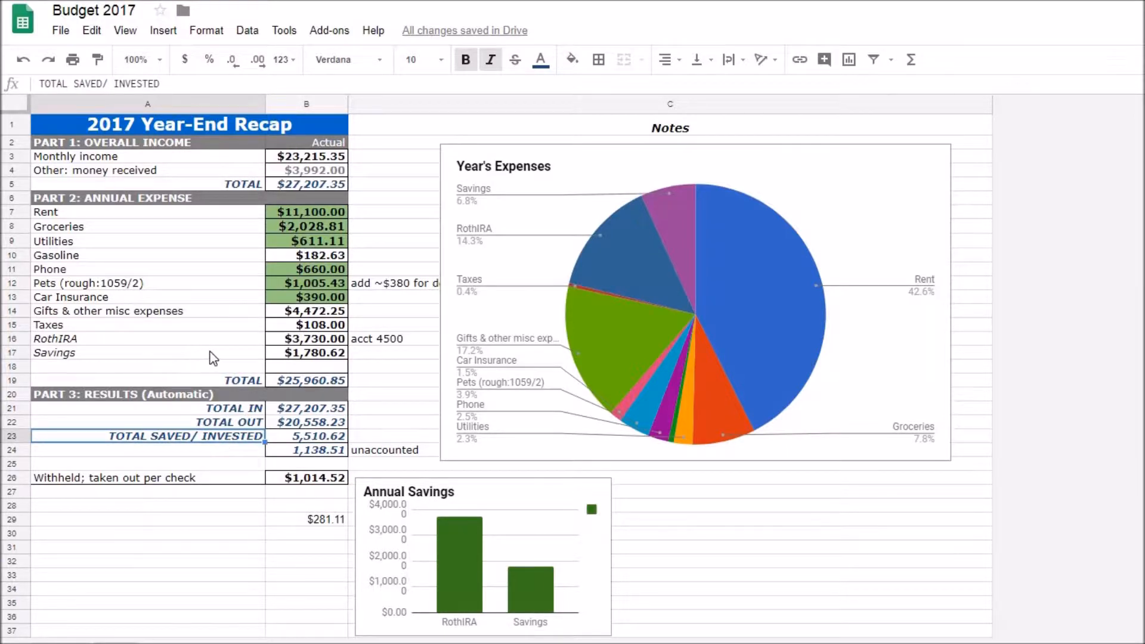
click(306, 435)
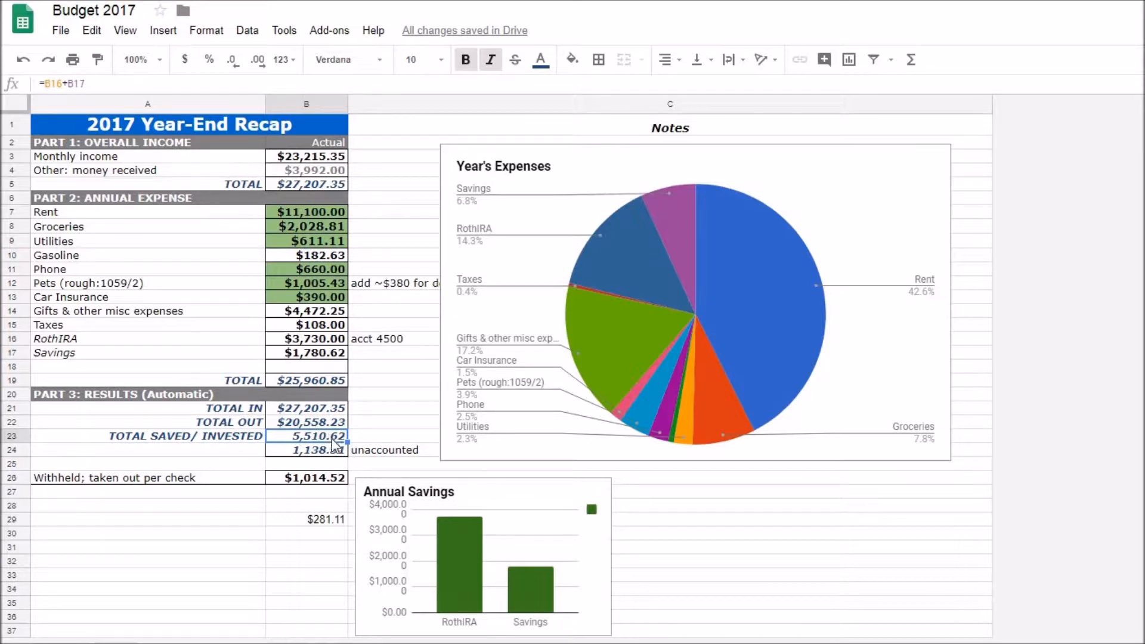
click(306, 478)
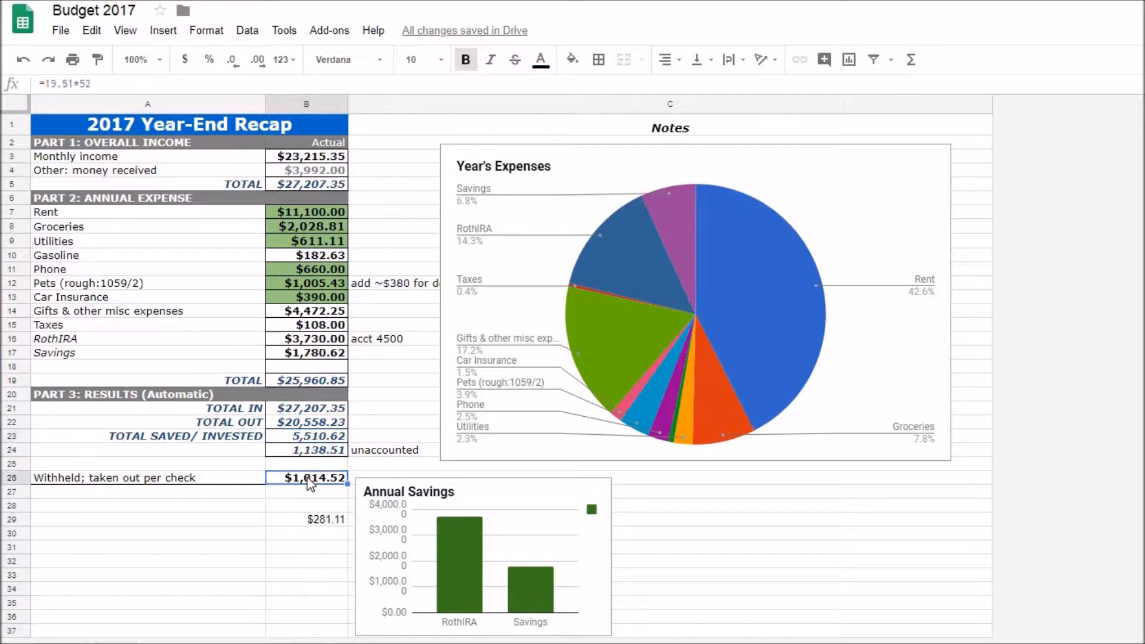
mouse_move(293, 236)
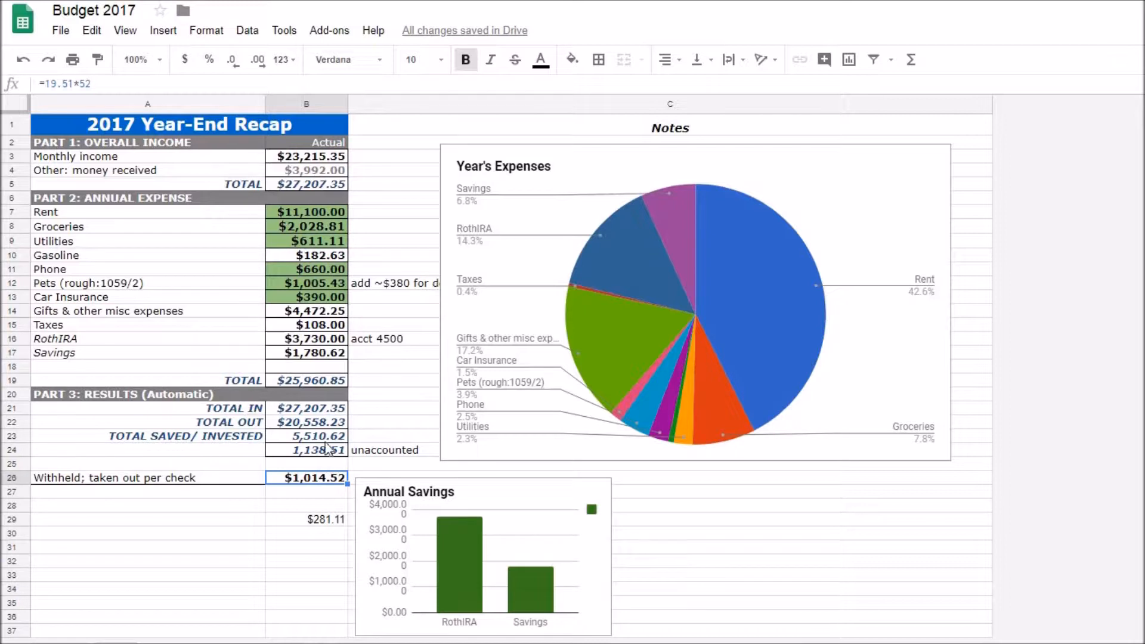
mouse_move(383, 263)
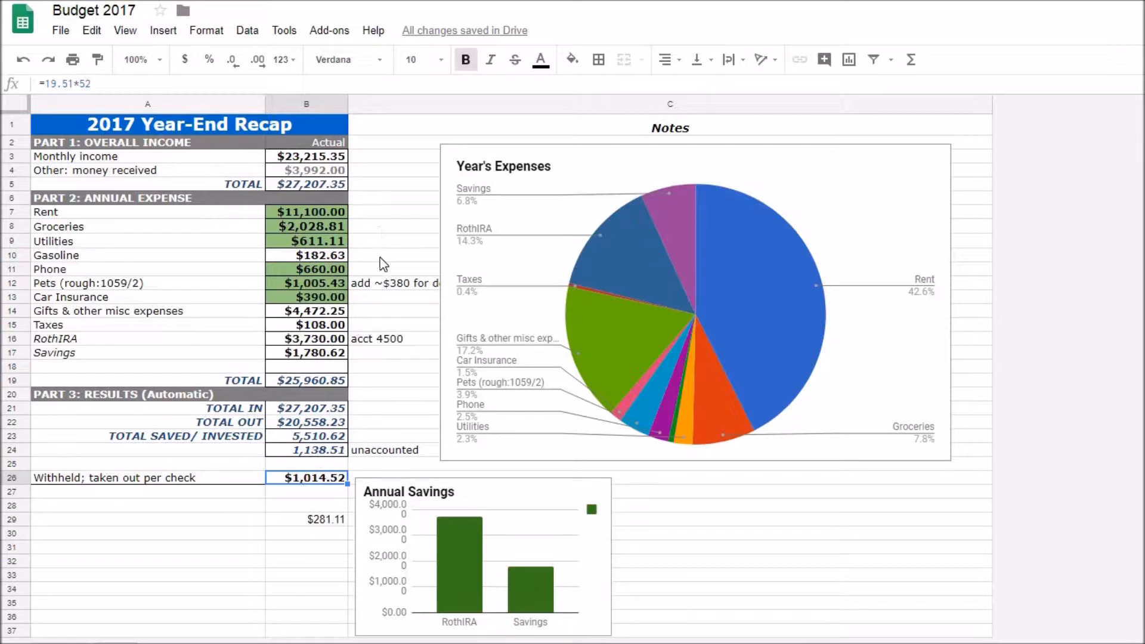
mouse_move(289, 157)
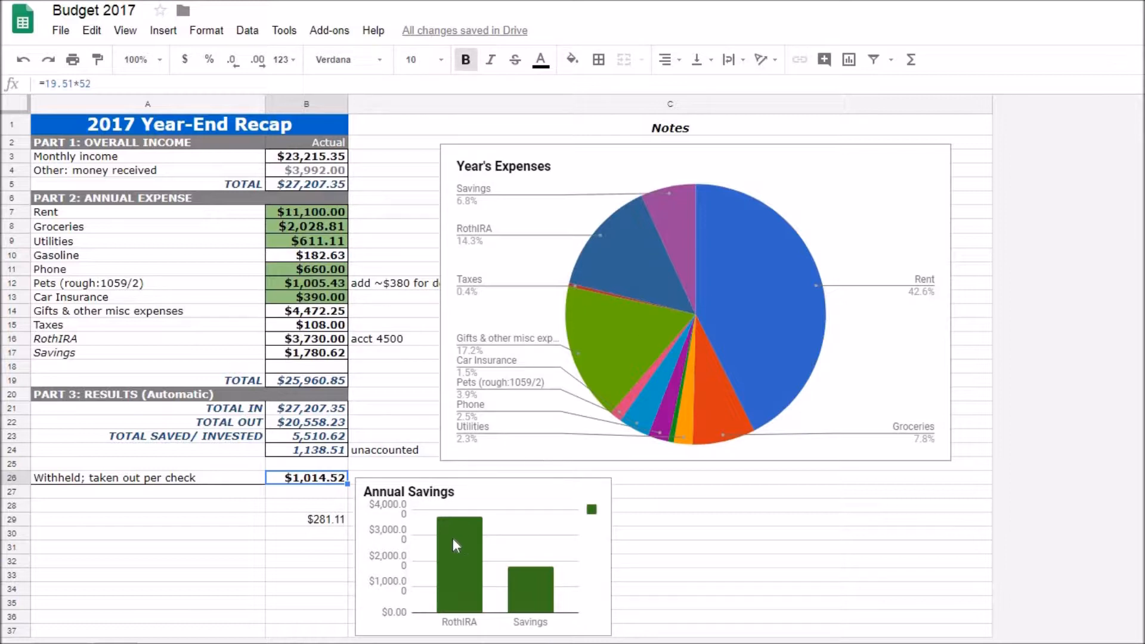
click(455, 545)
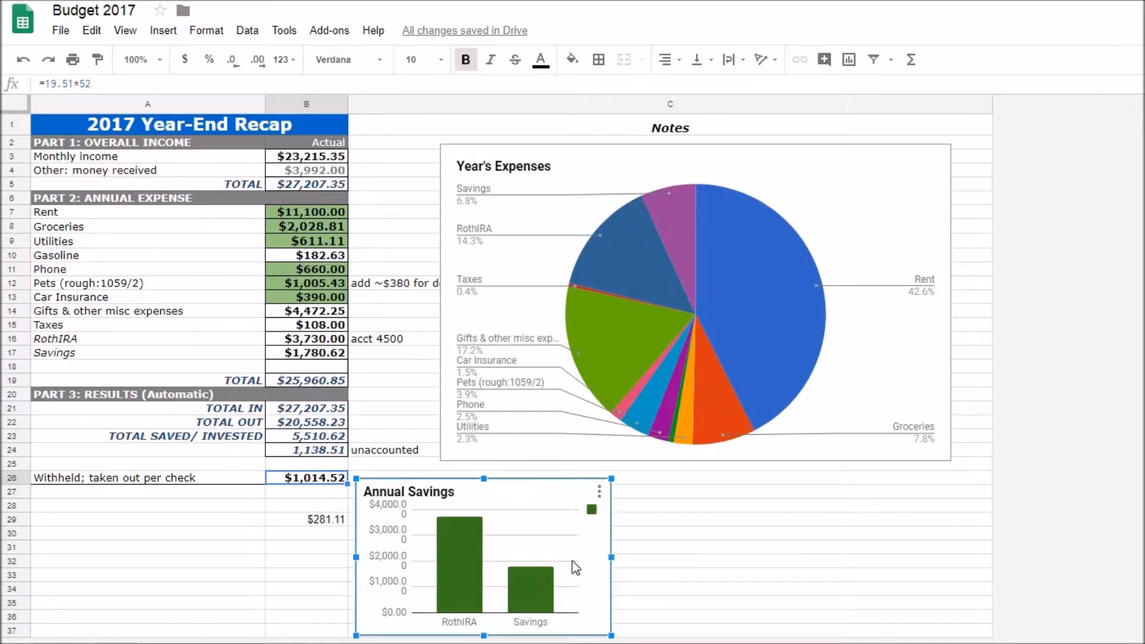
mouse_move(729, 592)
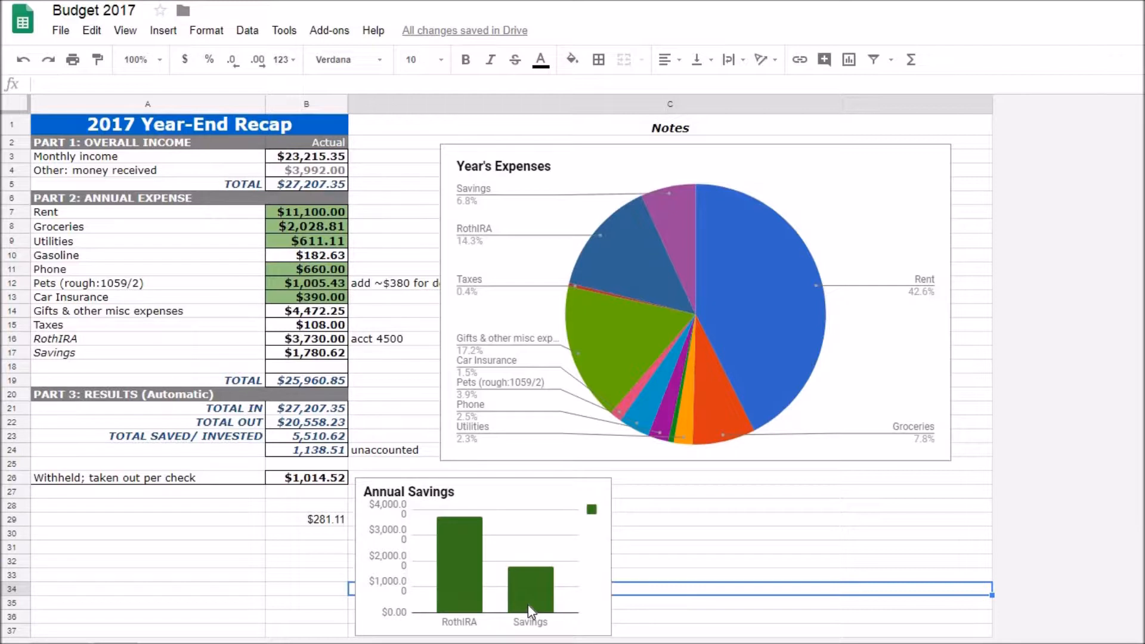
mouse_move(538, 592)
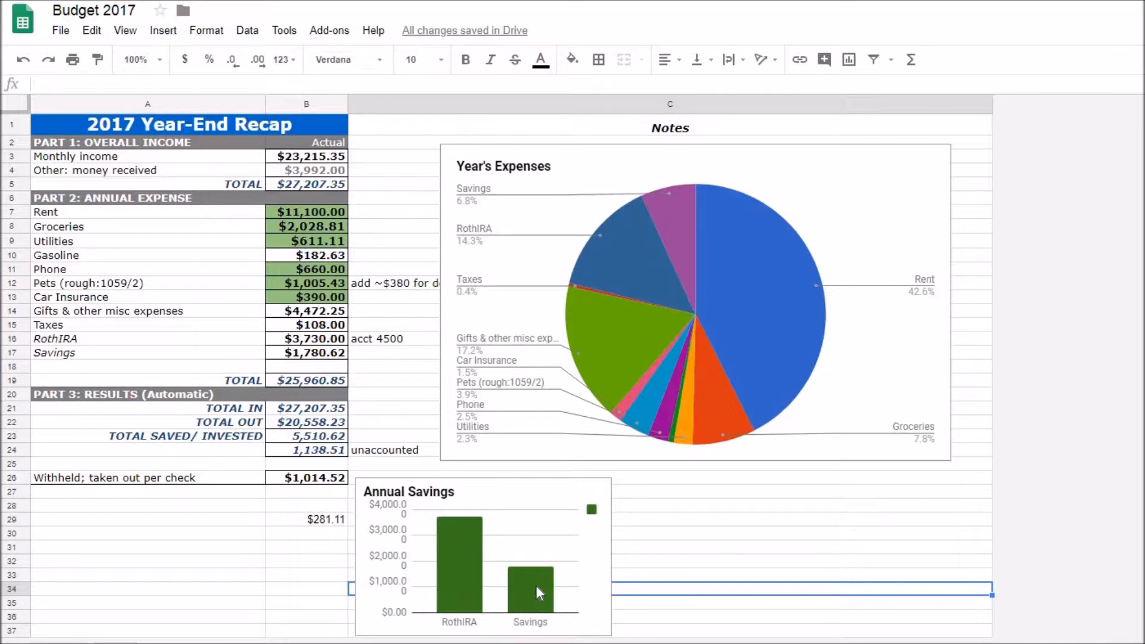
mouse_move(544, 610)
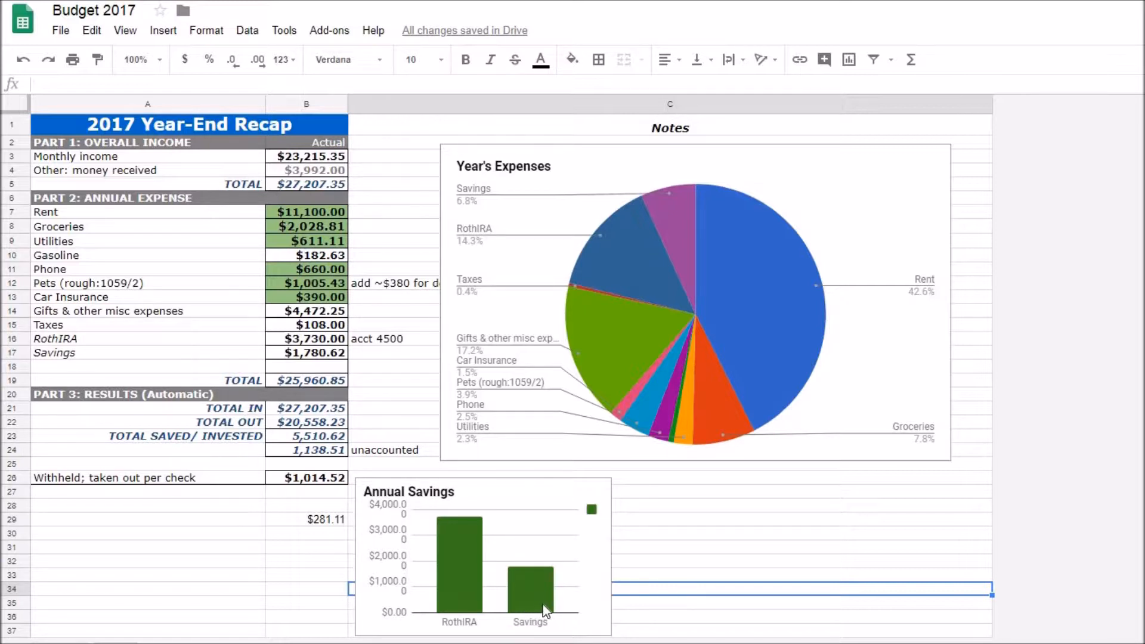
mouse_move(835, 229)
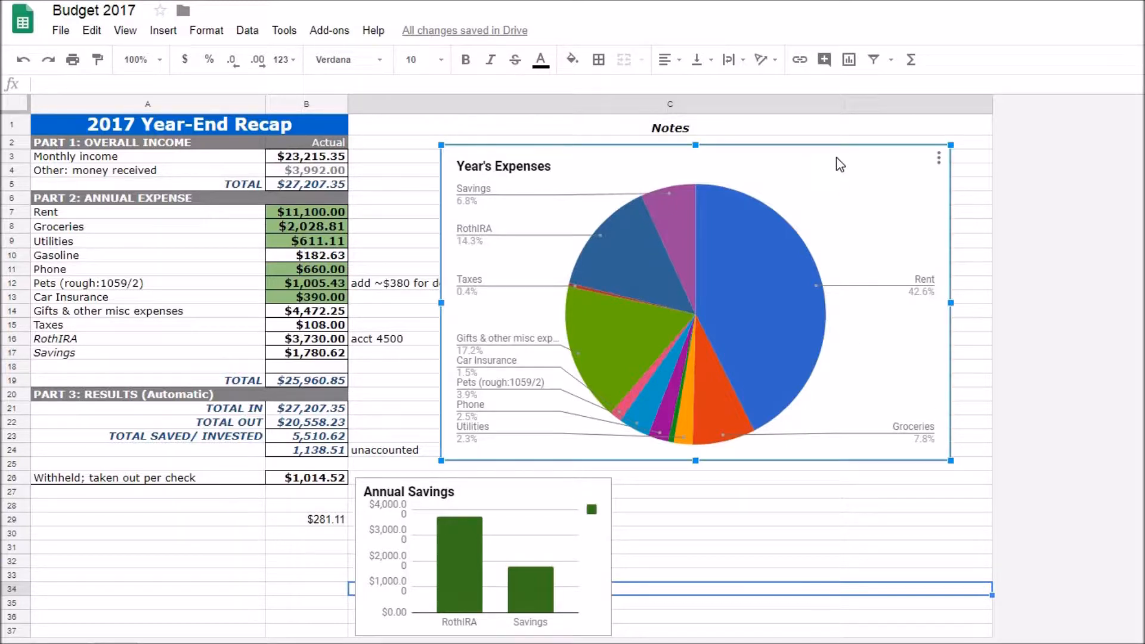
mouse_move(359, 276)
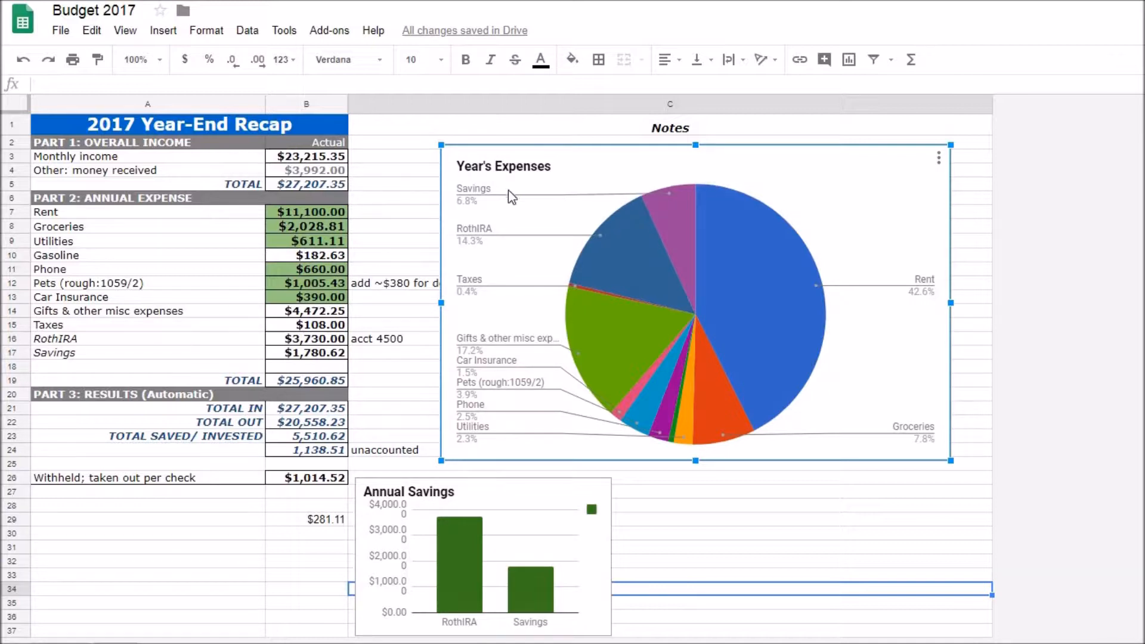
mouse_move(233, 139)
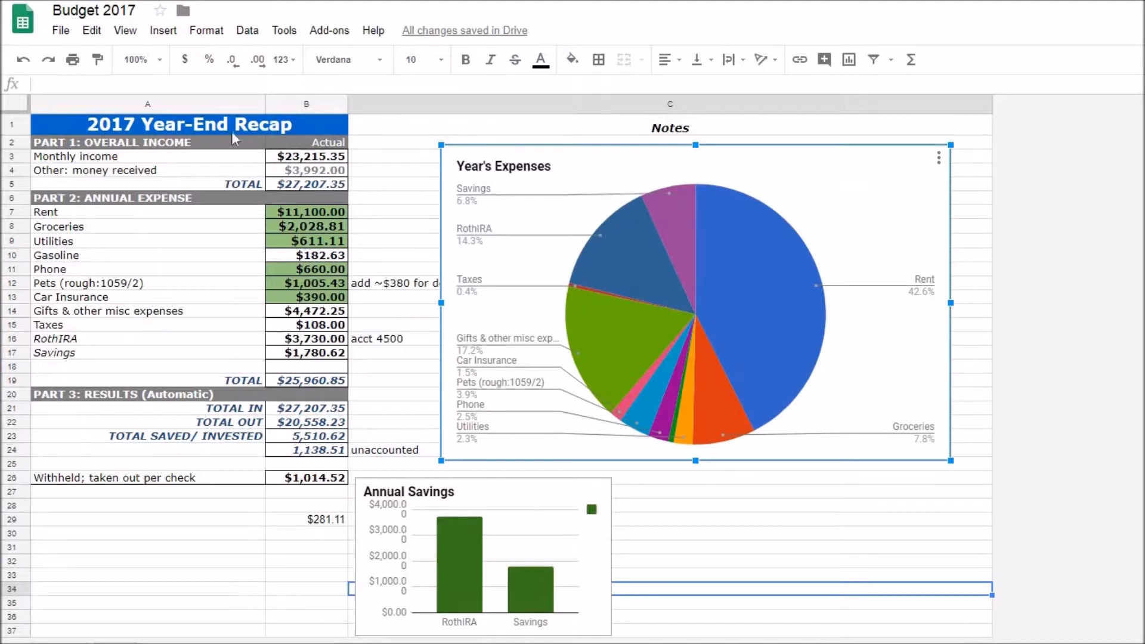
mouse_move(801, 315)
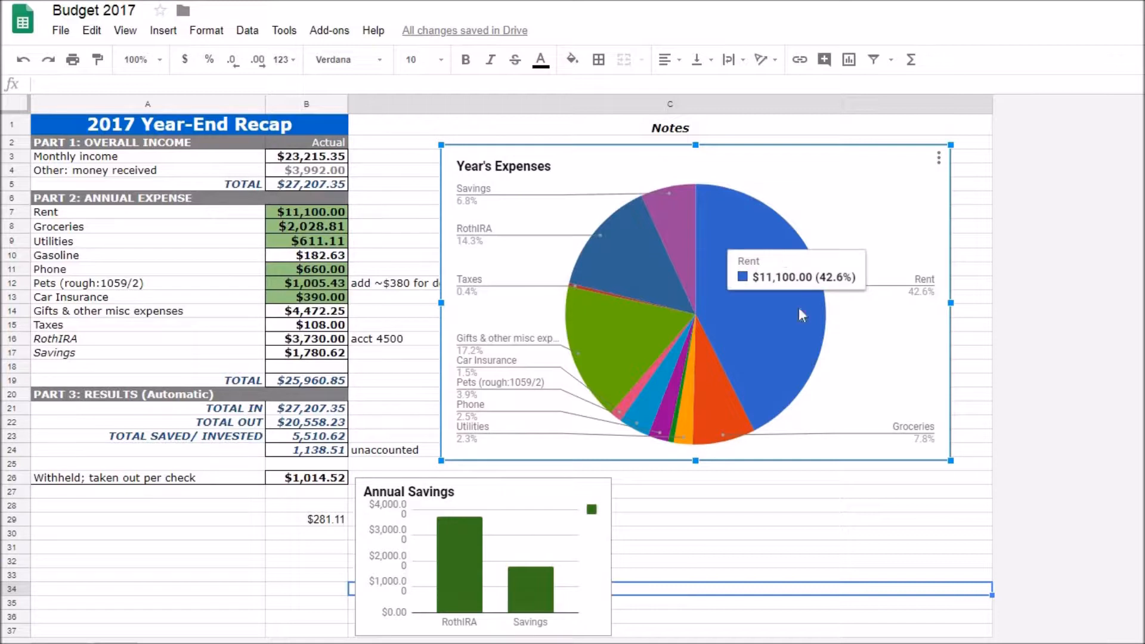
mouse_move(937, 302)
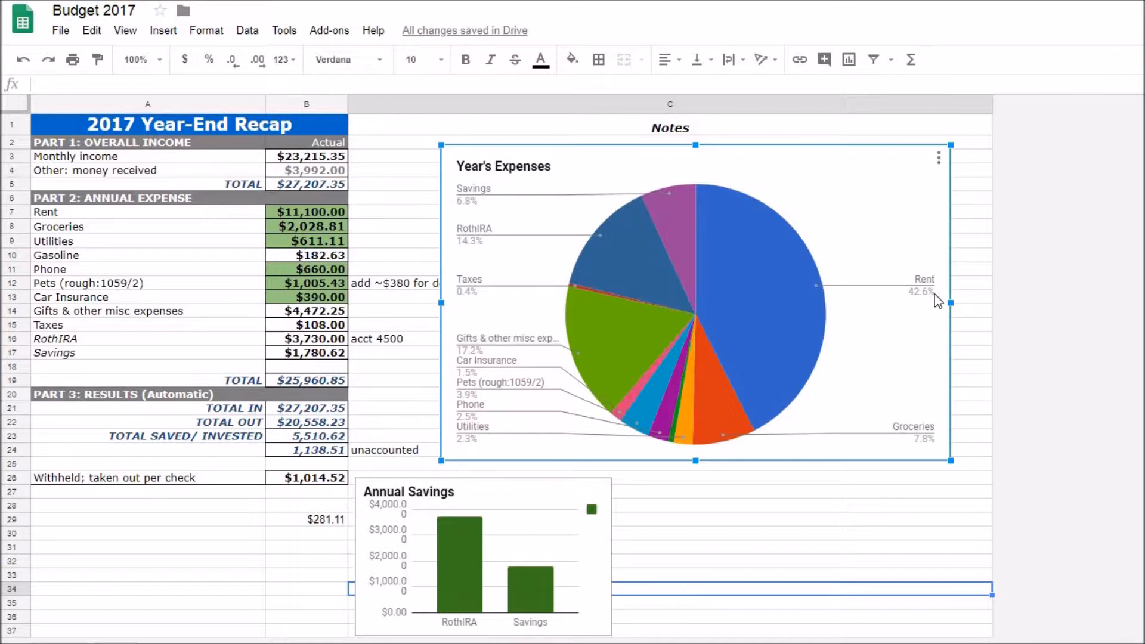
mouse_move(365, 160)
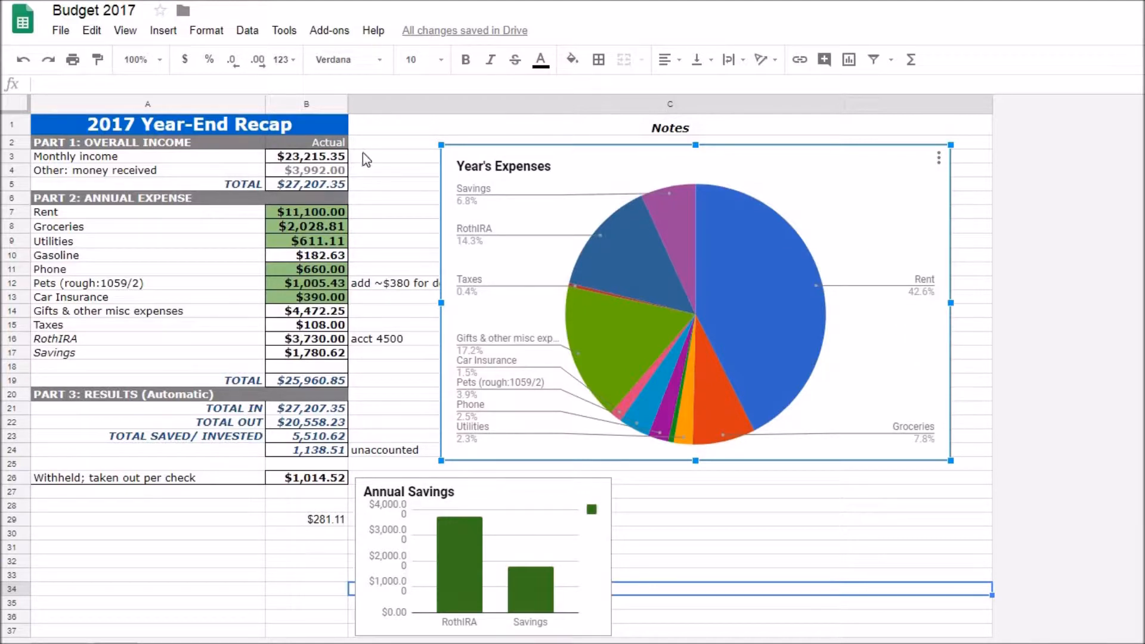
mouse_move(362, 370)
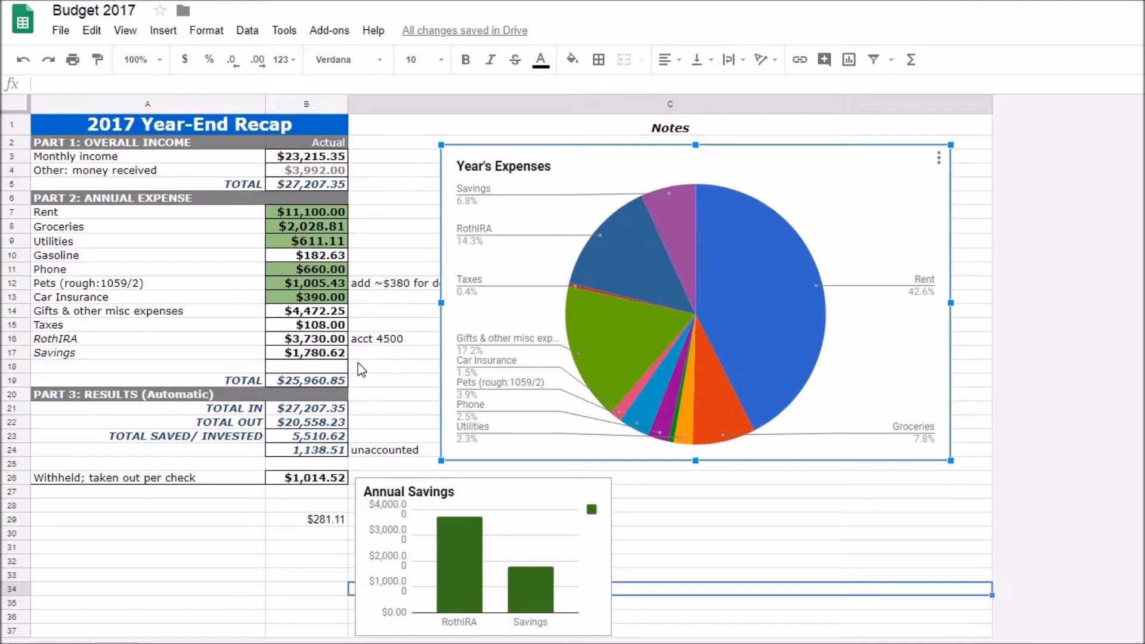
mouse_move(562, 447)
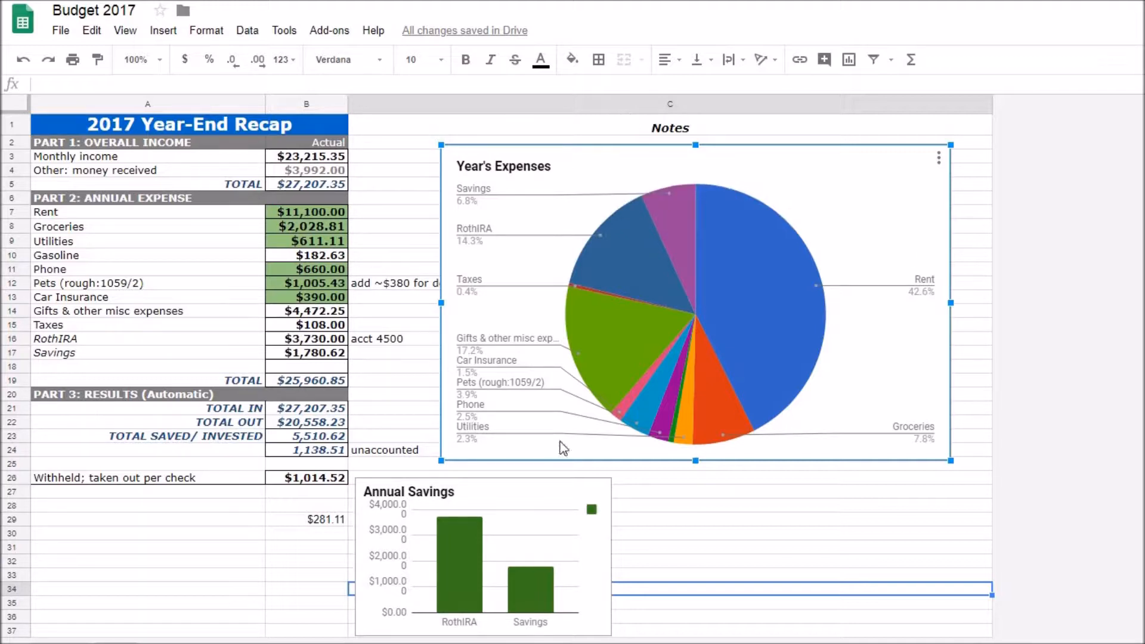
mouse_move(840, 162)
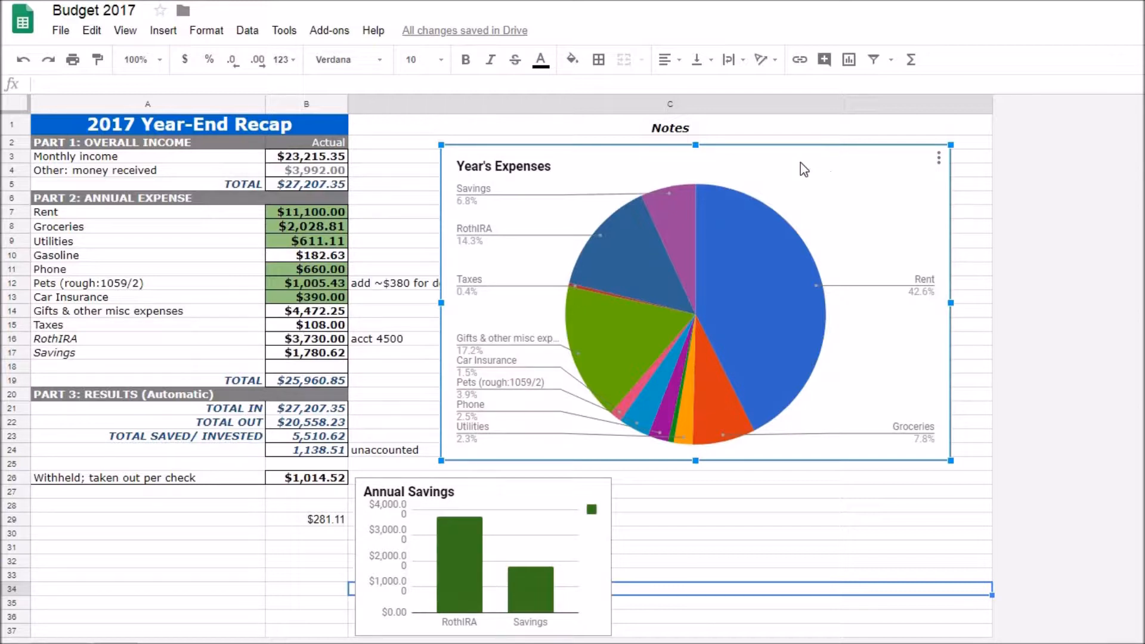
mouse_move(724, 182)
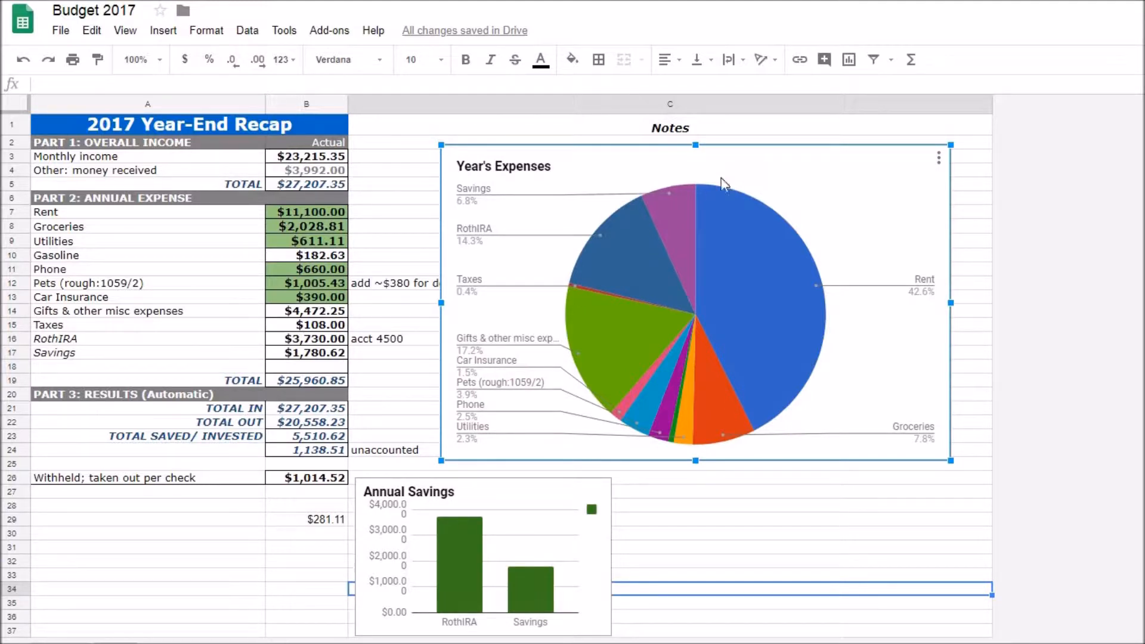
mouse_move(842, 308)
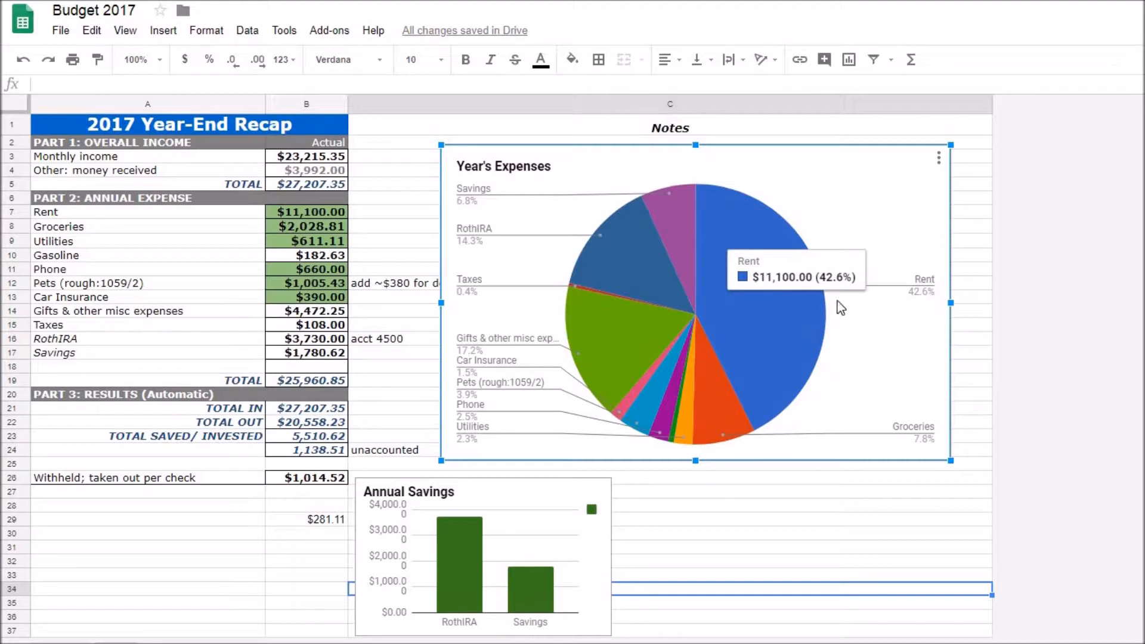
mouse_move(672, 236)
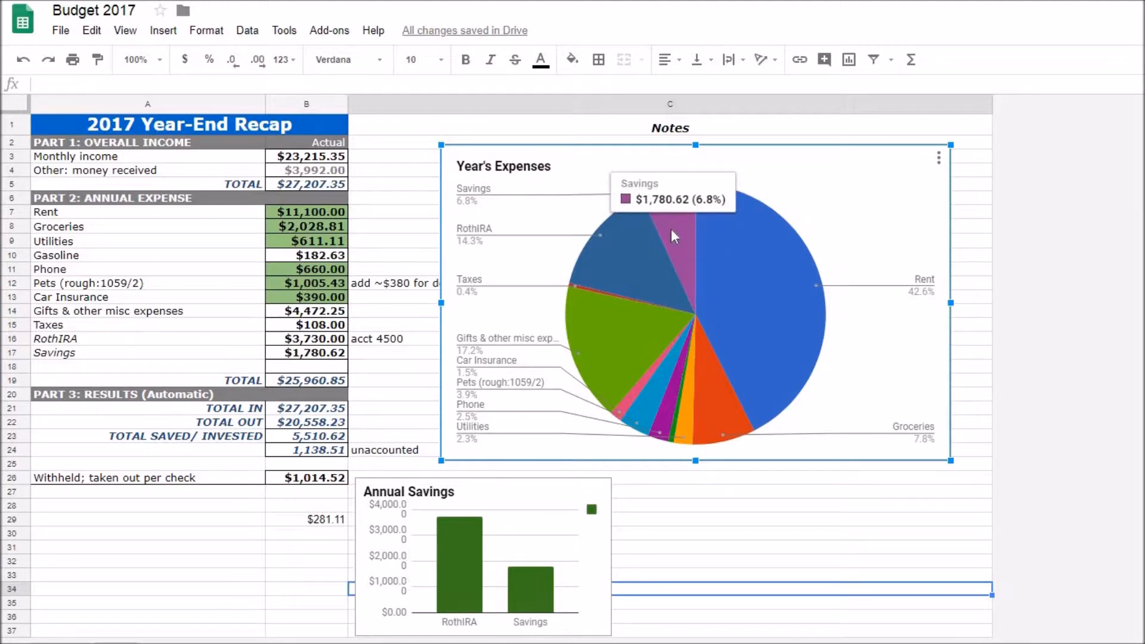
mouse_move(493, 209)
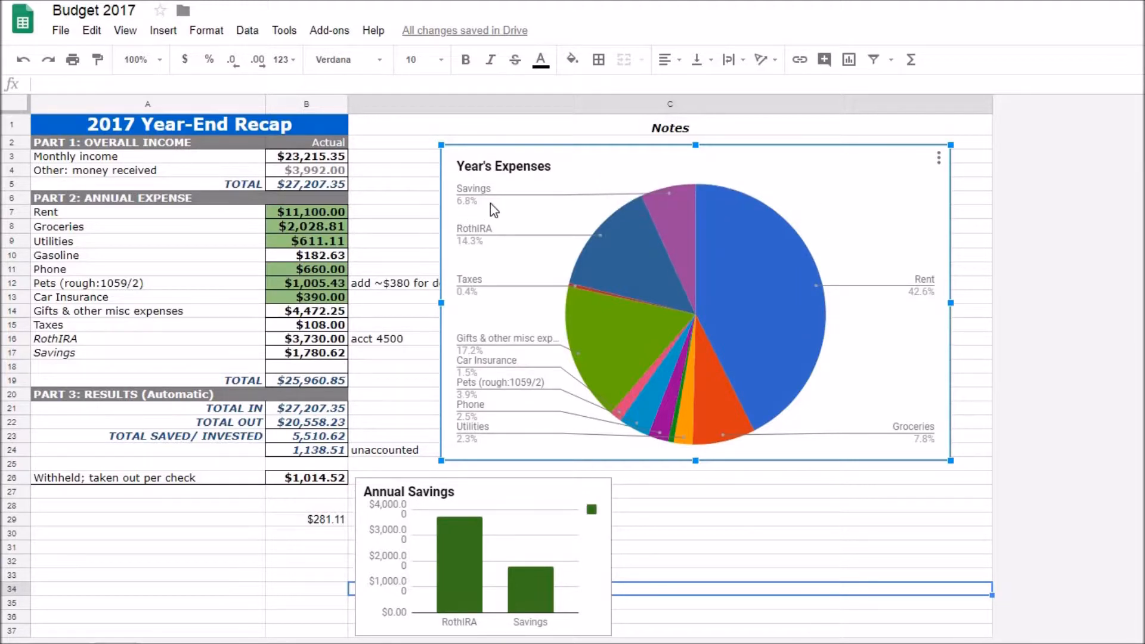
mouse_move(328, 333)
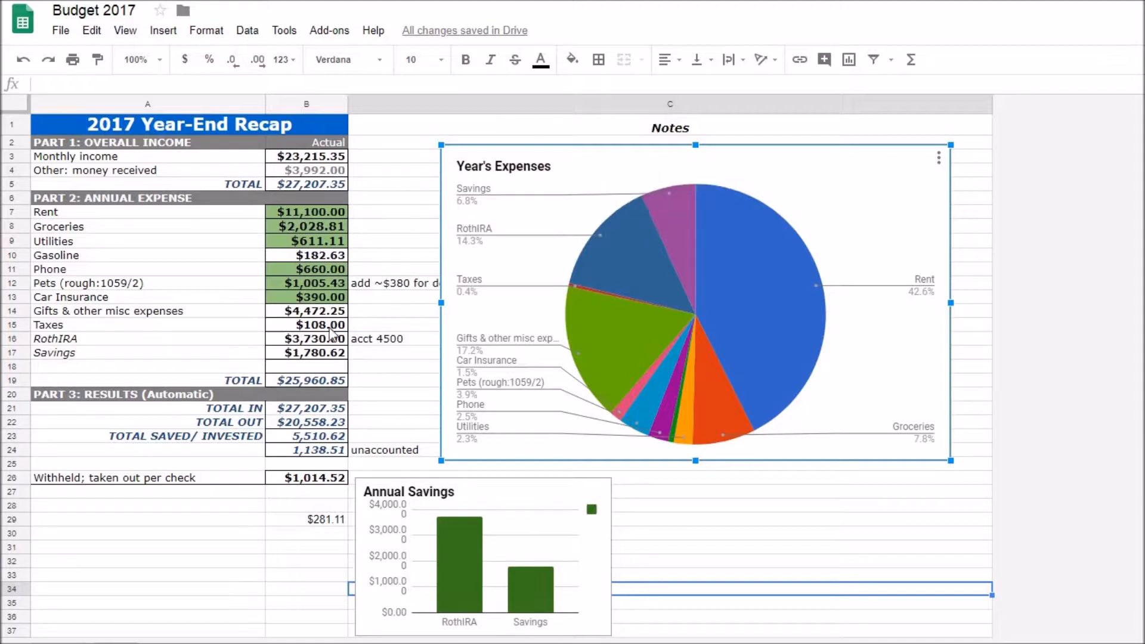
click(306, 352)
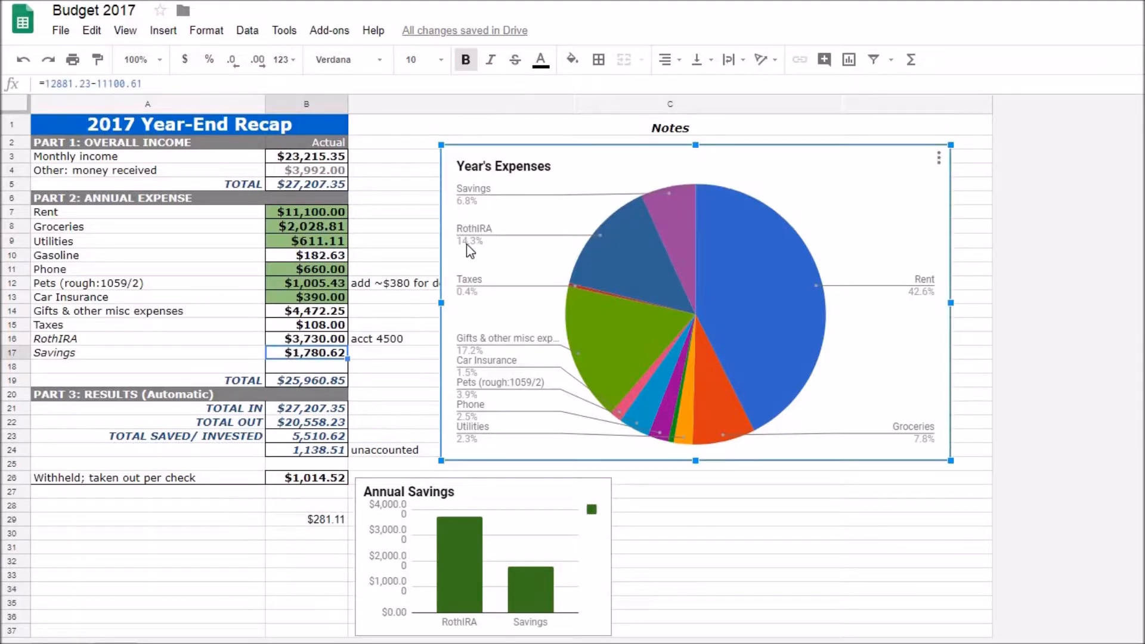
mouse_move(428, 231)
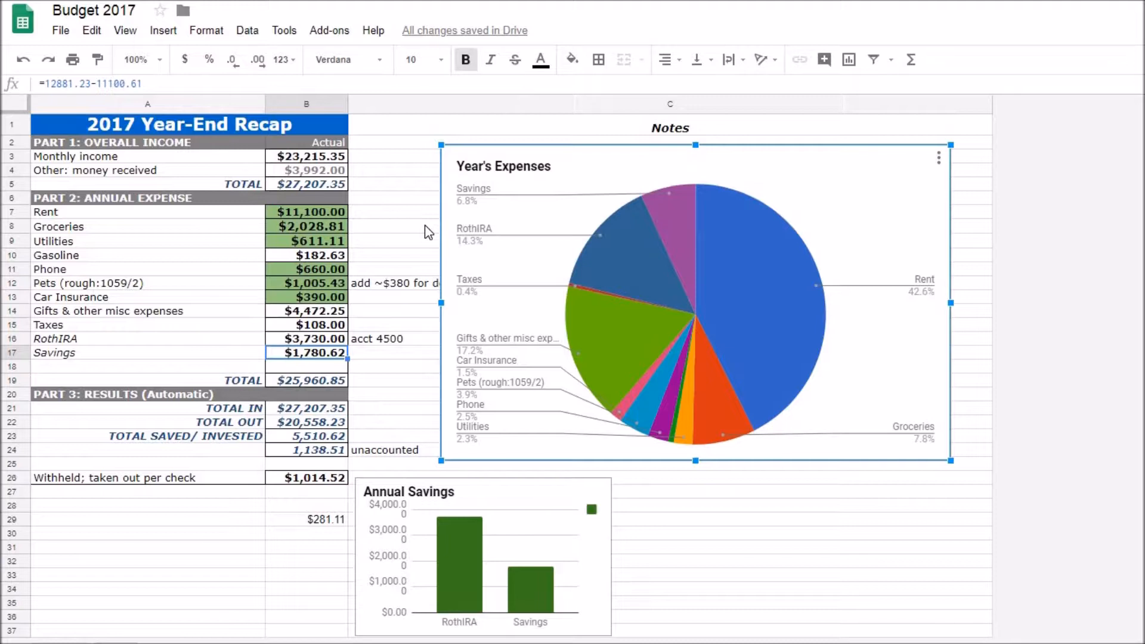
mouse_move(56, 585)
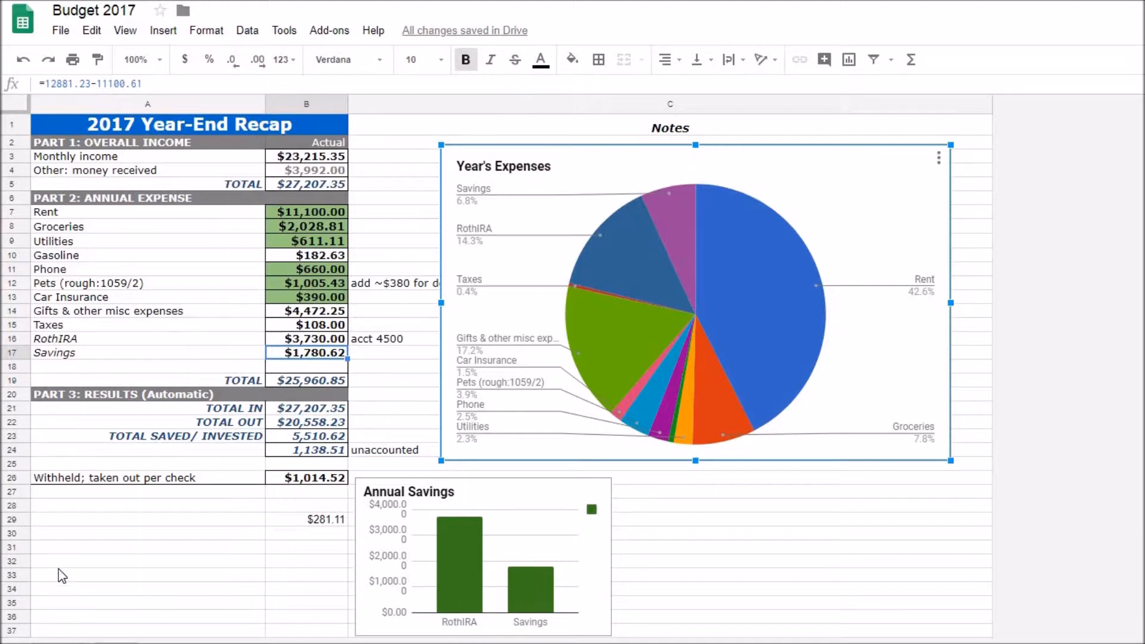
mouse_move(459, 244)
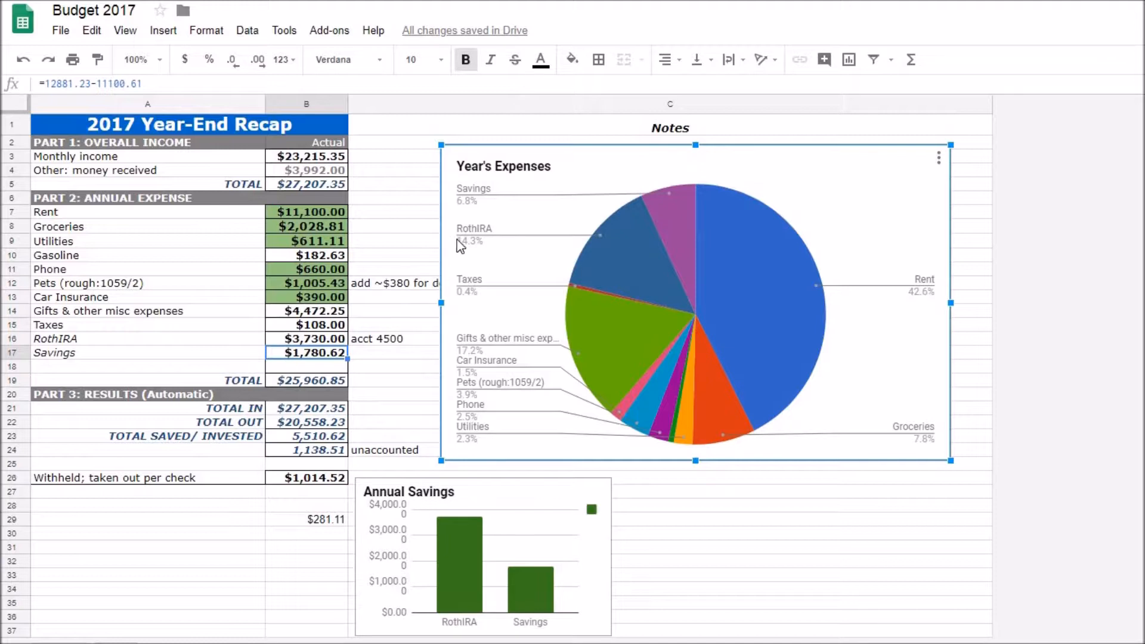
mouse_move(470, 249)
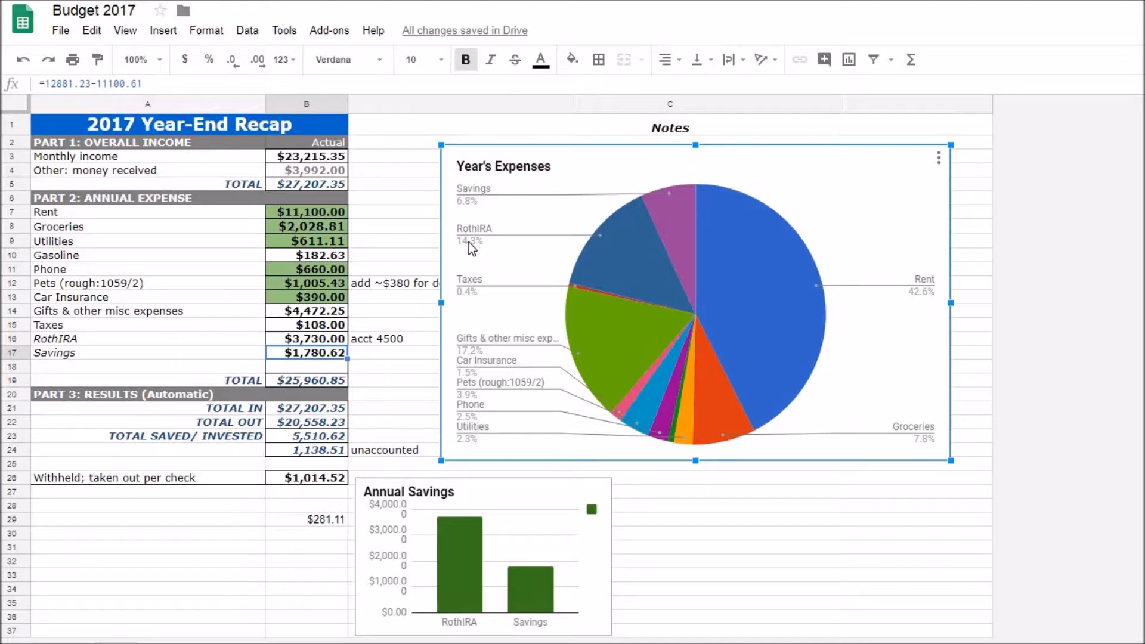
mouse_move(464, 206)
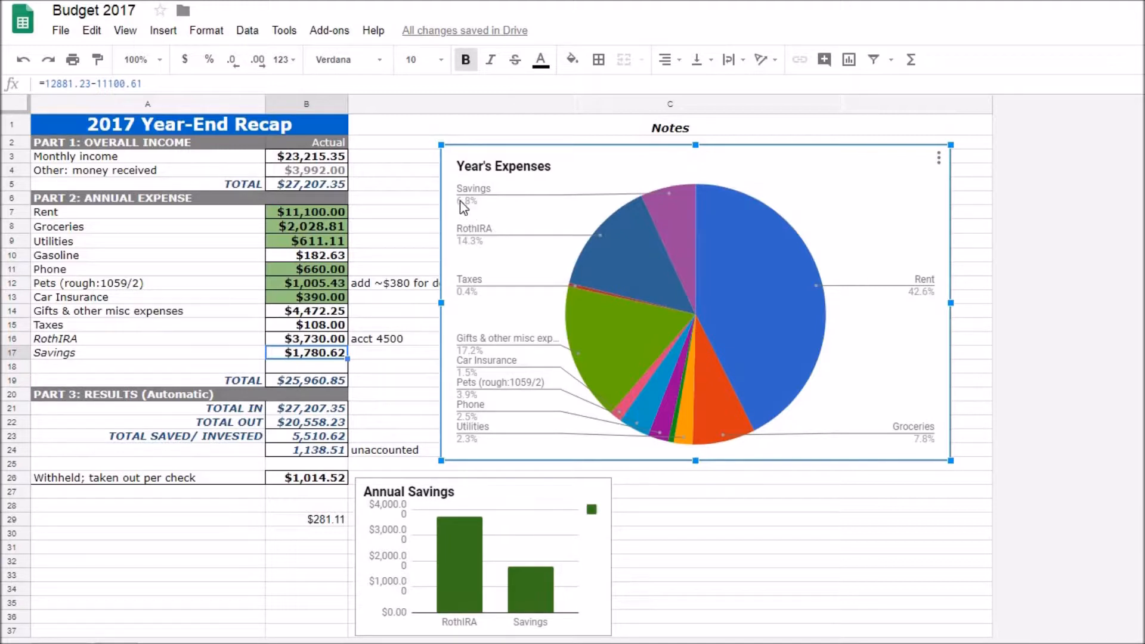
mouse_move(417, 200)
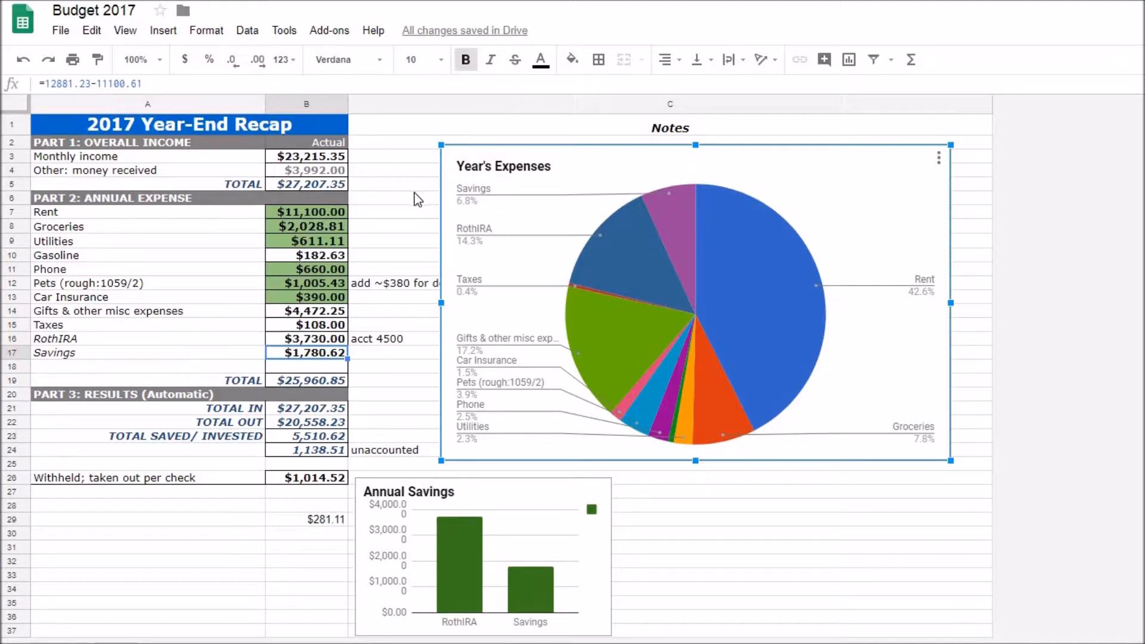
mouse_move(633, 192)
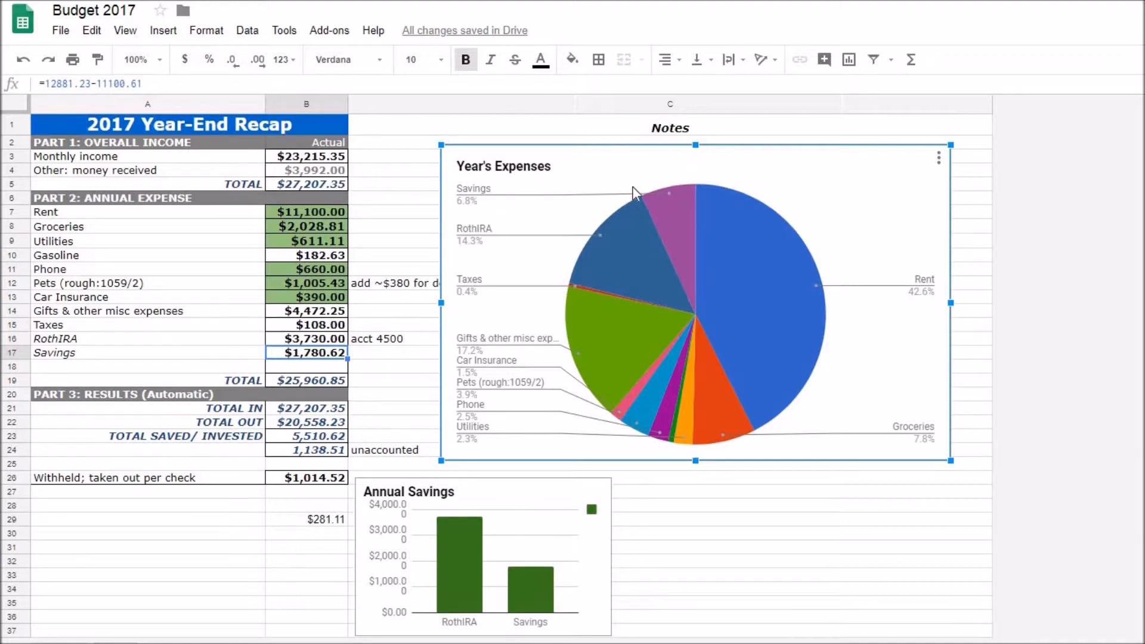
mouse_move(539, 224)
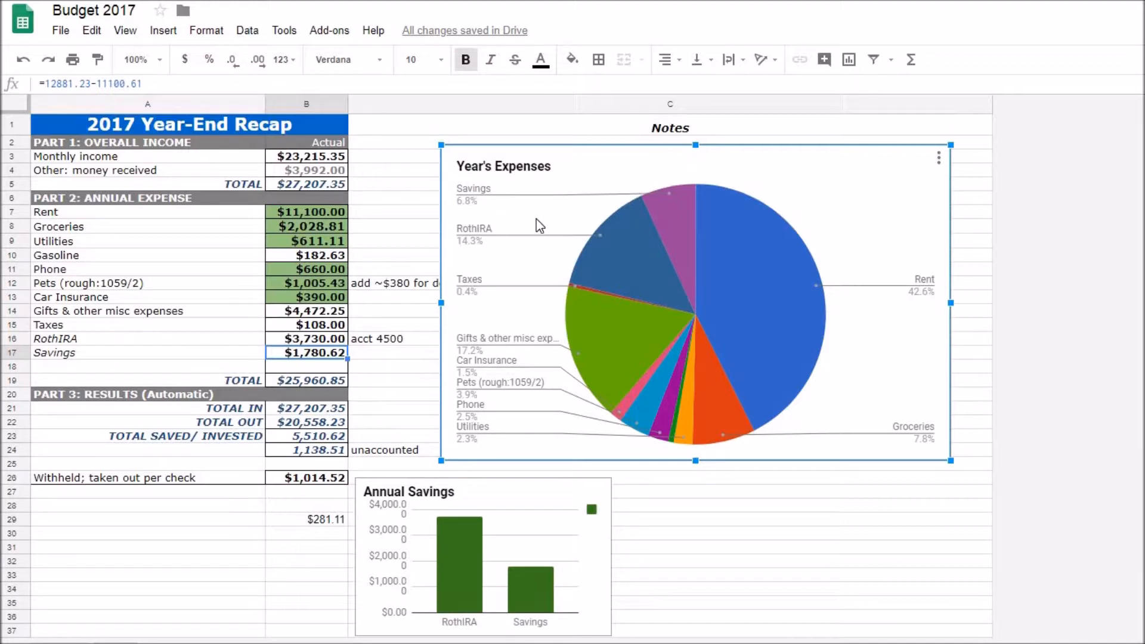
mouse_move(510, 196)
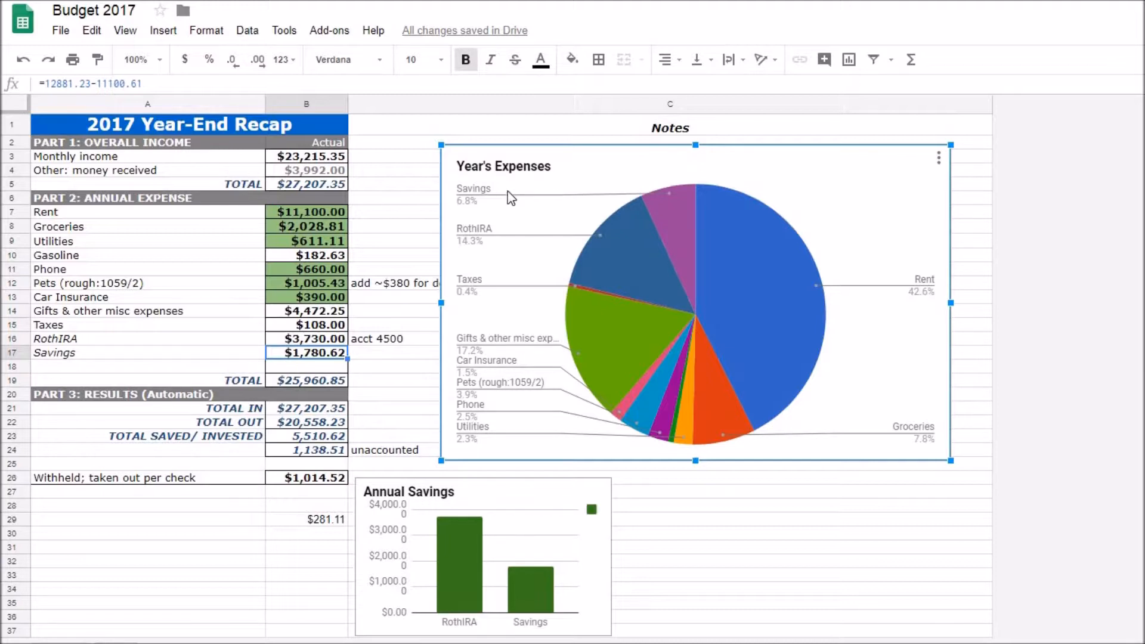
mouse_move(501, 247)
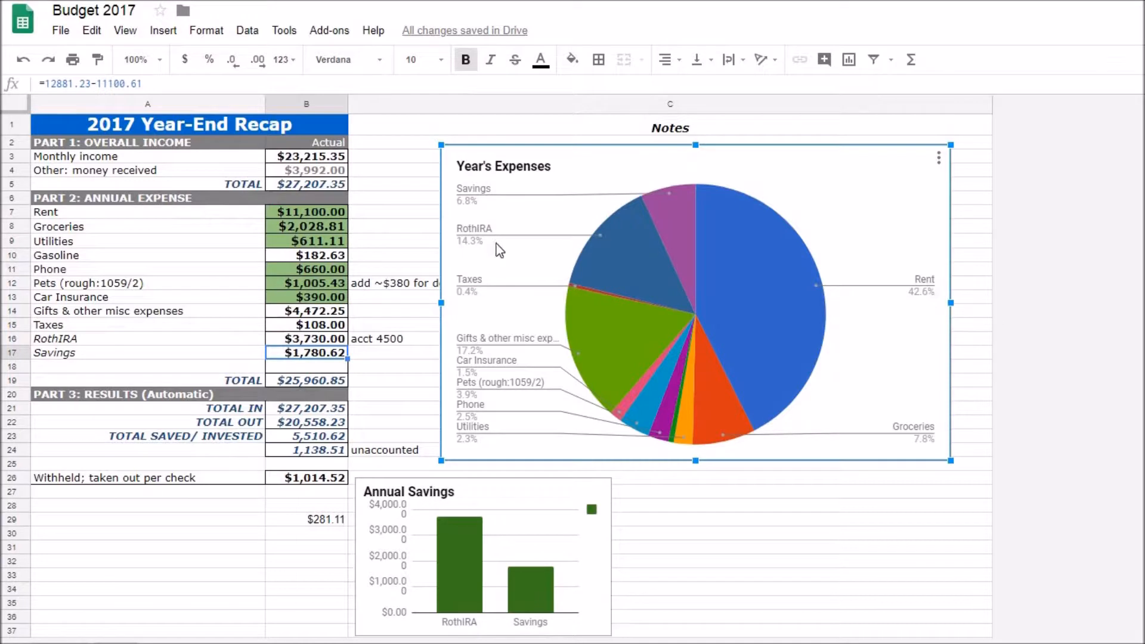
mouse_move(471, 254)
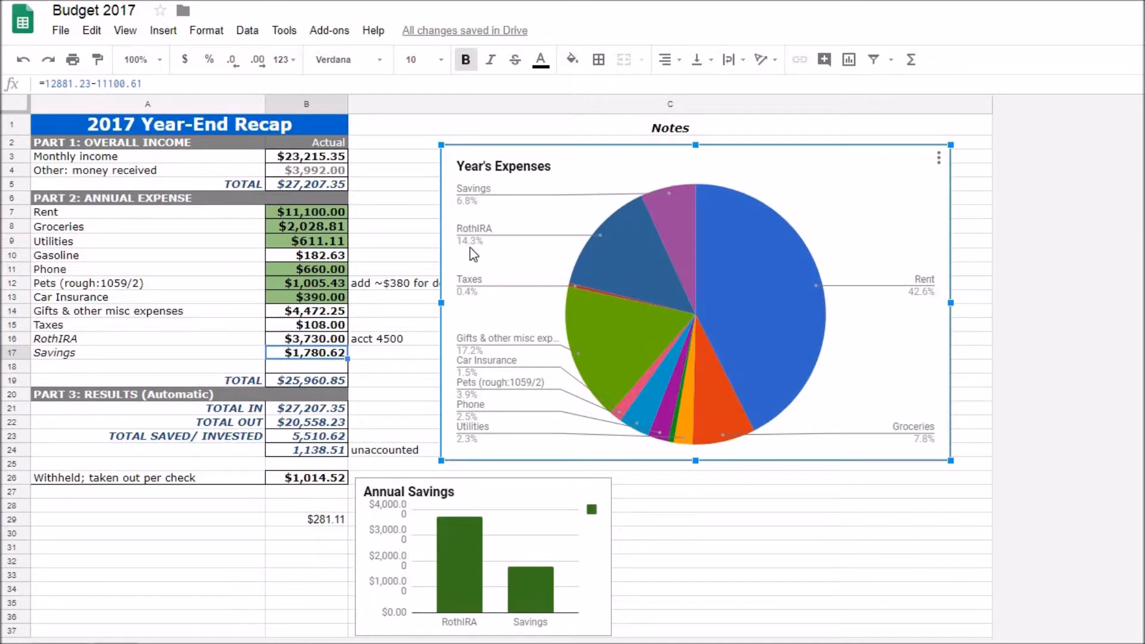
mouse_move(457, 250)
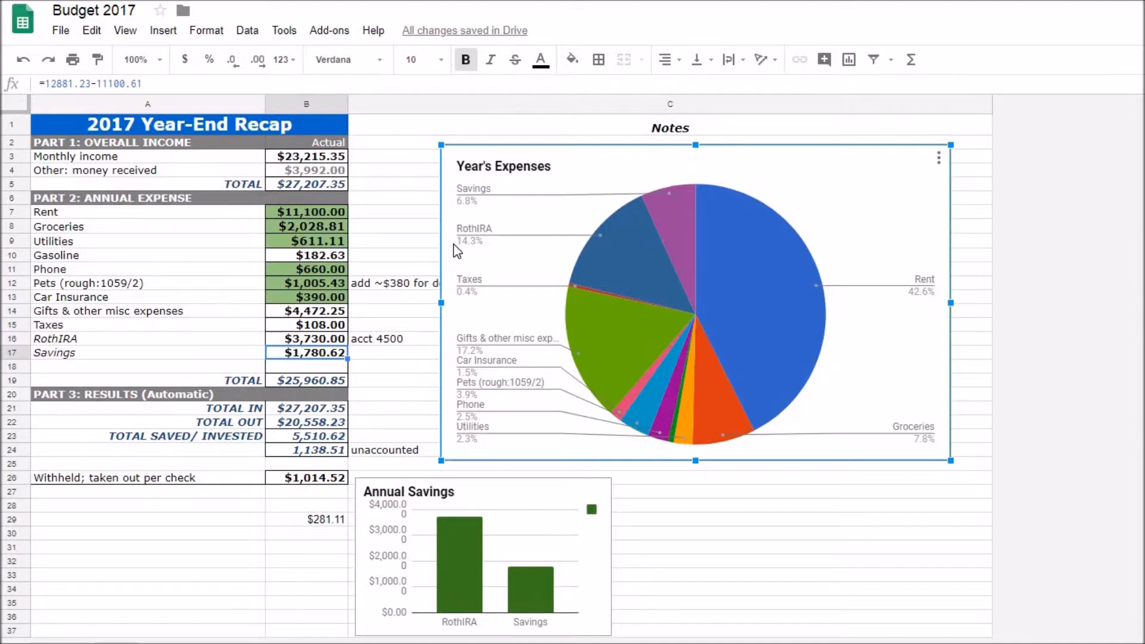
mouse_move(425, 215)
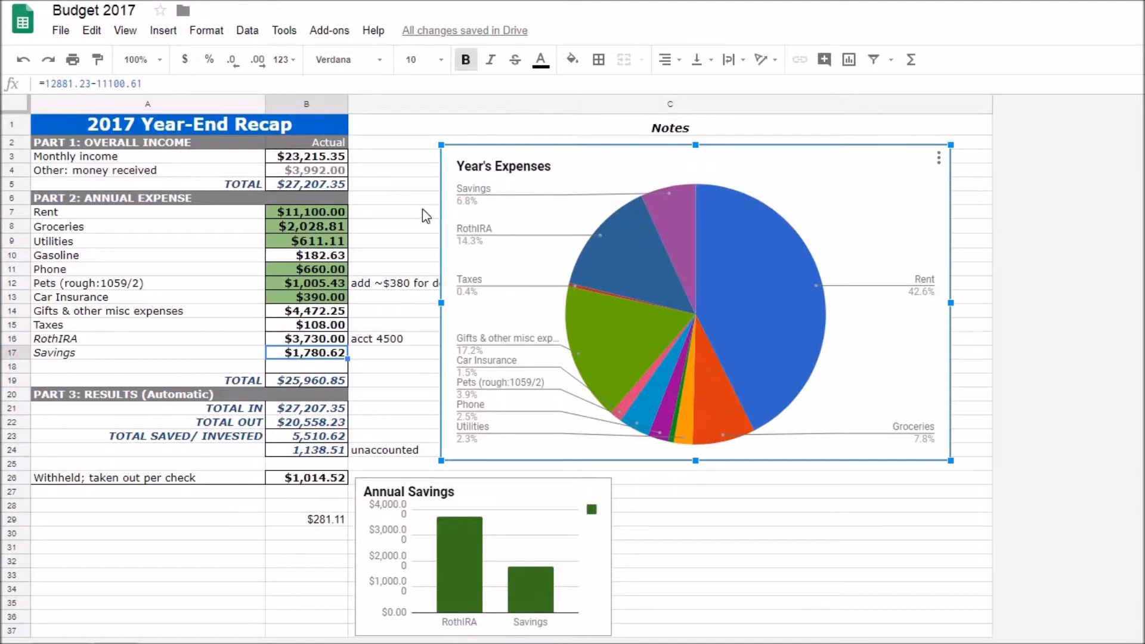
mouse_move(457, 273)
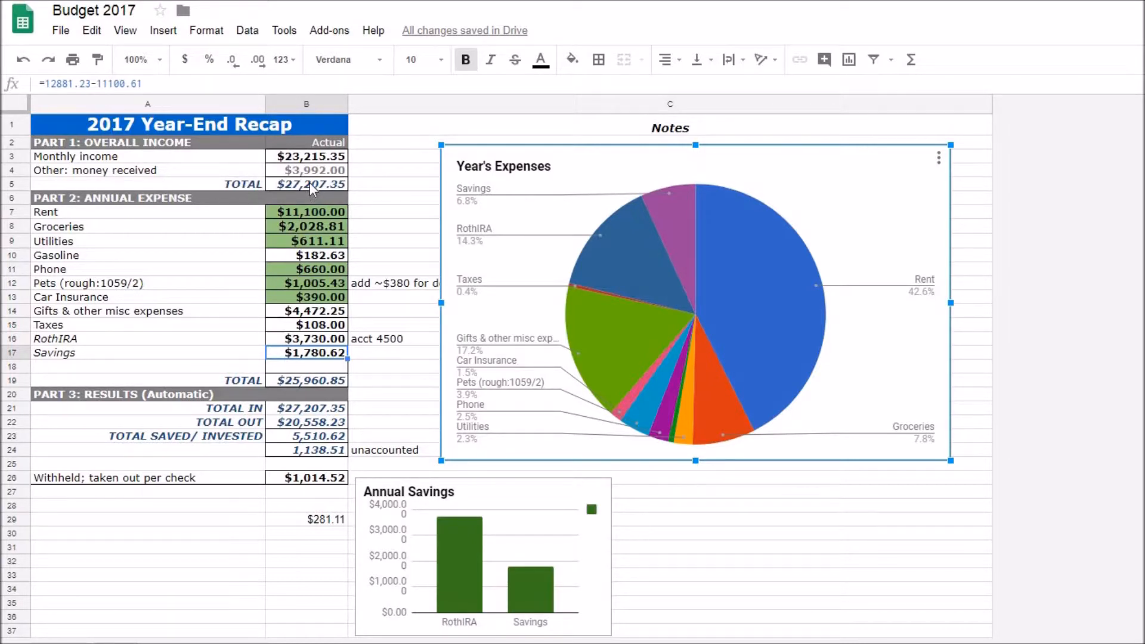
mouse_move(427, 190)
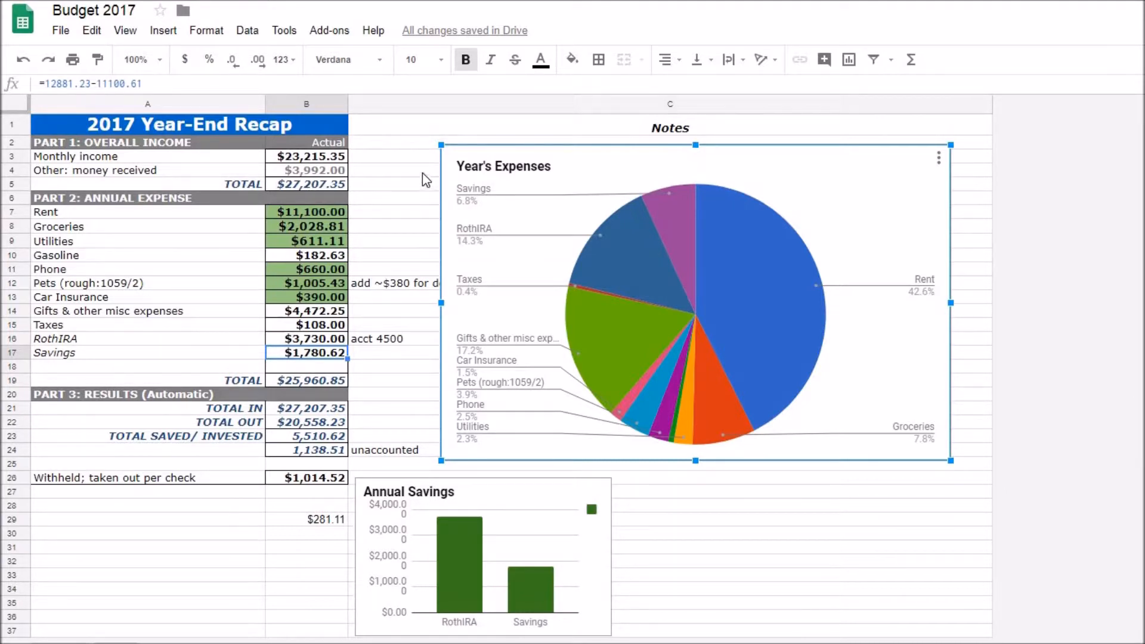
mouse_move(444, 177)
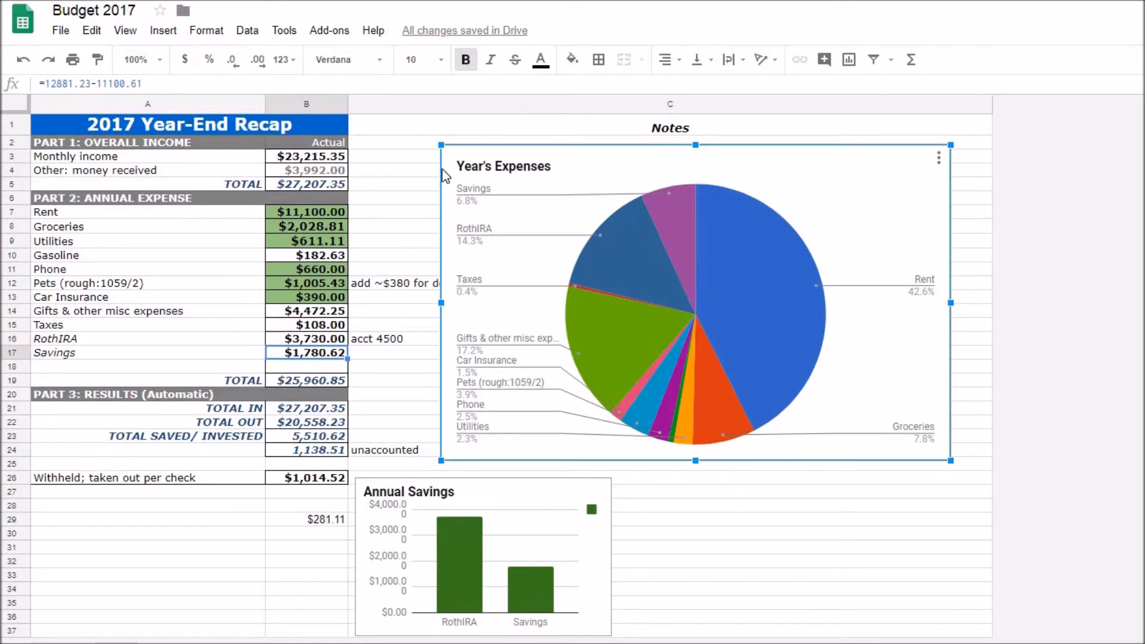
mouse_move(452, 254)
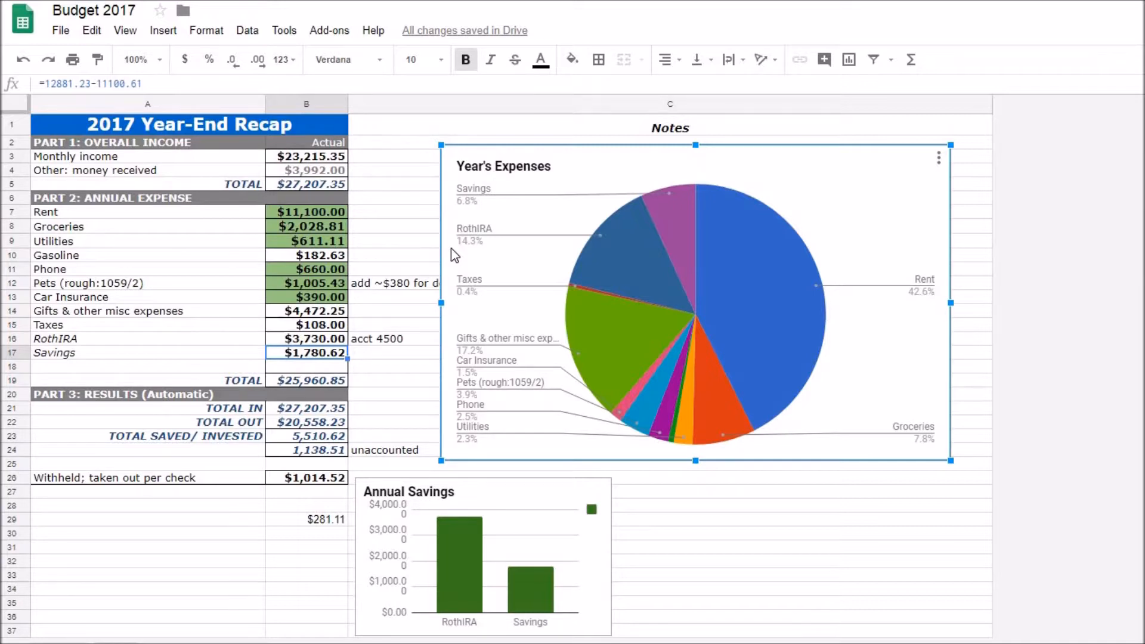
mouse_move(514, 239)
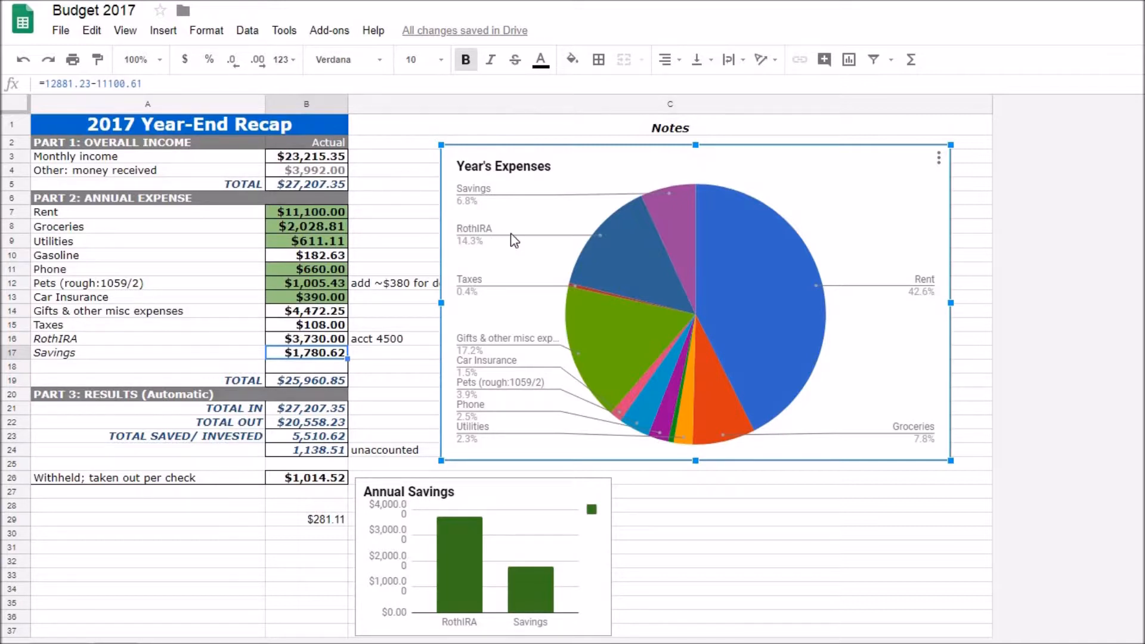
mouse_move(509, 232)
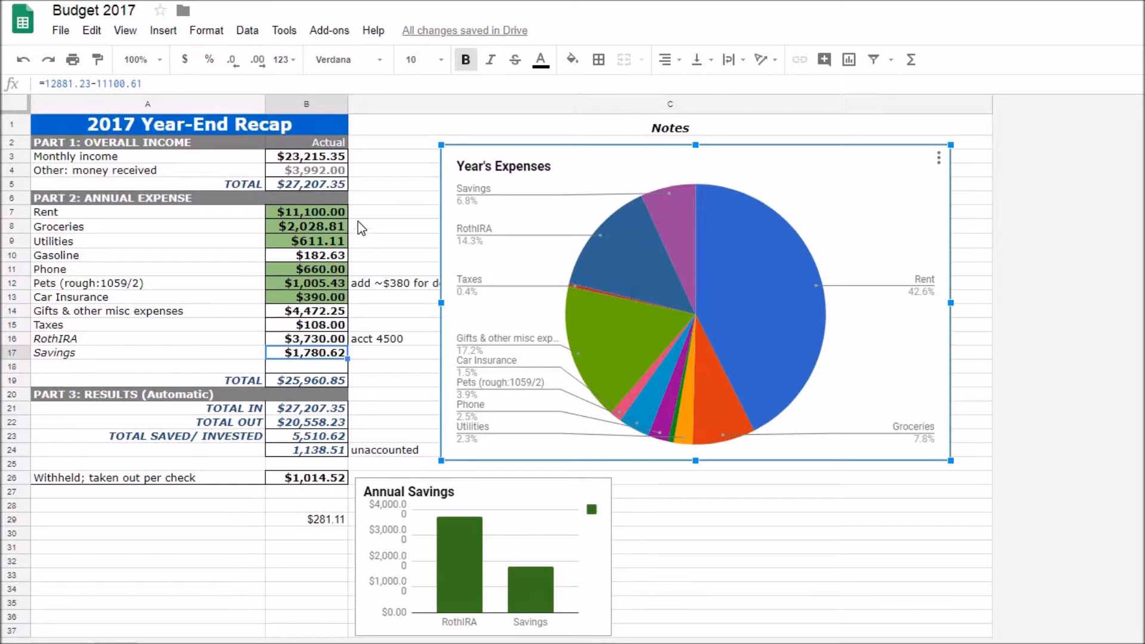
mouse_move(349, 217)
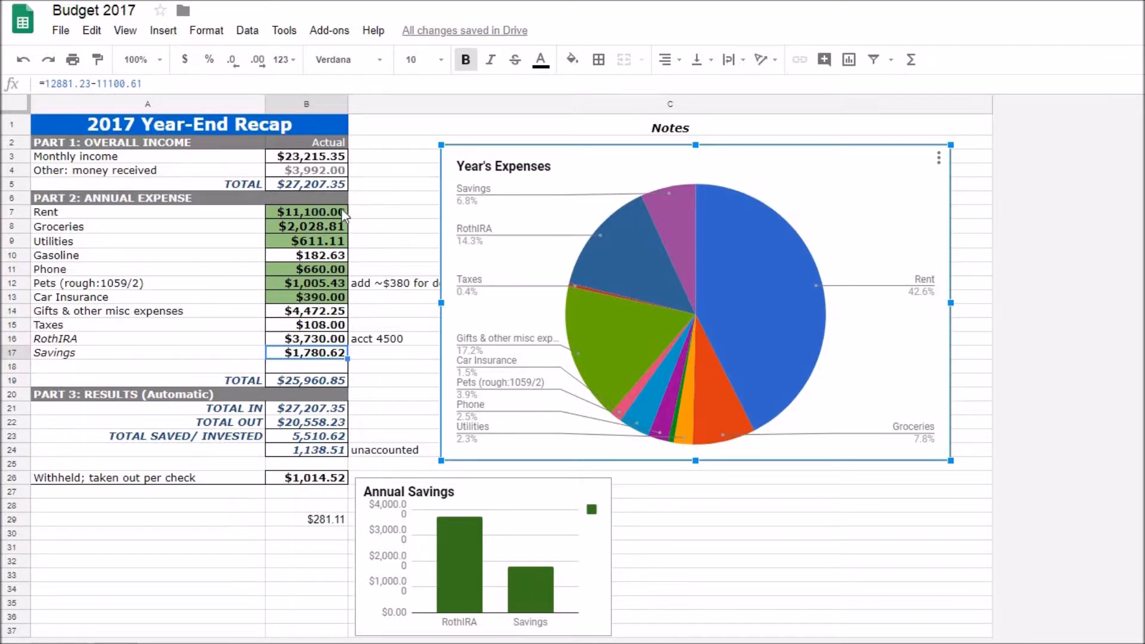
mouse_move(481, 238)
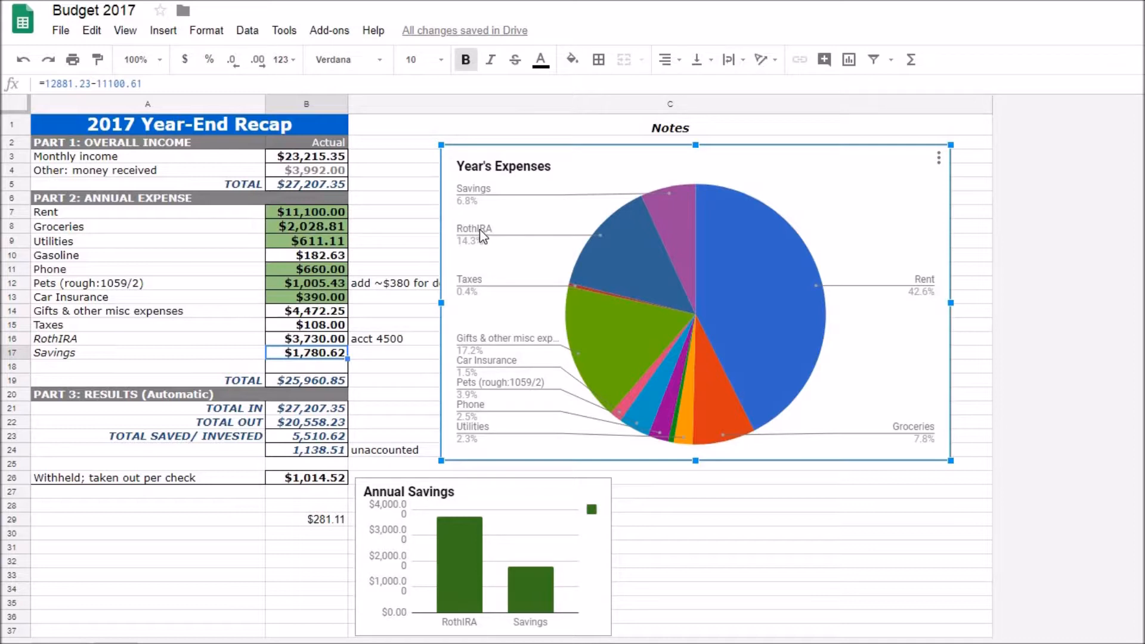
mouse_move(391, 232)
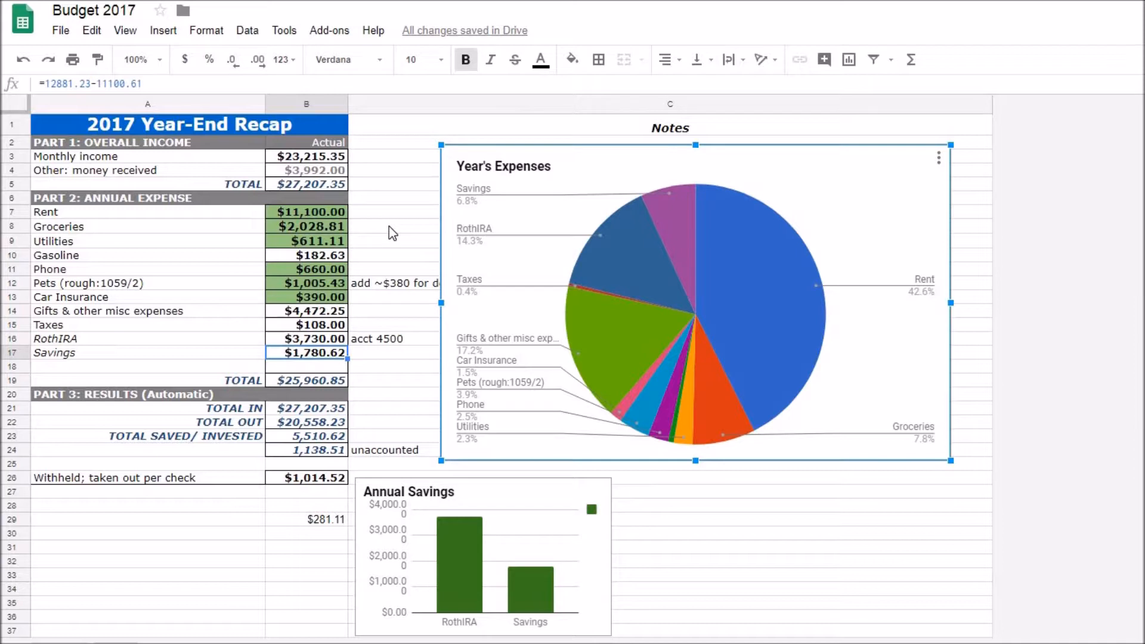
mouse_move(459, 191)
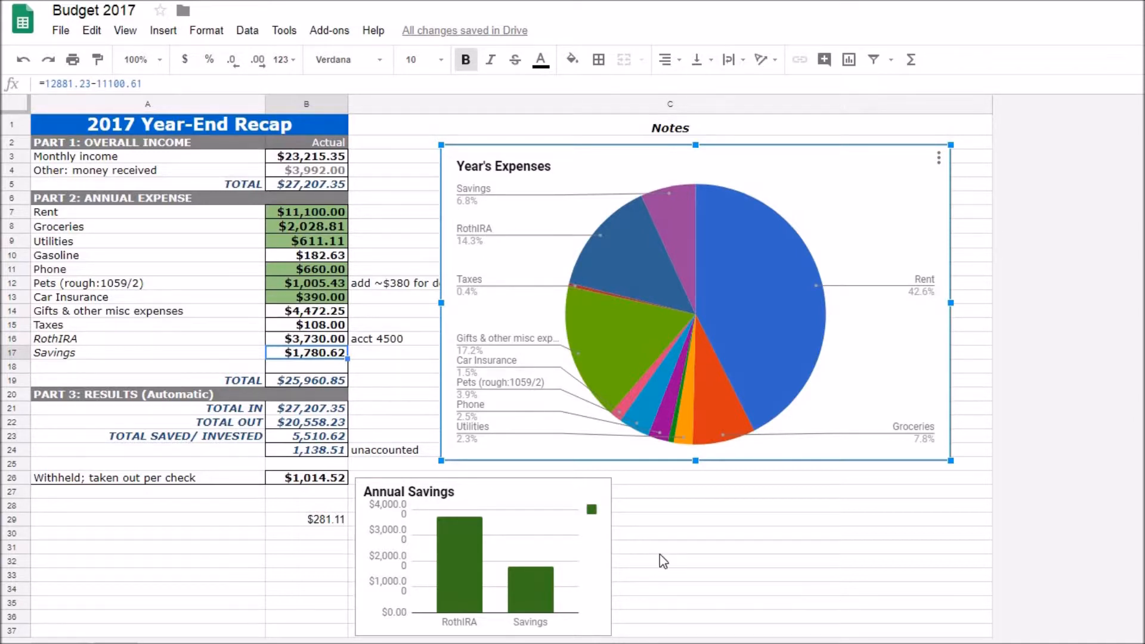
mouse_move(435, 122)
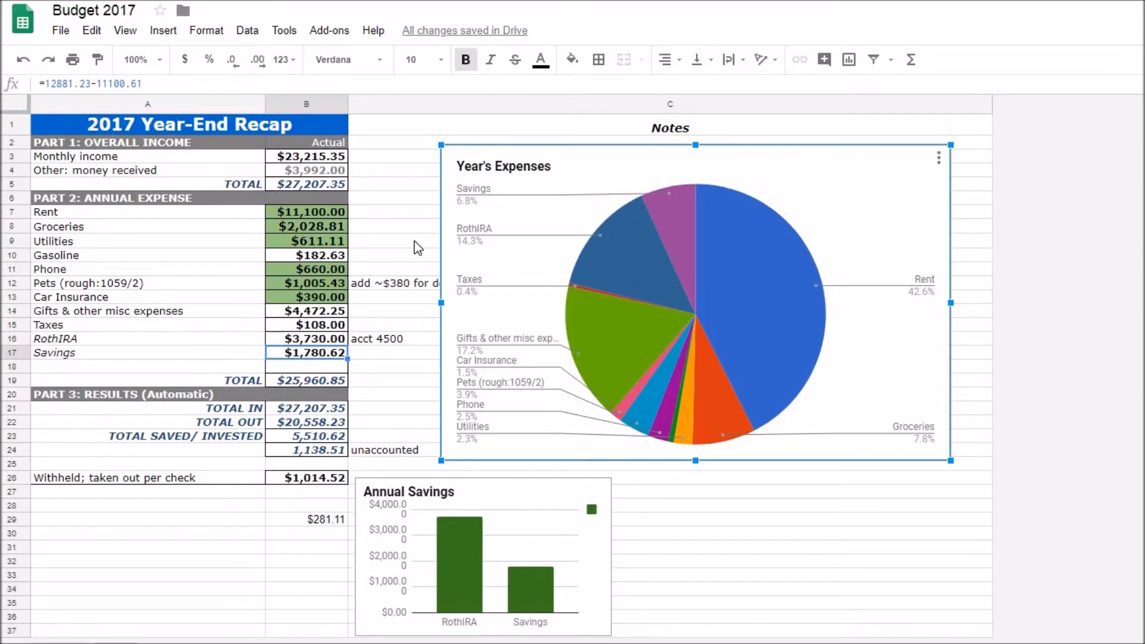
mouse_move(456, 205)
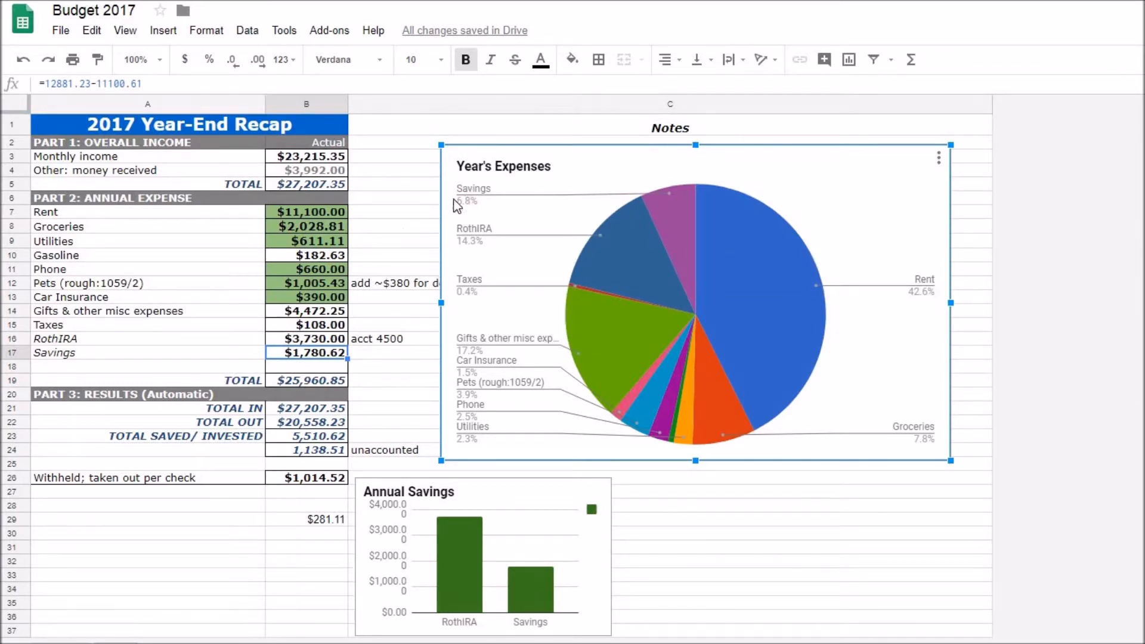
mouse_move(484, 232)
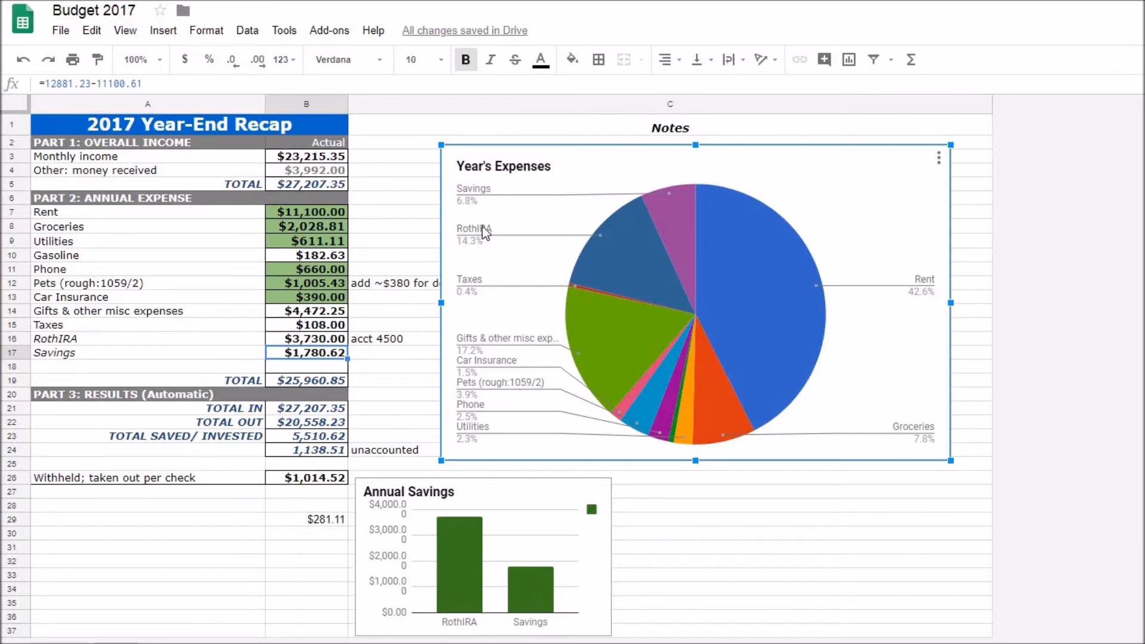
mouse_move(519, 295)
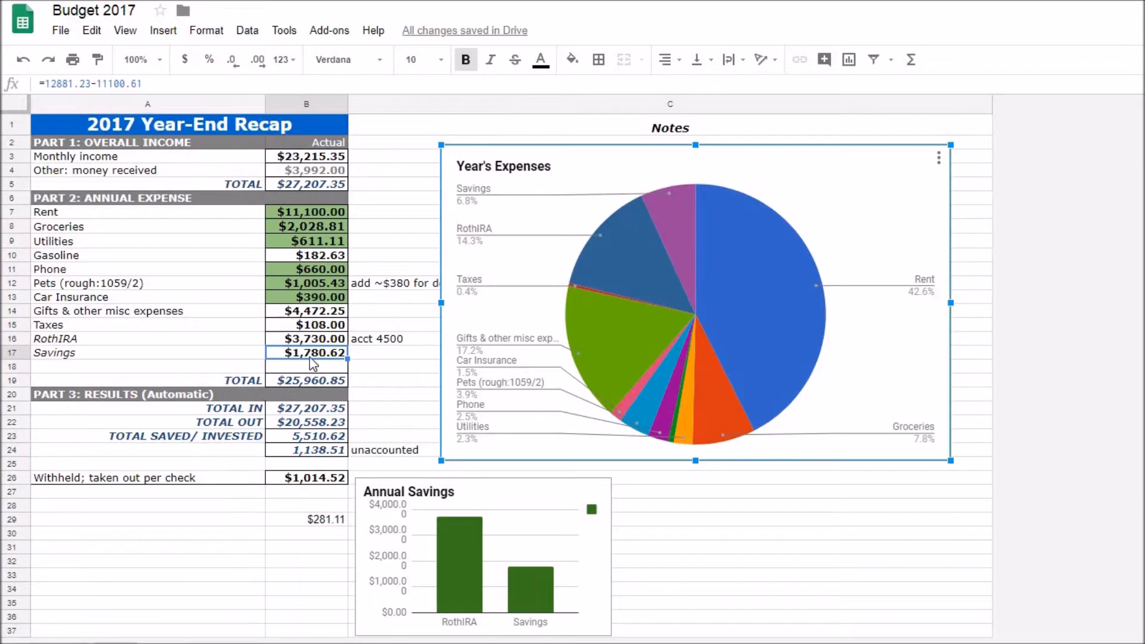
click(305, 339)
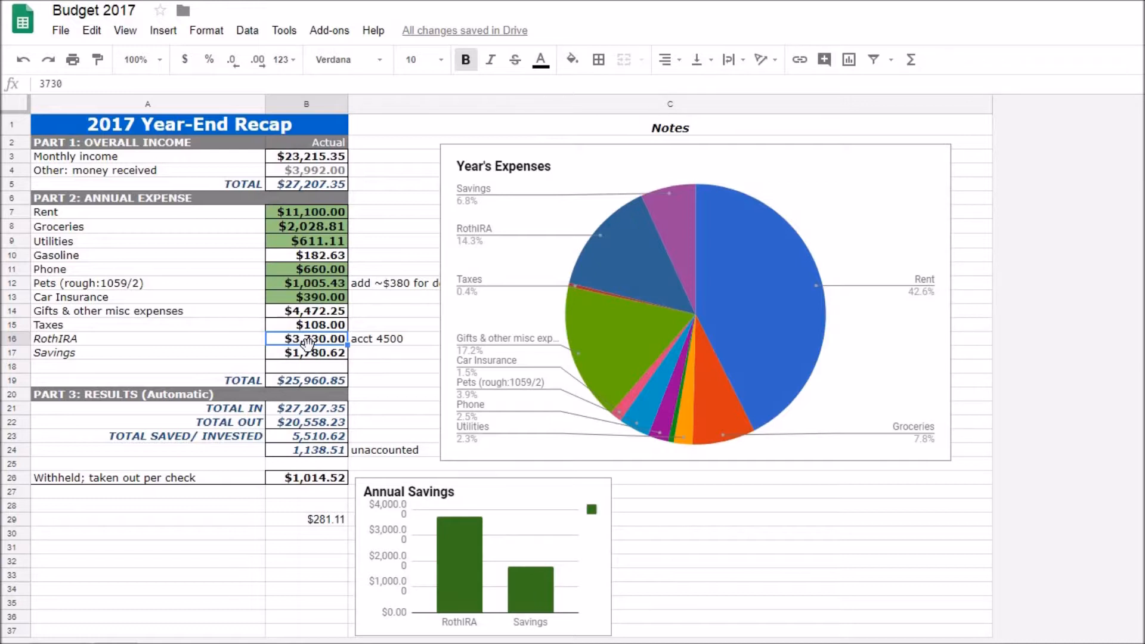
mouse_move(380, 346)
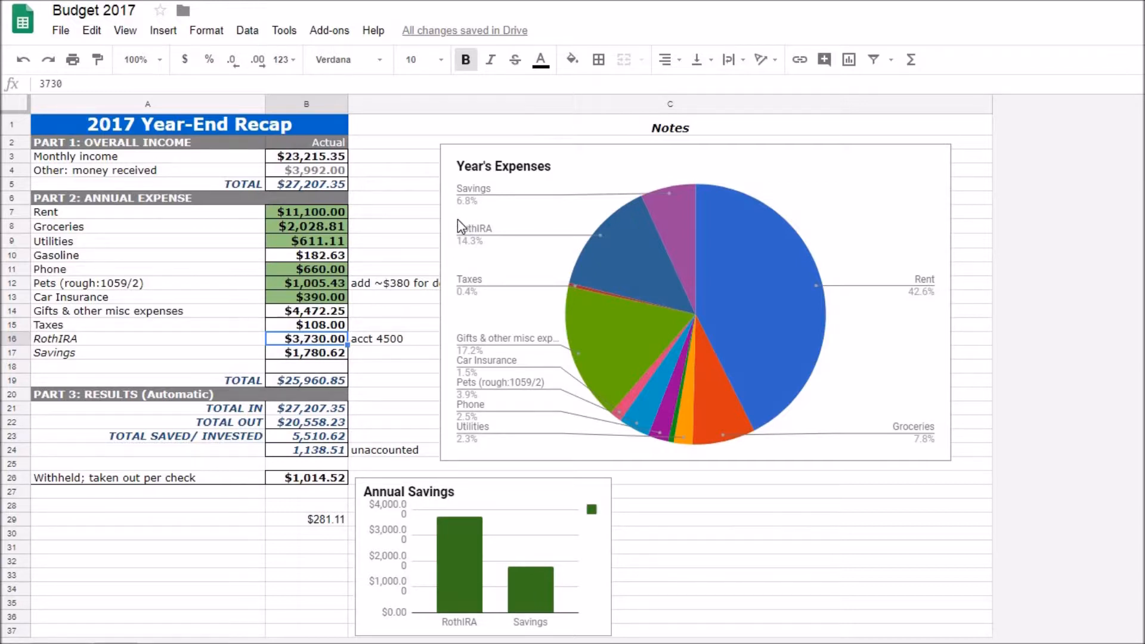
mouse_move(495, 247)
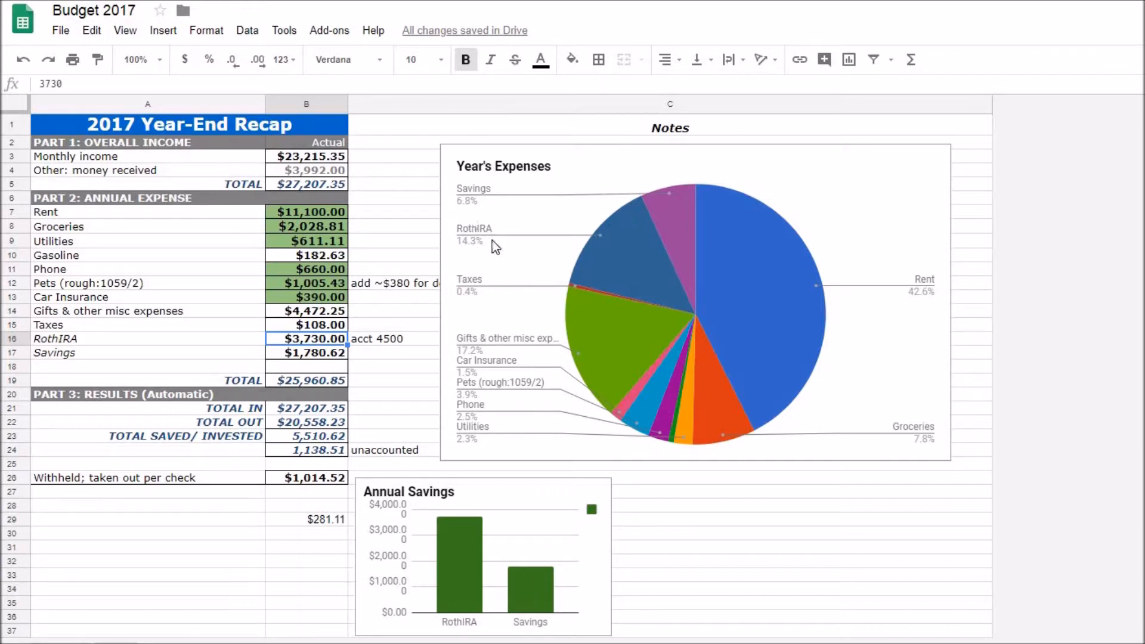
mouse_move(415, 225)
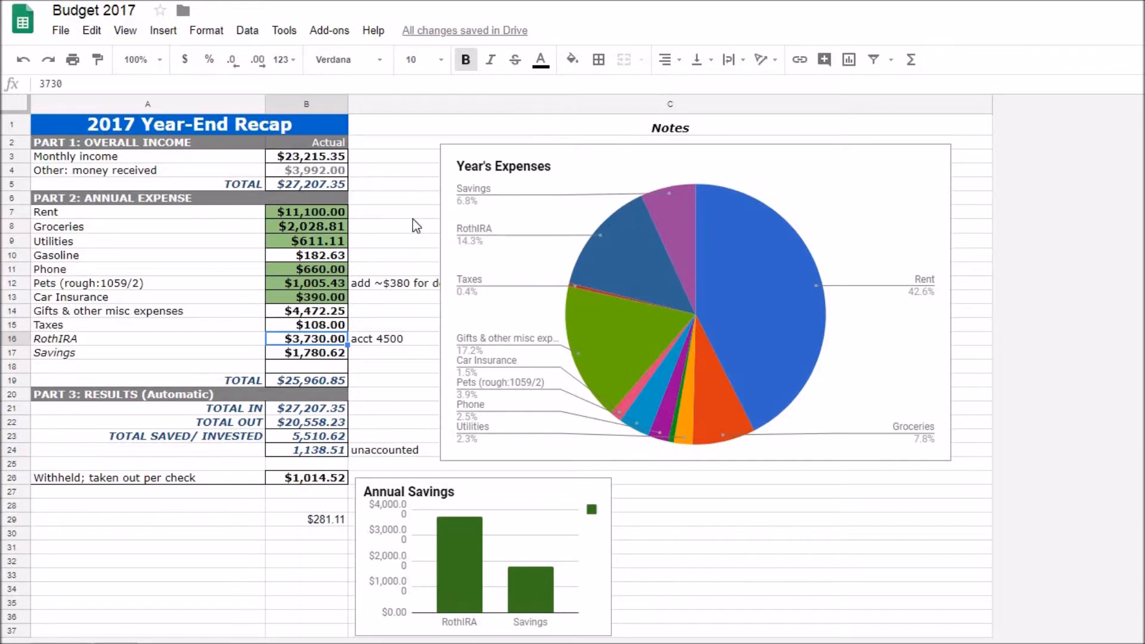
mouse_move(216, 300)
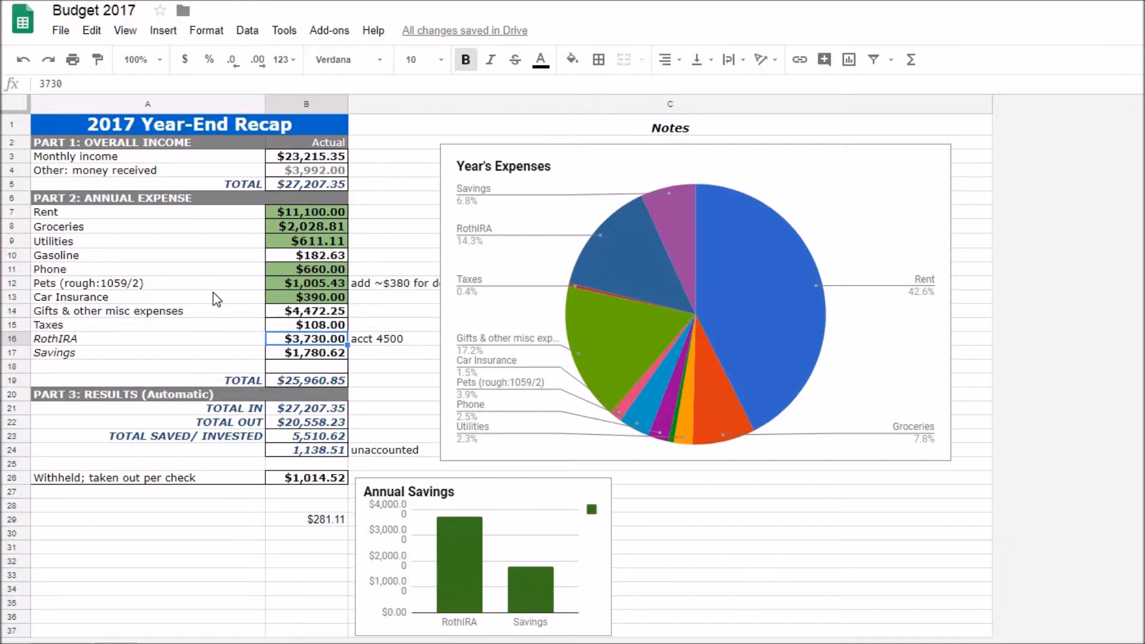
mouse_move(478, 291)
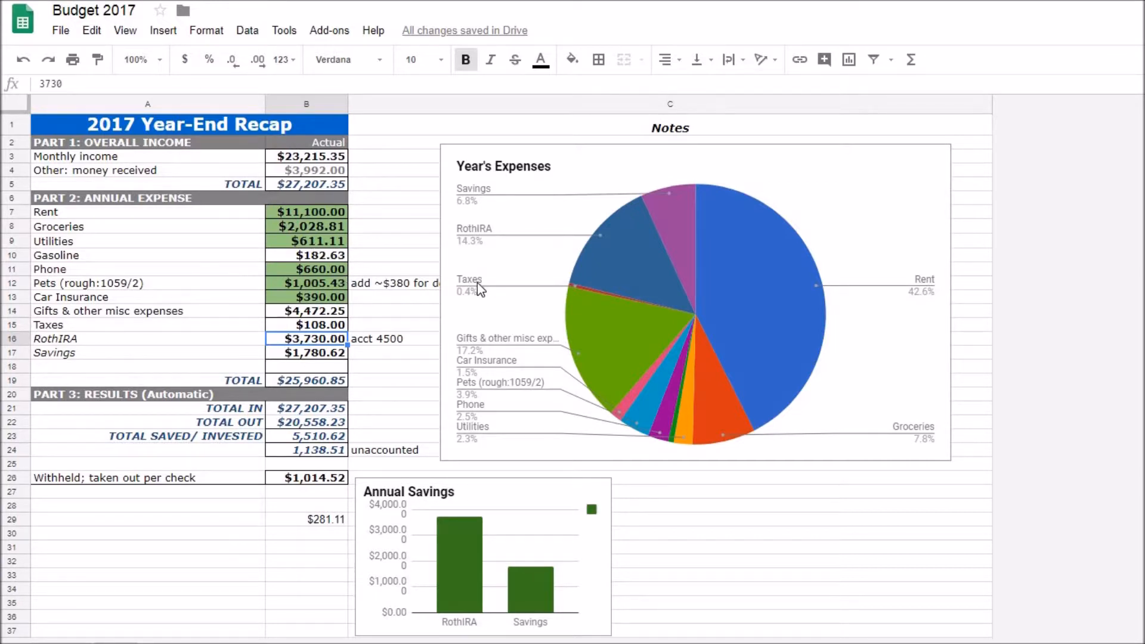
click(307, 436)
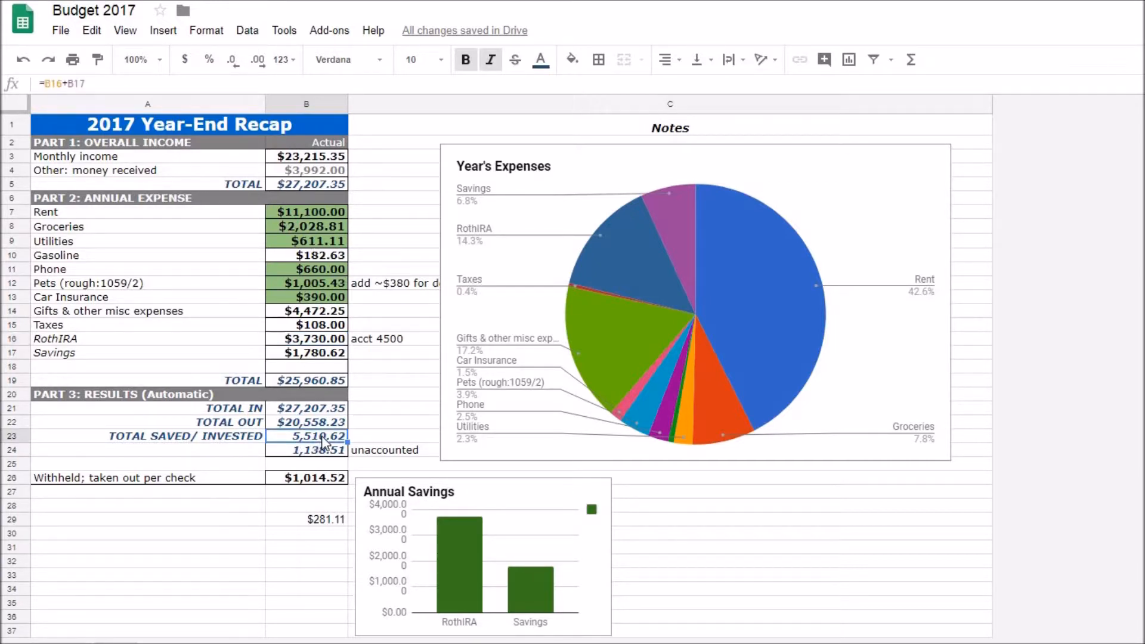
mouse_move(464, 250)
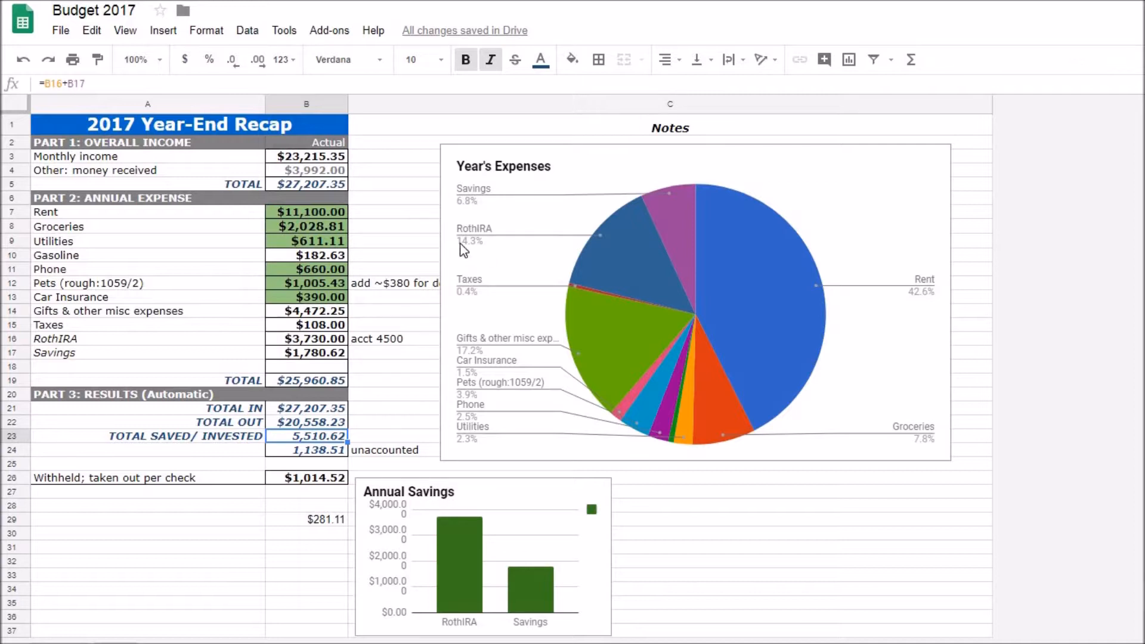
mouse_move(544, 269)
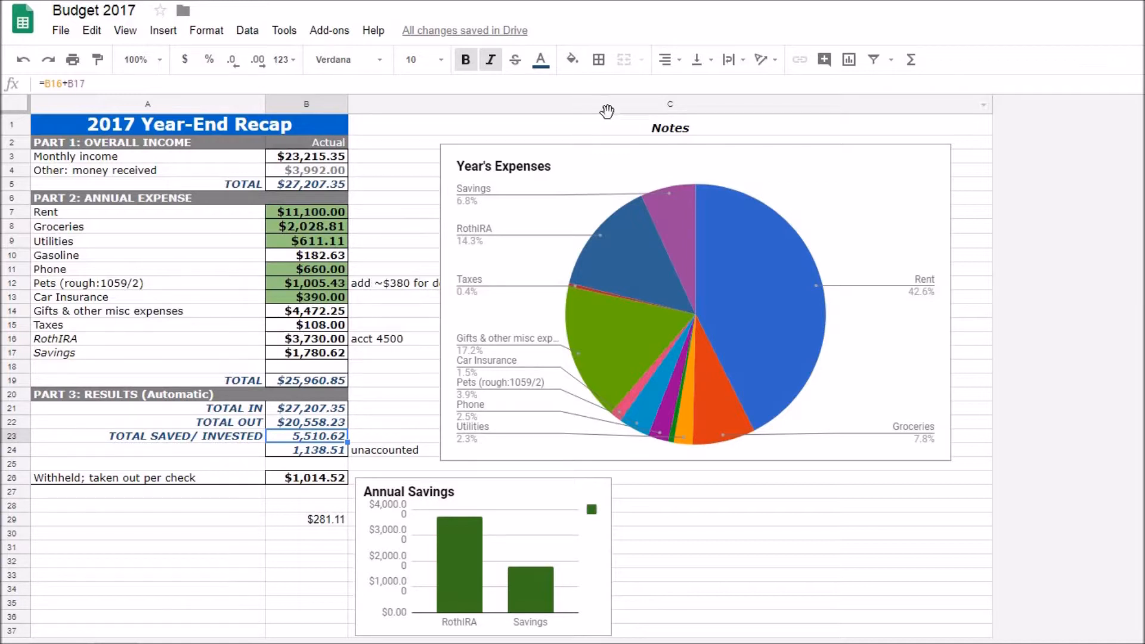
mouse_move(492, 145)
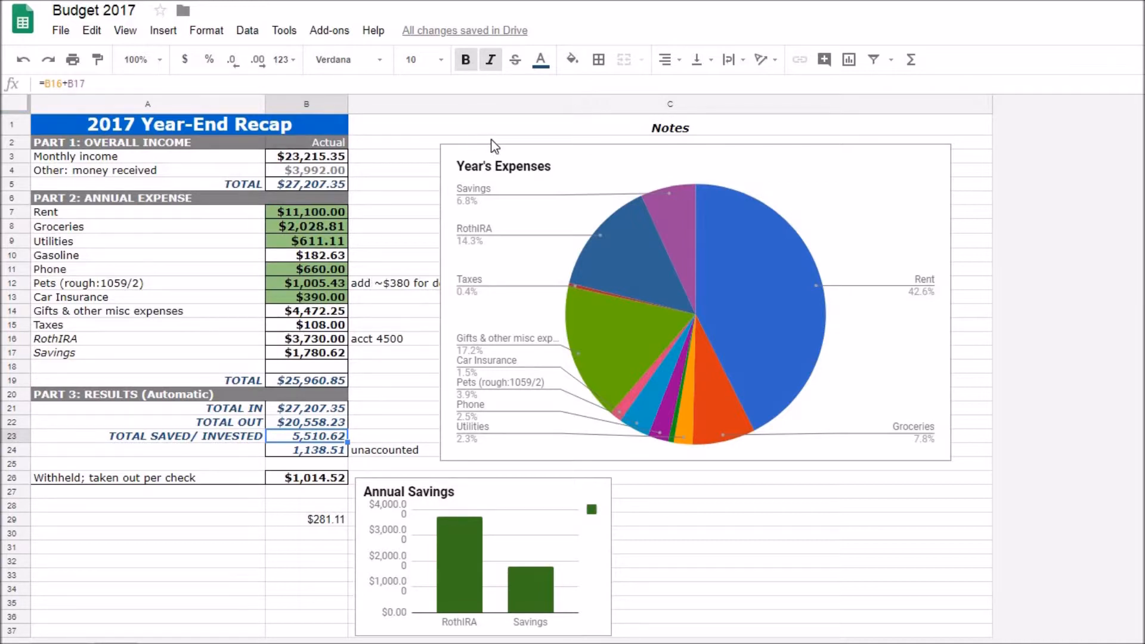
mouse_move(597, 326)
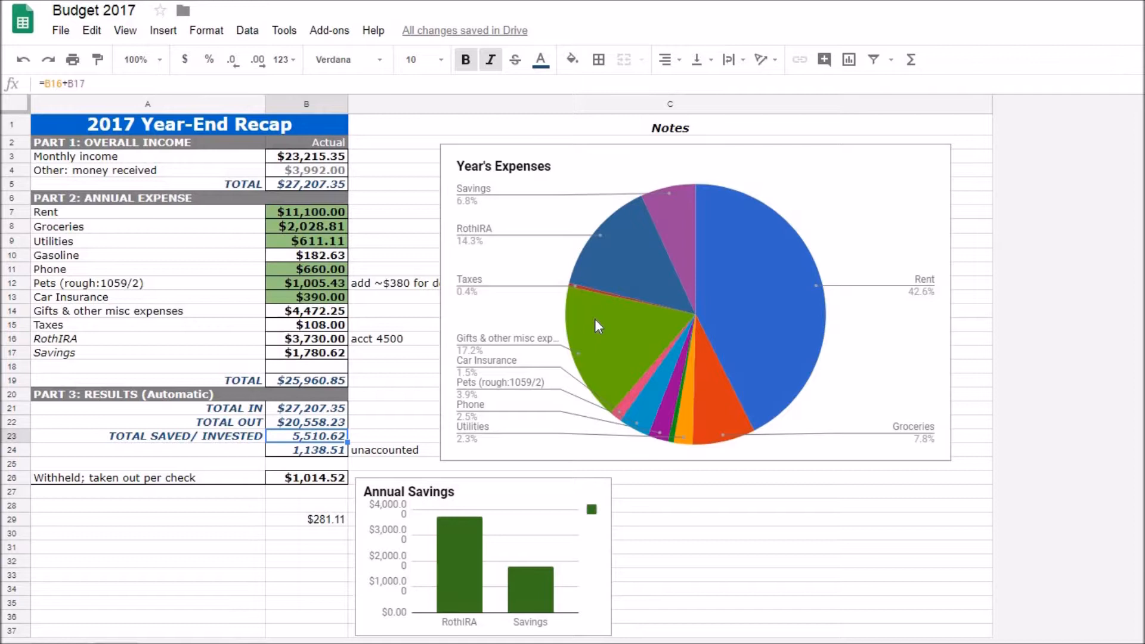
mouse_move(449, 319)
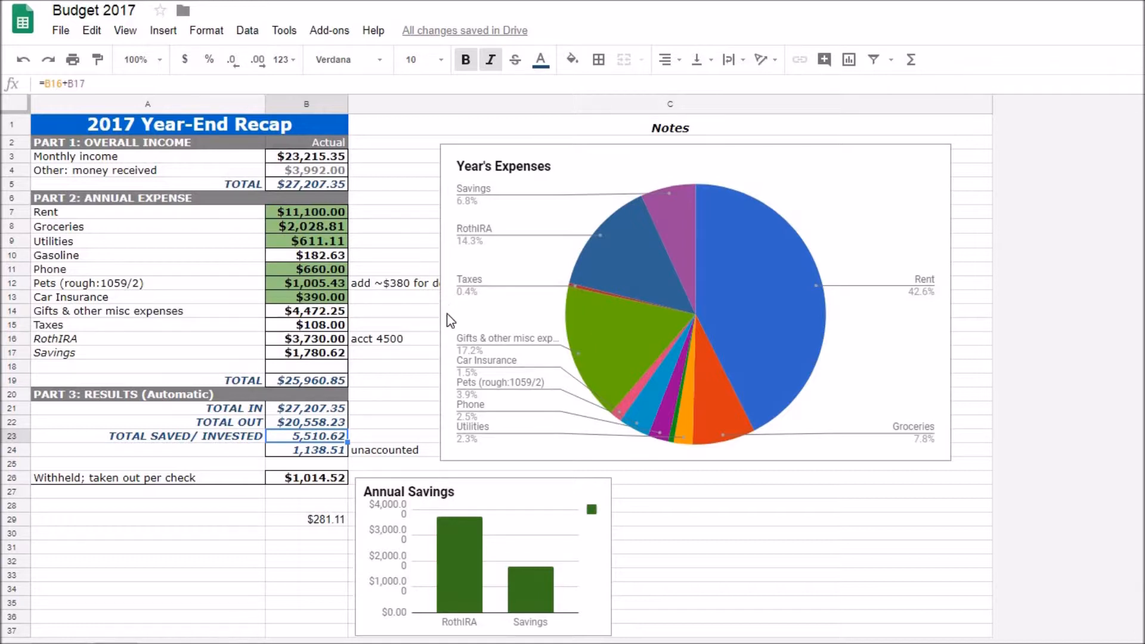
mouse_move(457, 317)
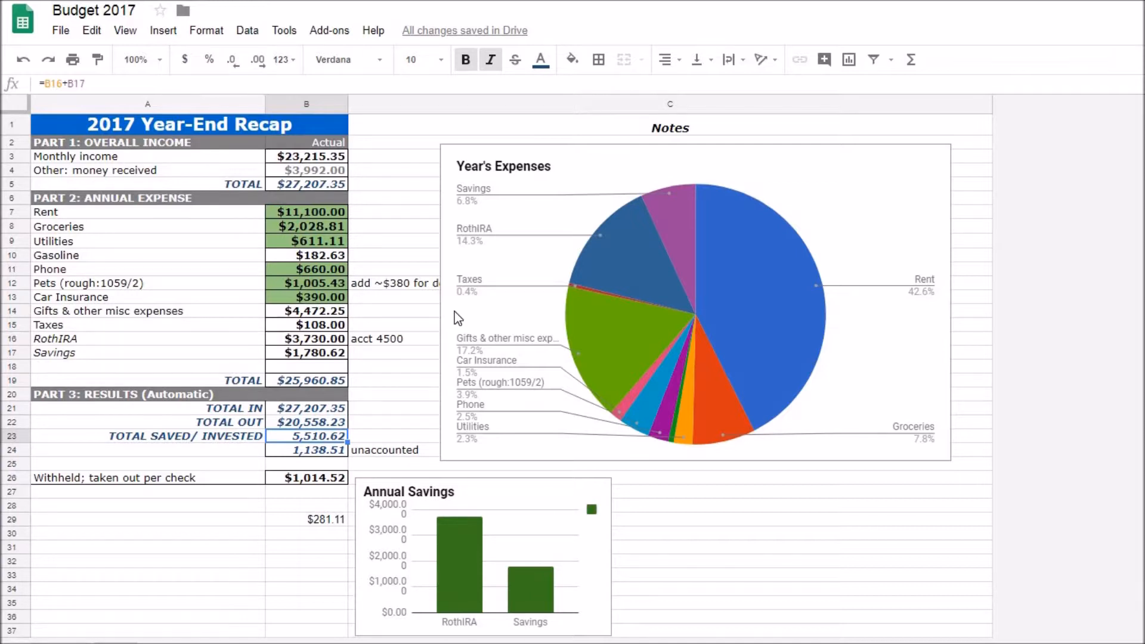
mouse_move(315, 286)
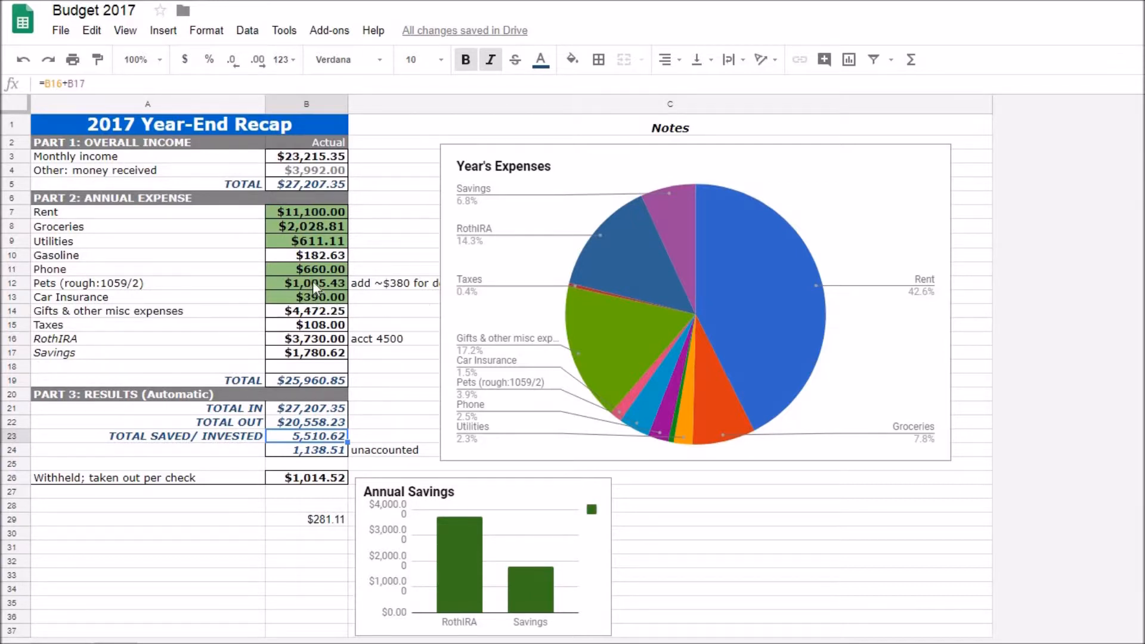
click(306, 283)
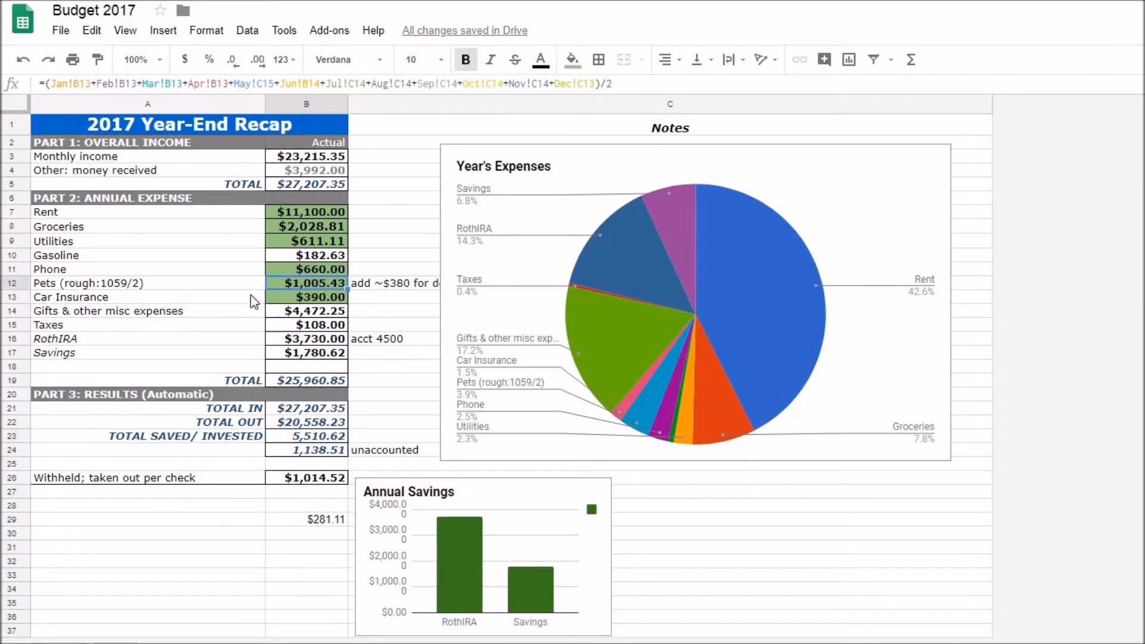
click(119, 284)
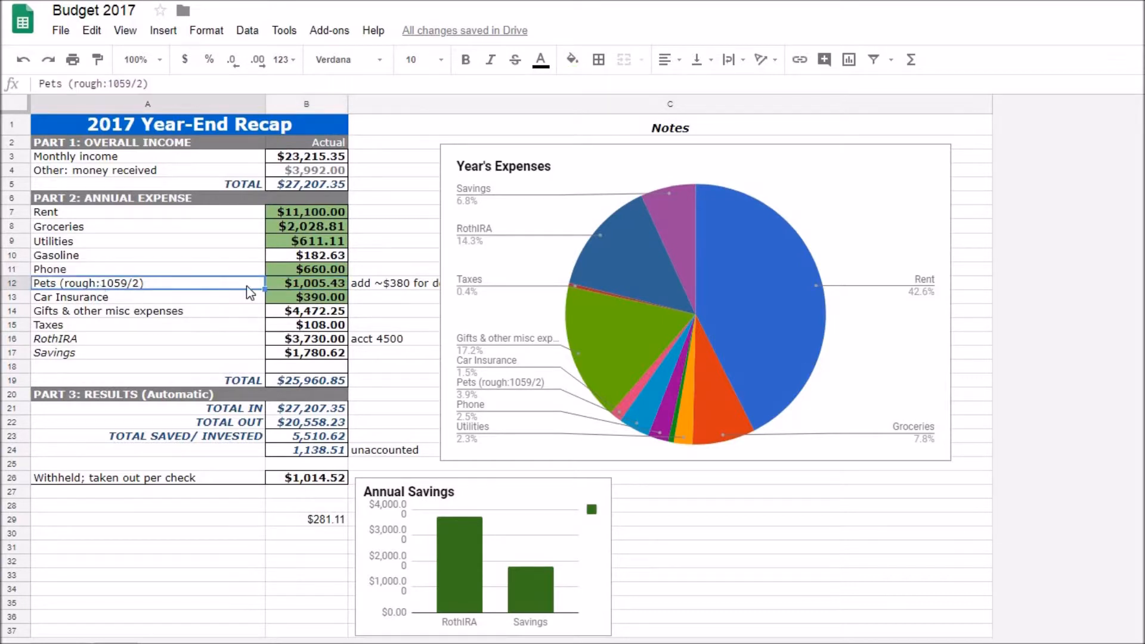
mouse_move(428, 308)
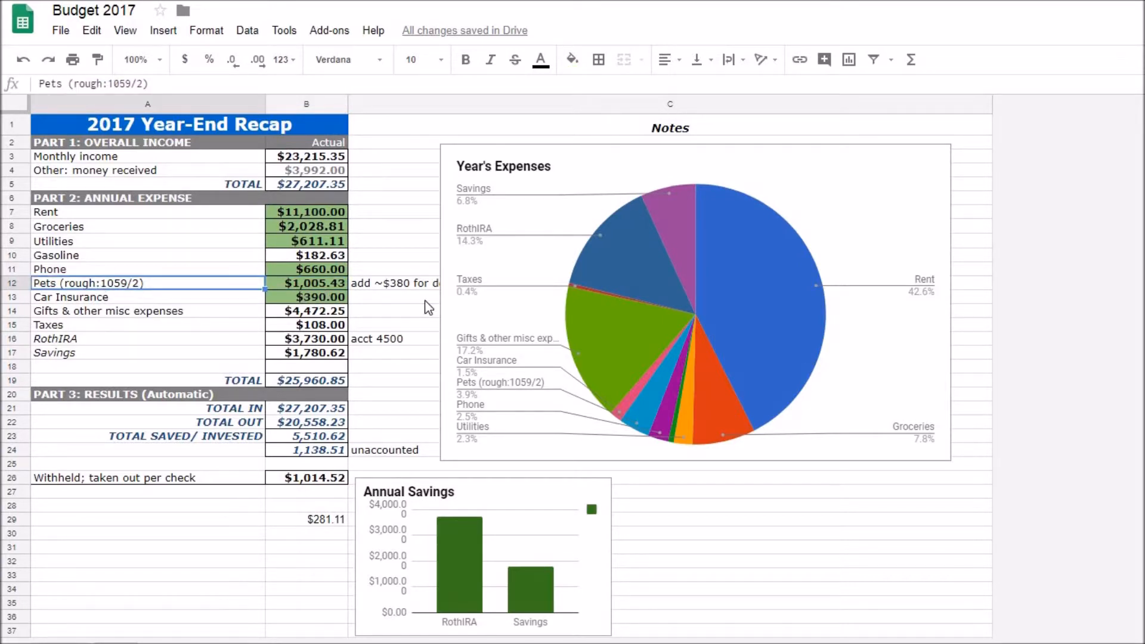
mouse_move(417, 301)
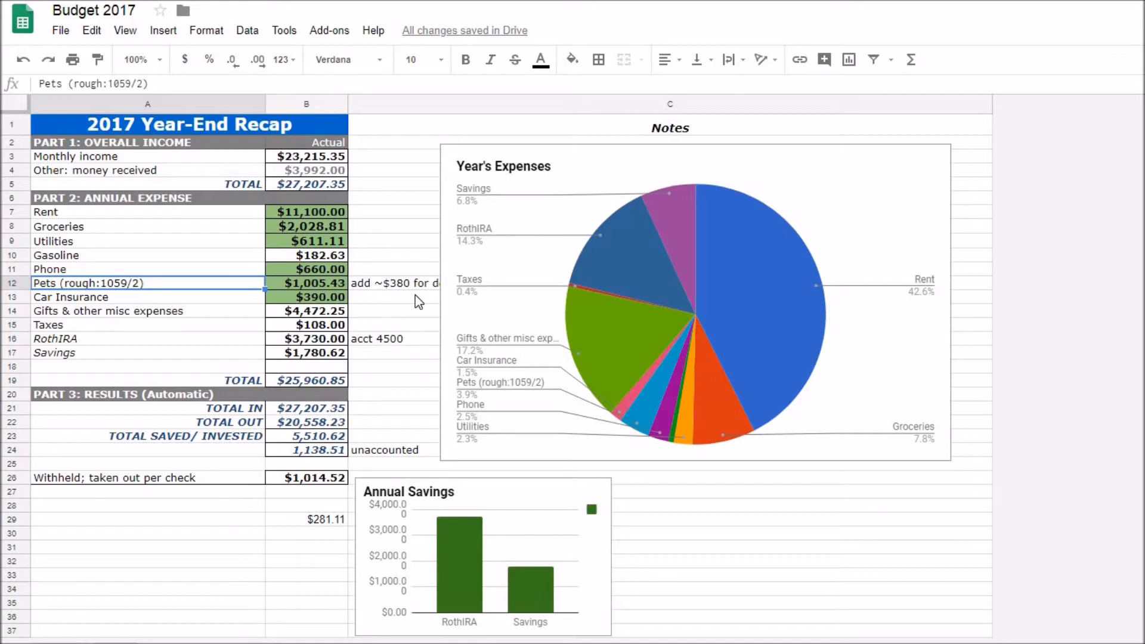
mouse_move(452, 322)
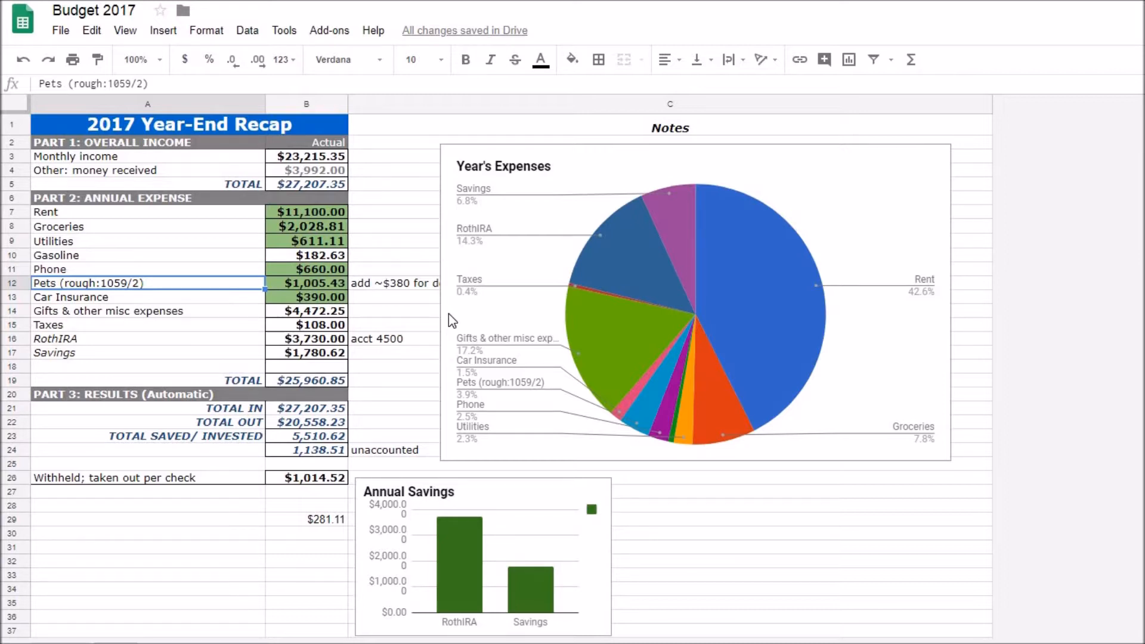
mouse_move(904, 450)
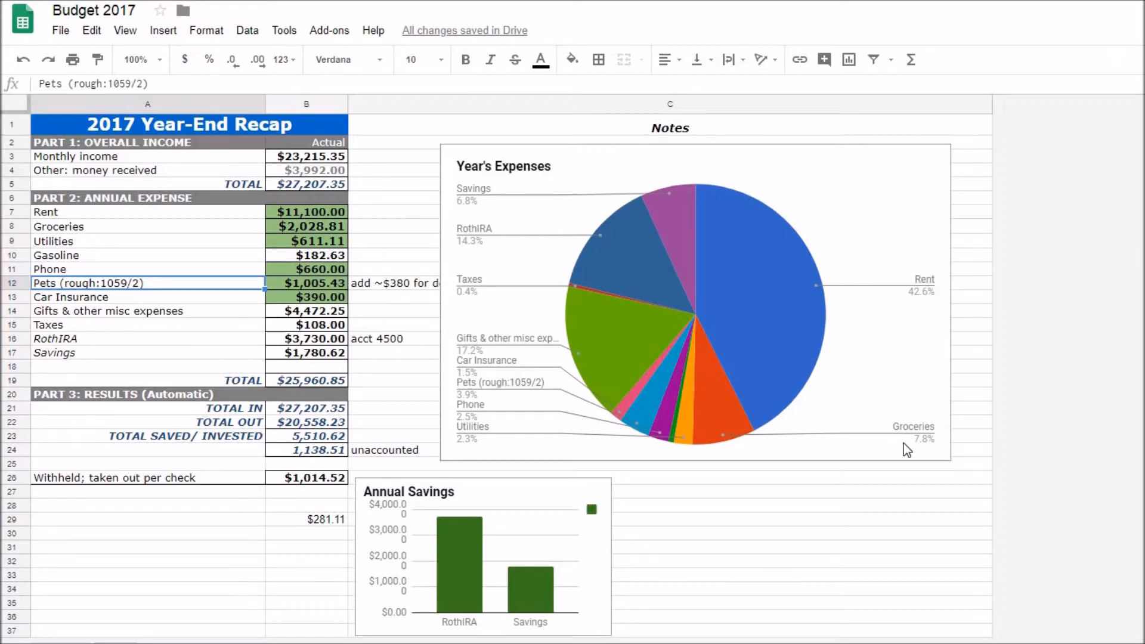
click(917, 431)
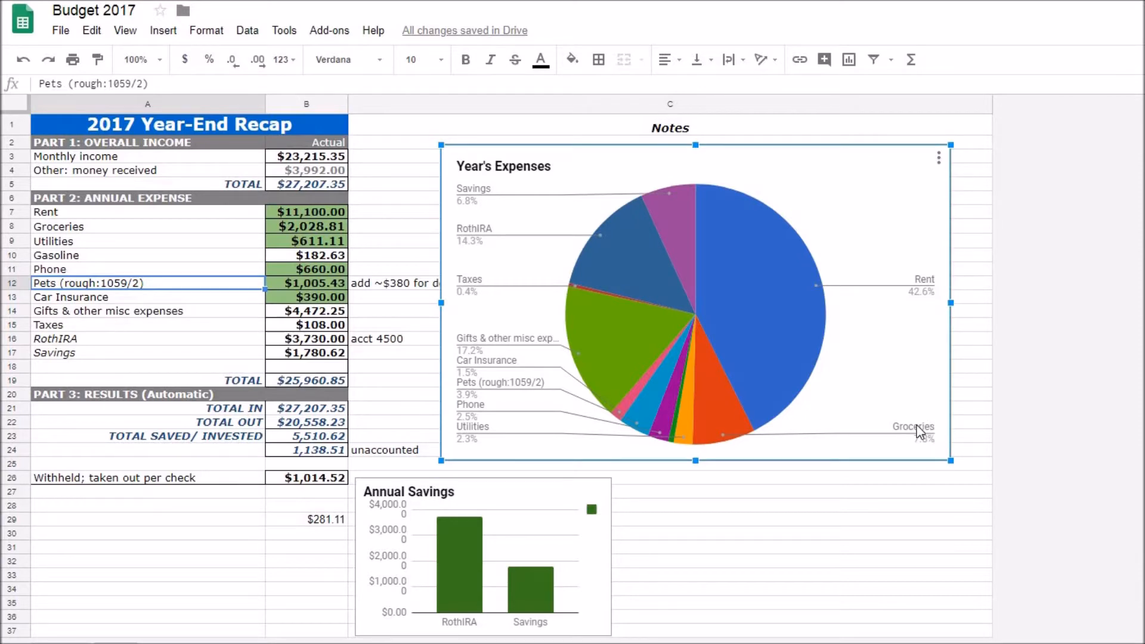
mouse_move(917, 457)
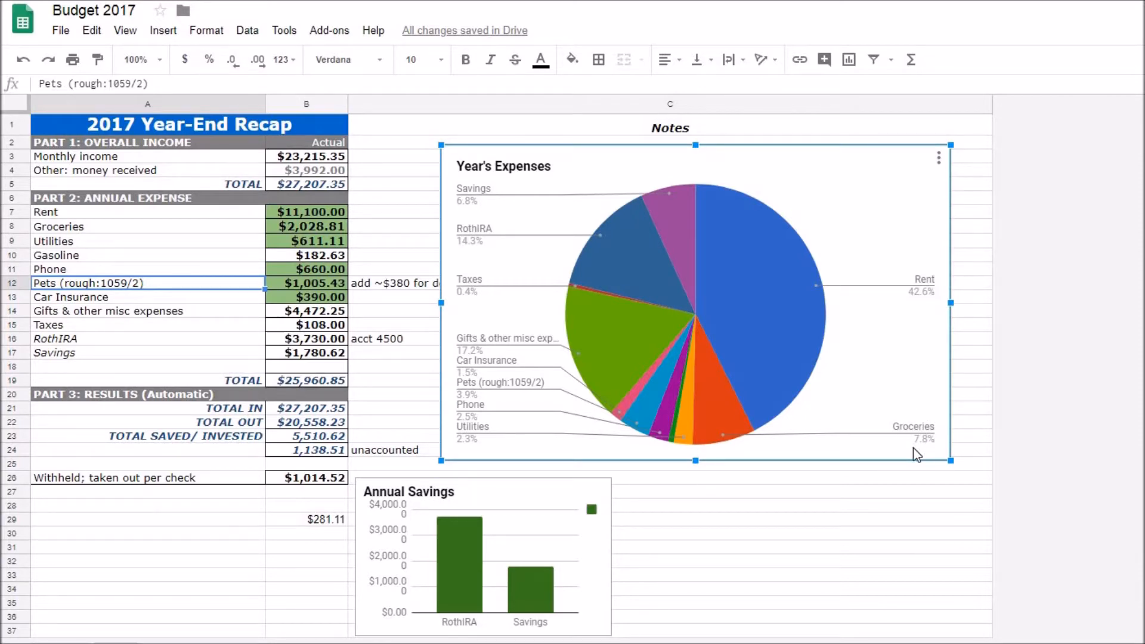
mouse_move(922, 444)
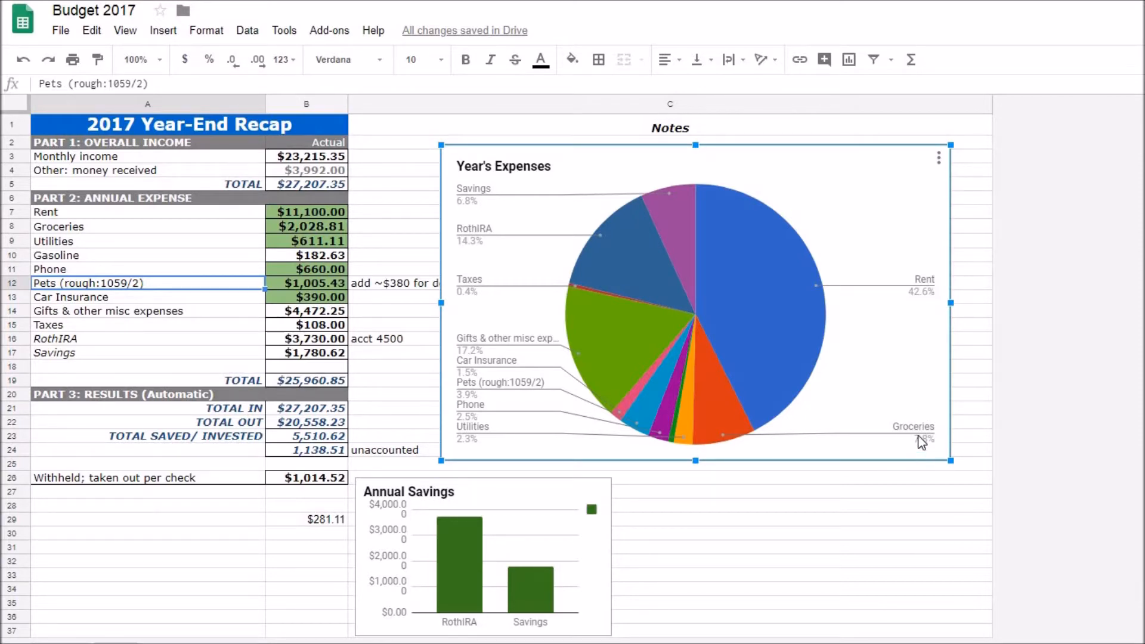
mouse_move(895, 364)
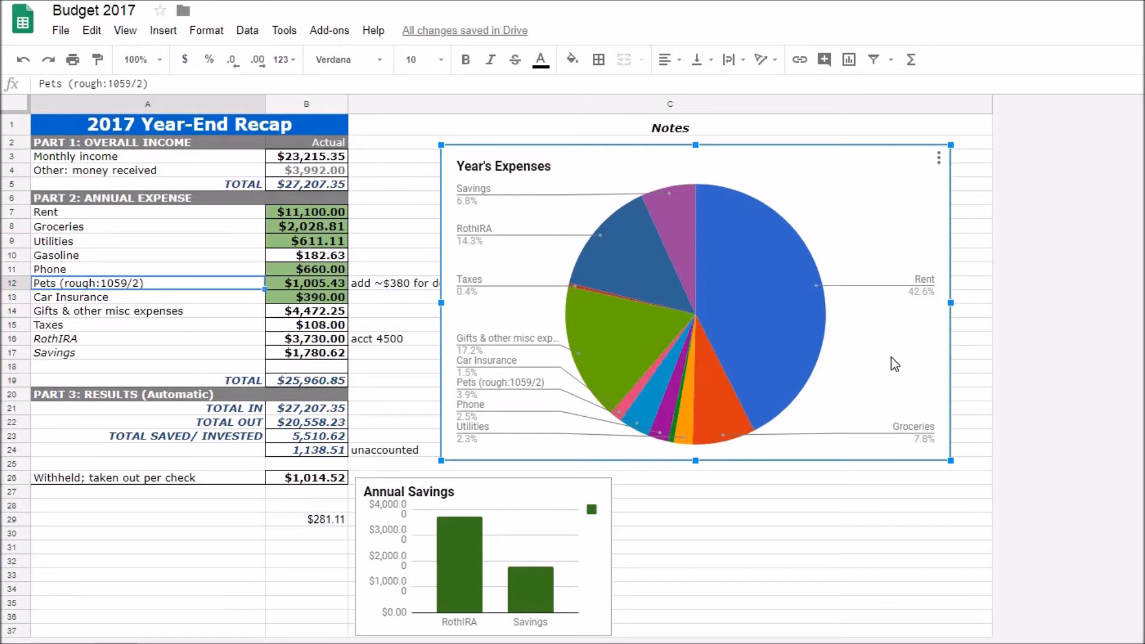
mouse_move(867, 366)
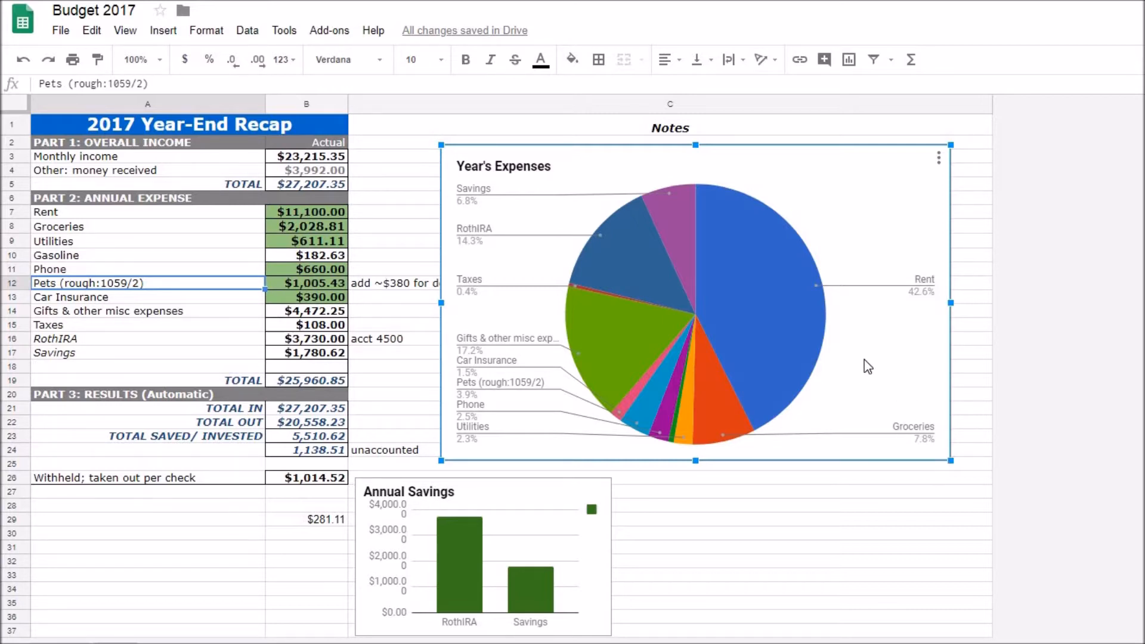
mouse_move(865, 389)
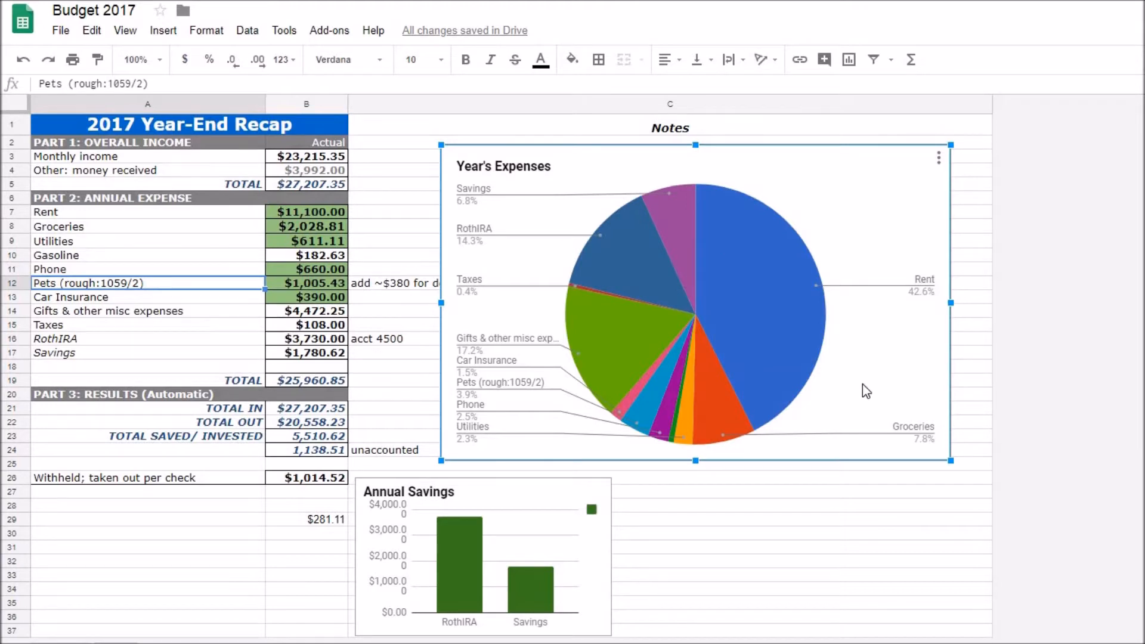
mouse_move(909, 377)
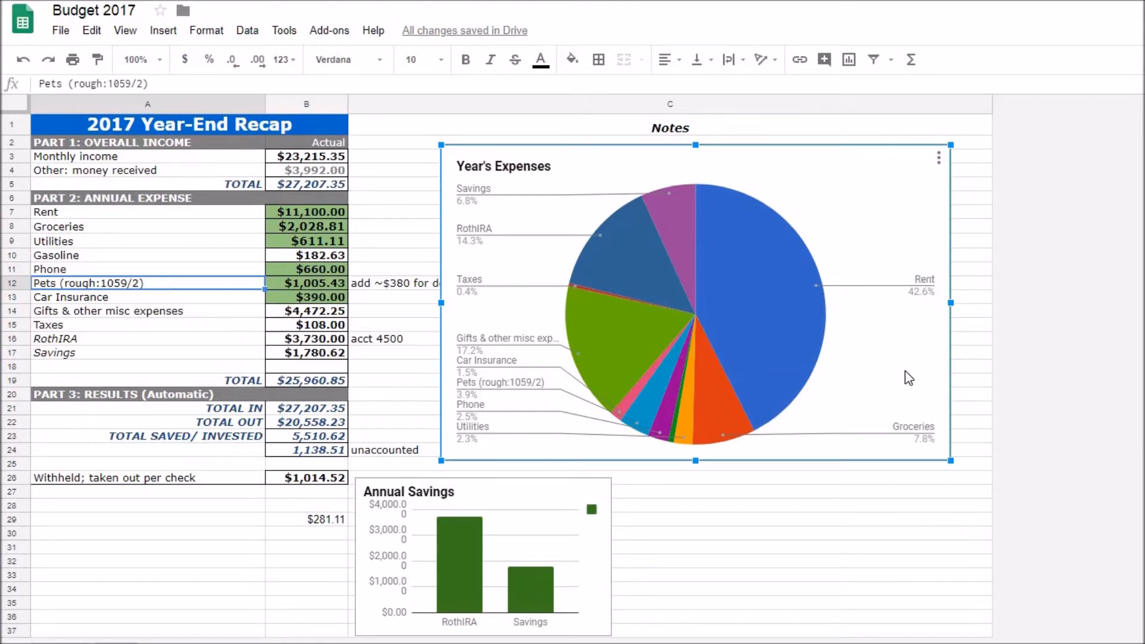
mouse_move(513, 357)
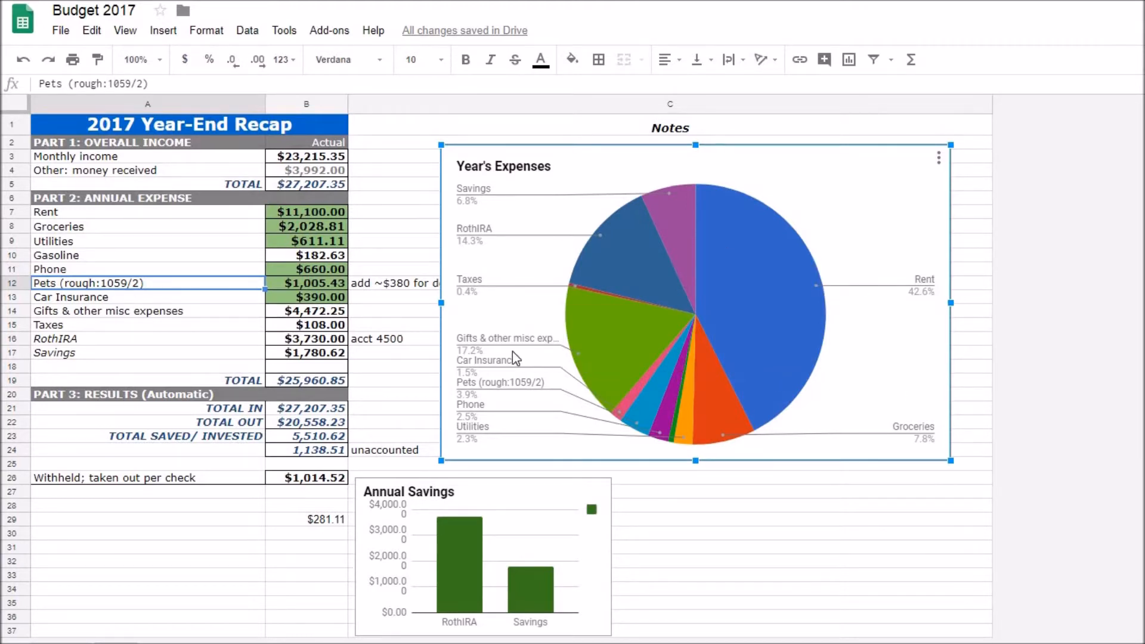
mouse_move(463, 327)
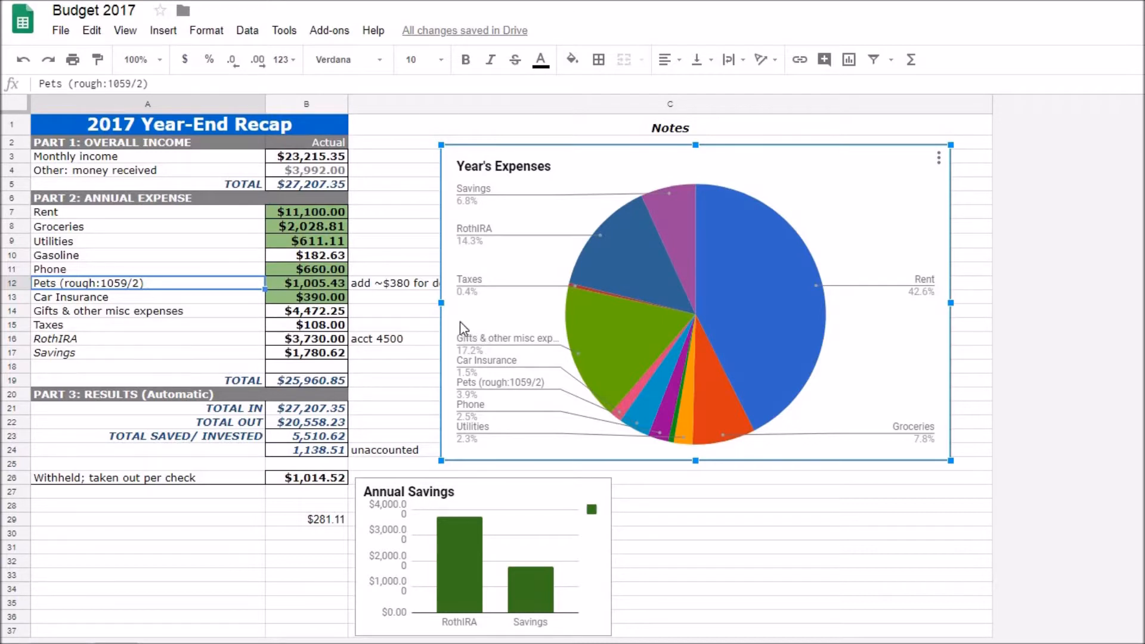
mouse_move(504, 343)
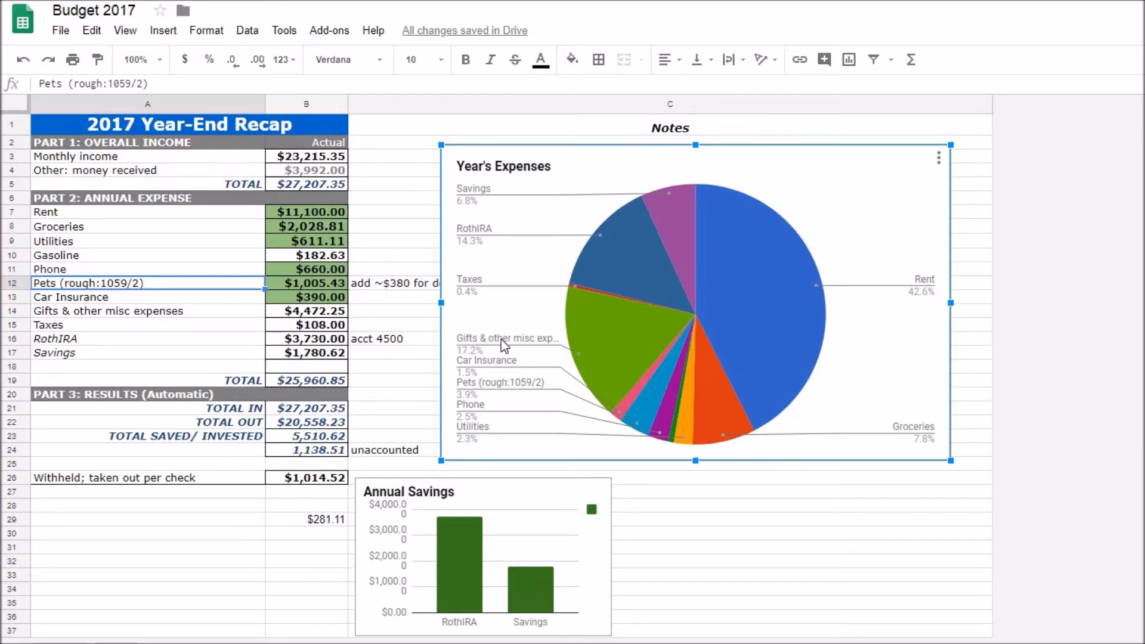
mouse_move(813, 347)
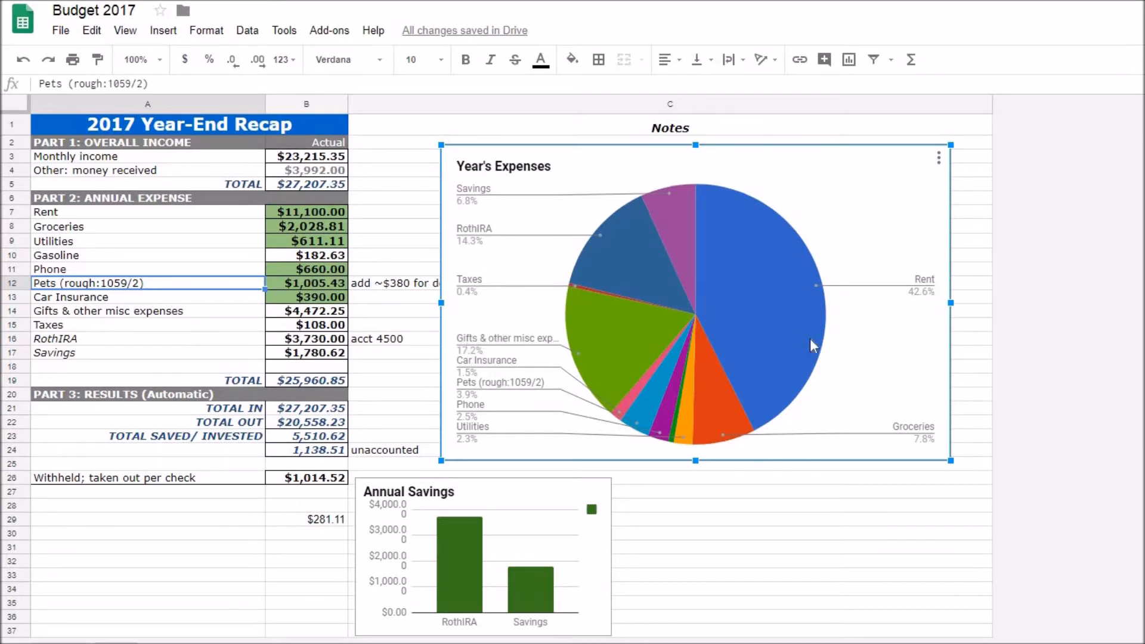
mouse_move(908, 351)
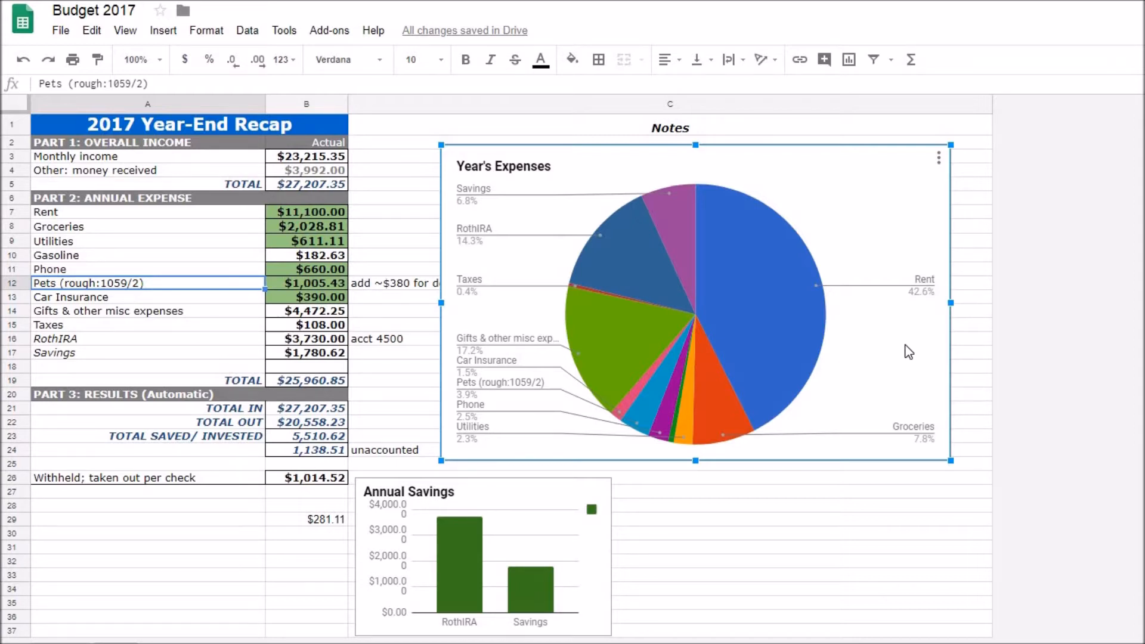
mouse_move(921, 454)
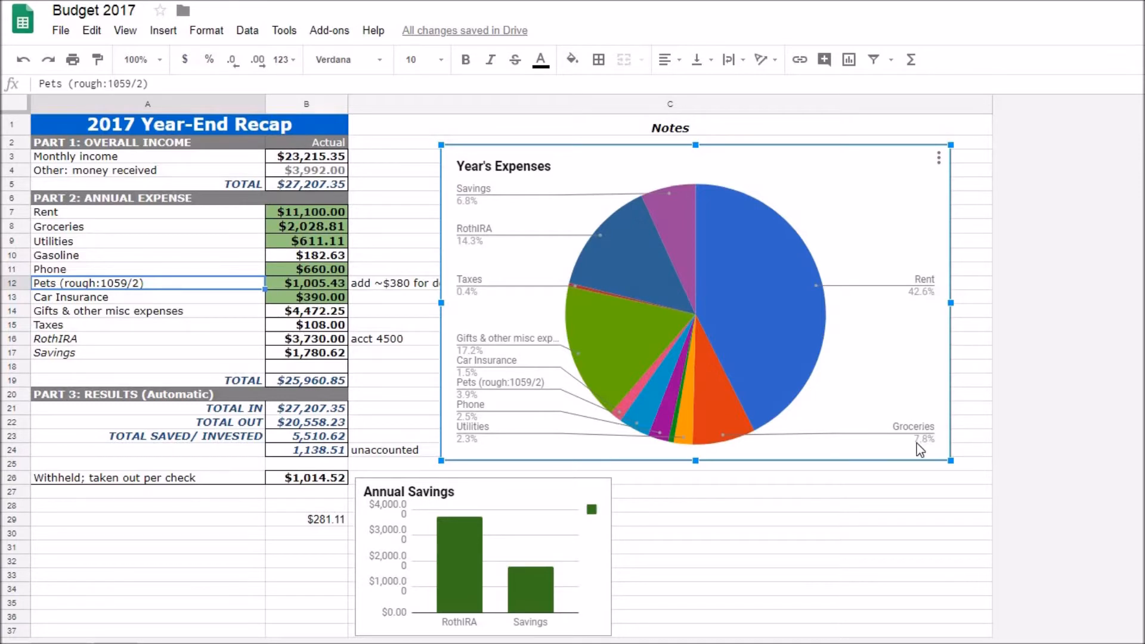
mouse_move(904, 416)
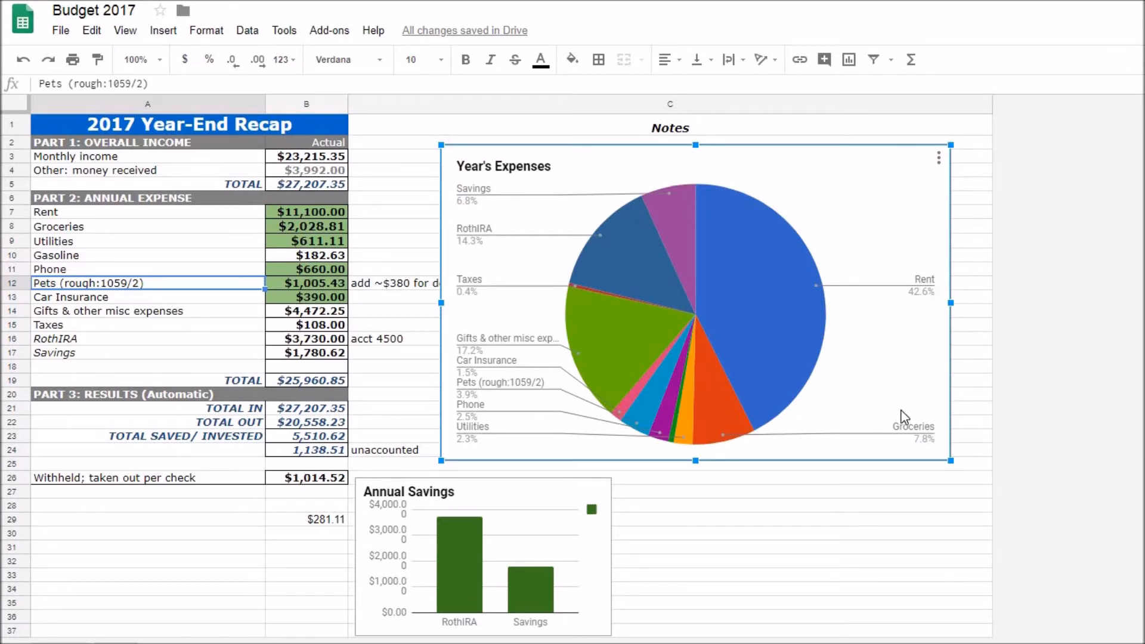
mouse_move(919, 422)
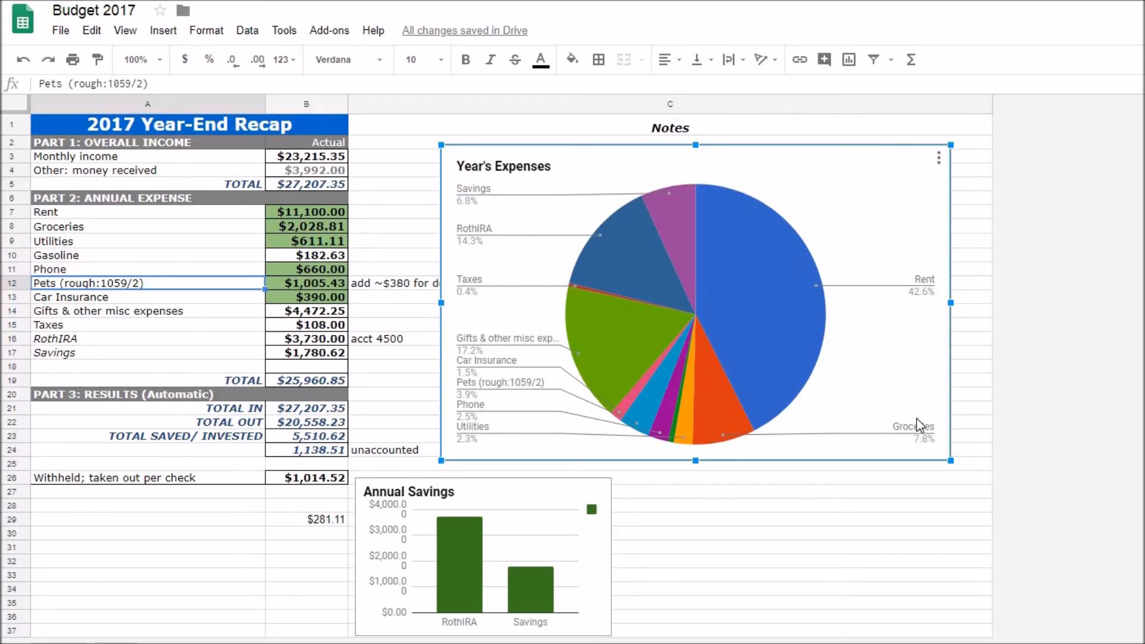
mouse_move(895, 408)
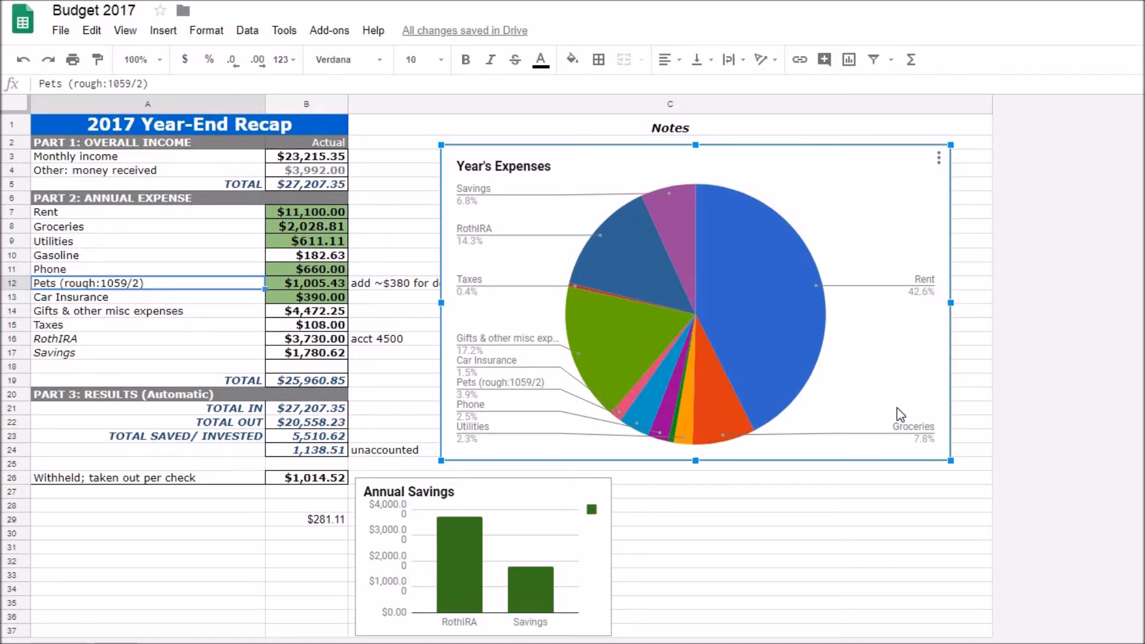
mouse_move(902, 423)
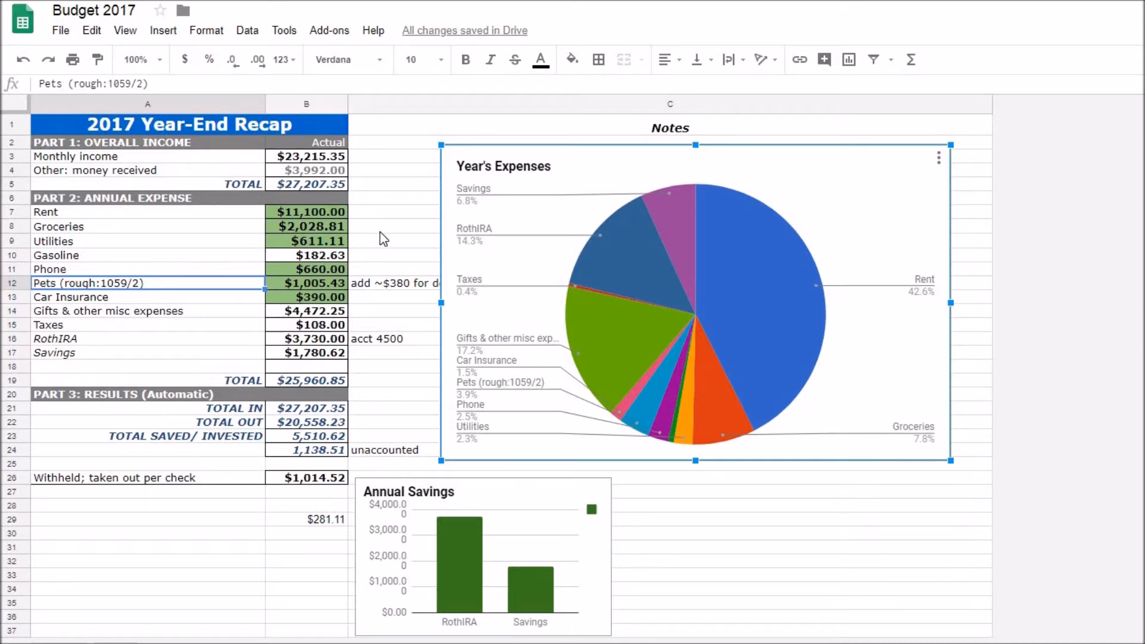
mouse_move(173, 192)
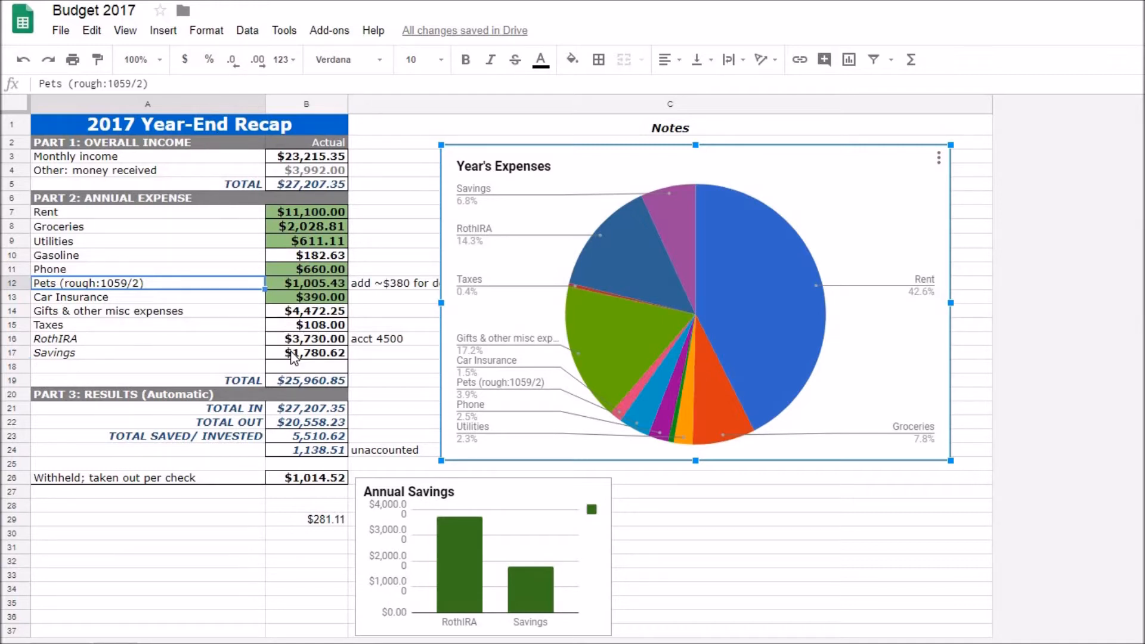
mouse_move(479, 331)
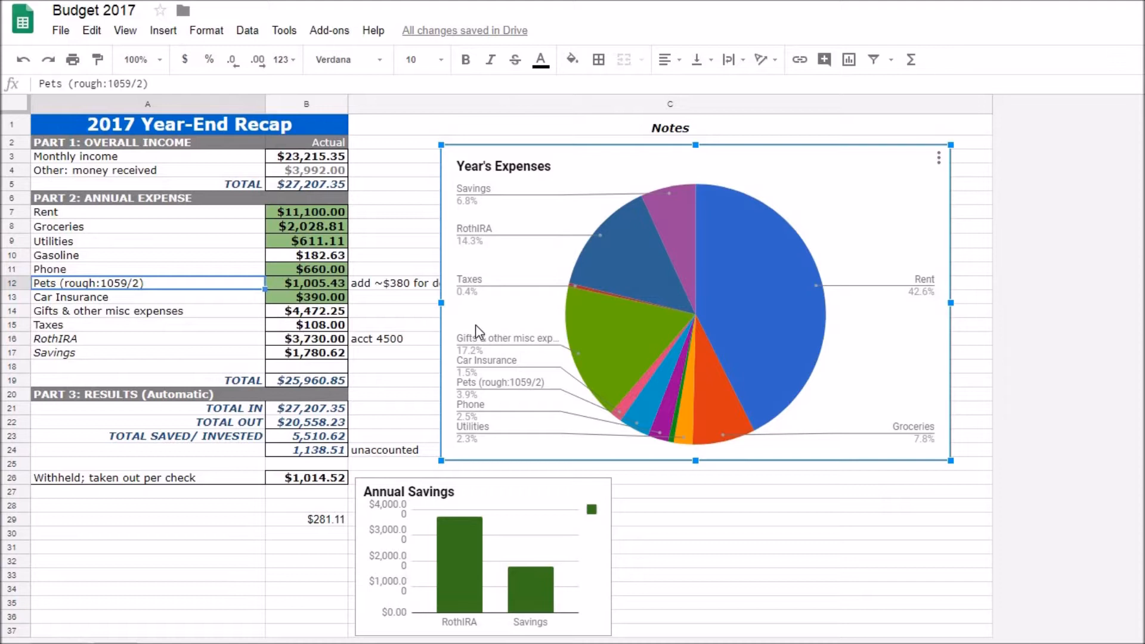
mouse_move(520, 365)
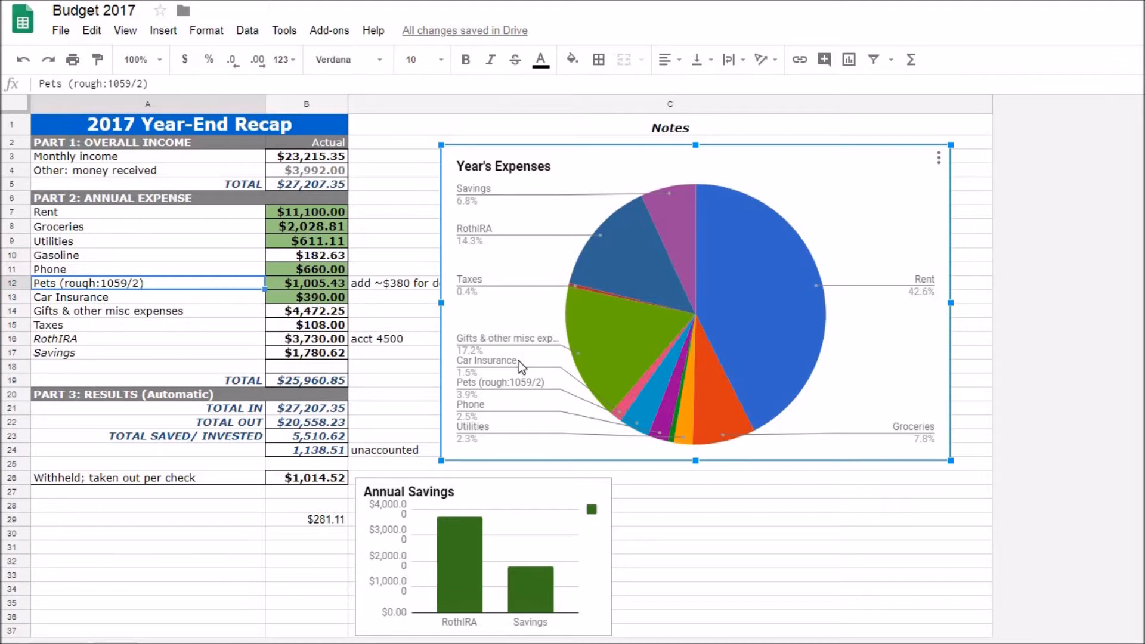
mouse_move(801, 407)
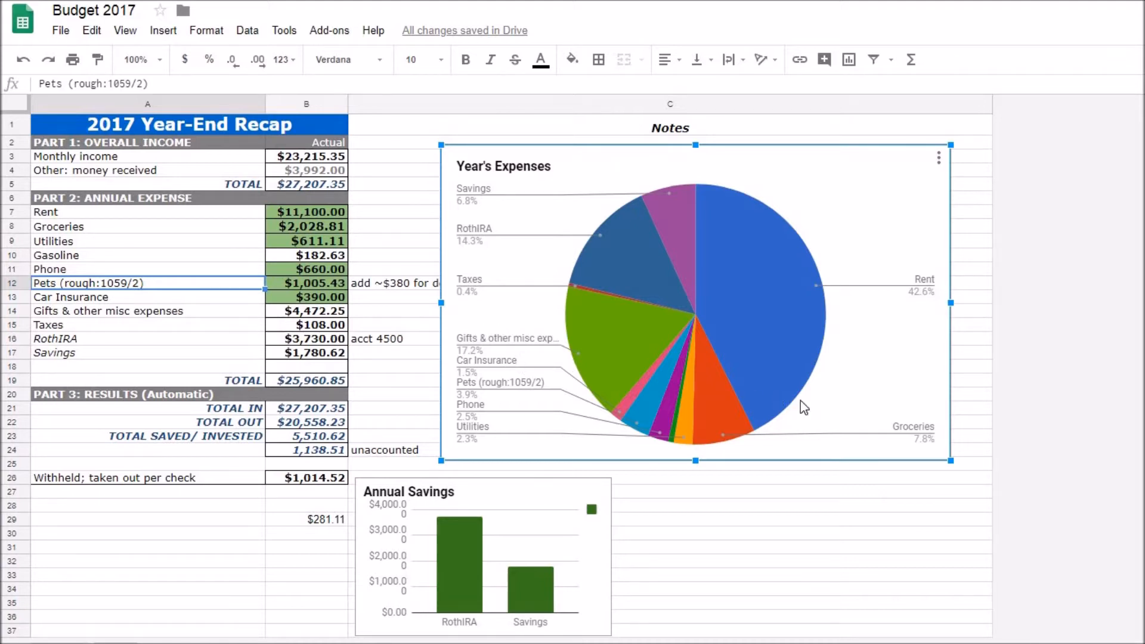
mouse_move(932, 411)
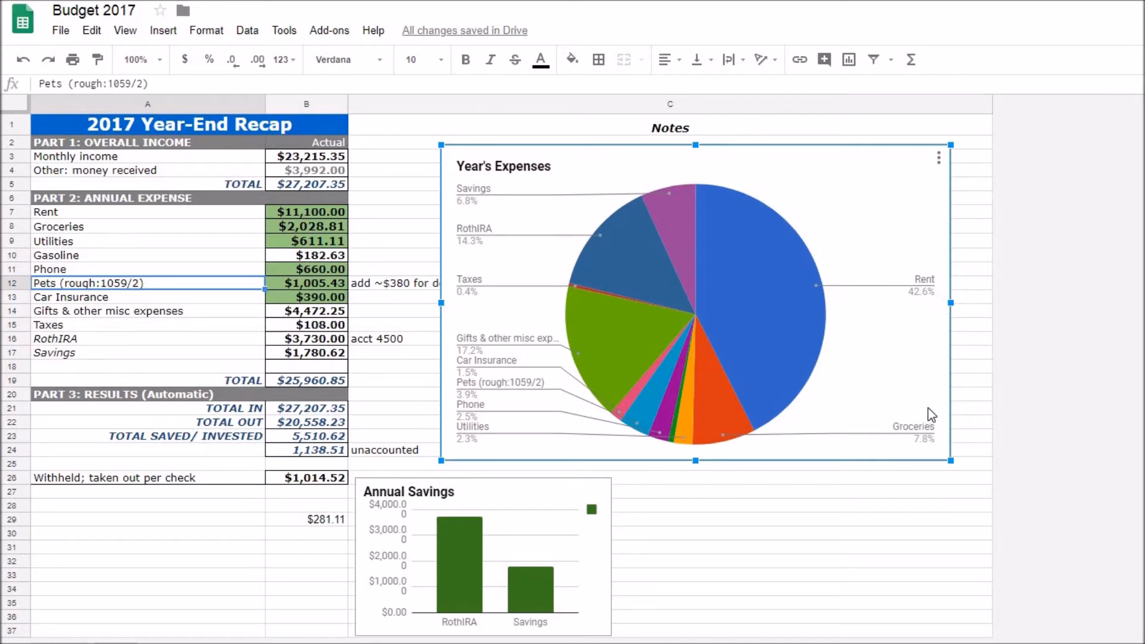
mouse_move(481, 432)
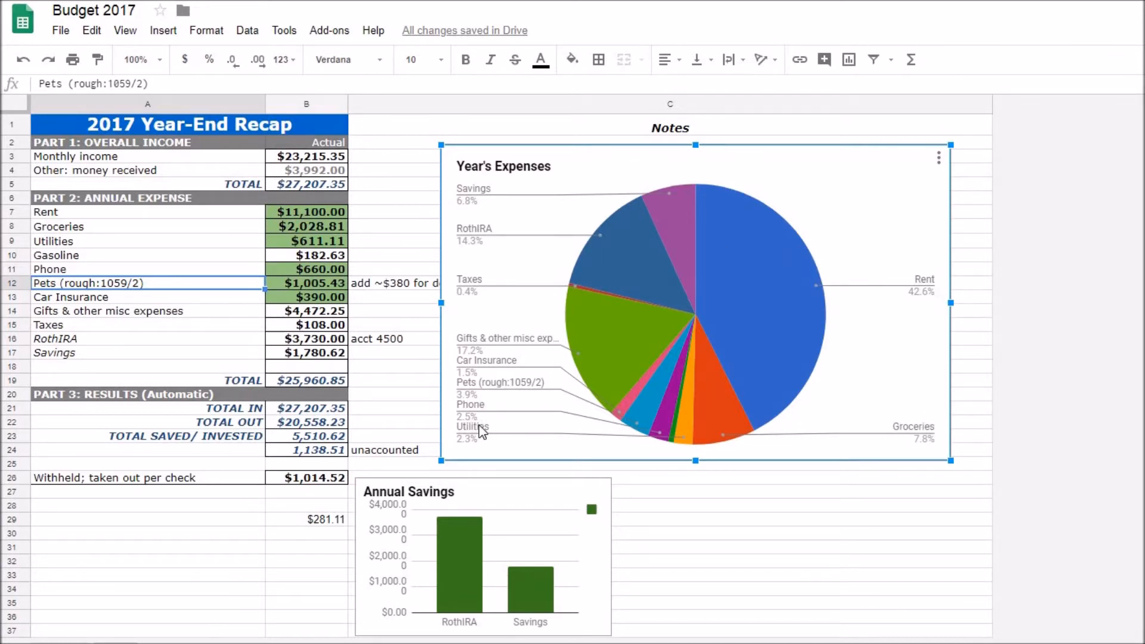
mouse_move(484, 429)
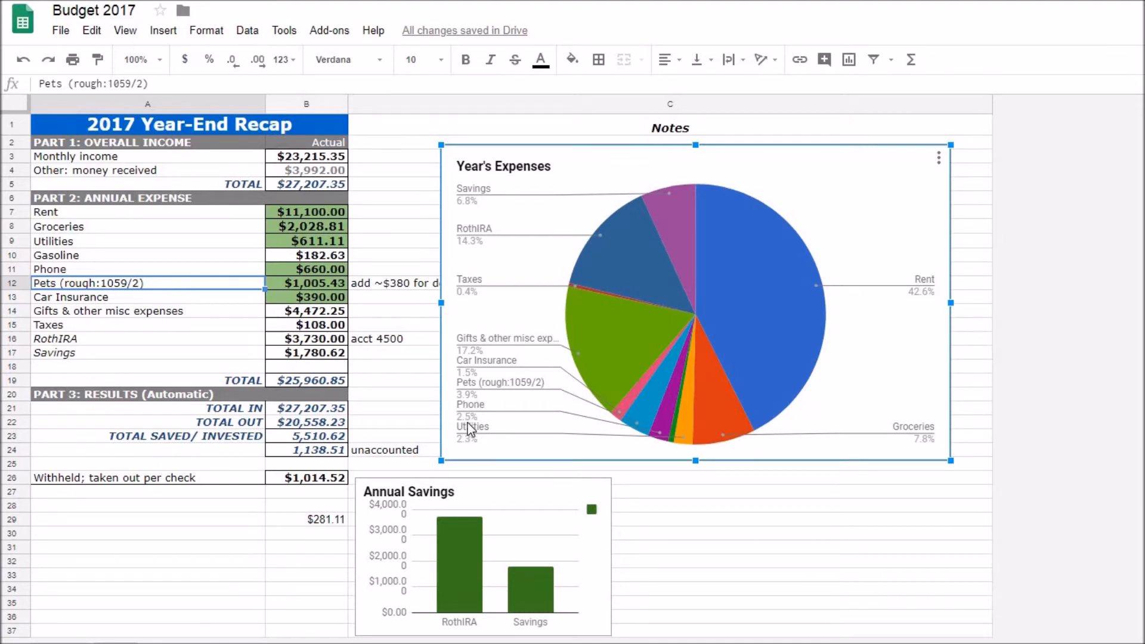
mouse_move(472, 428)
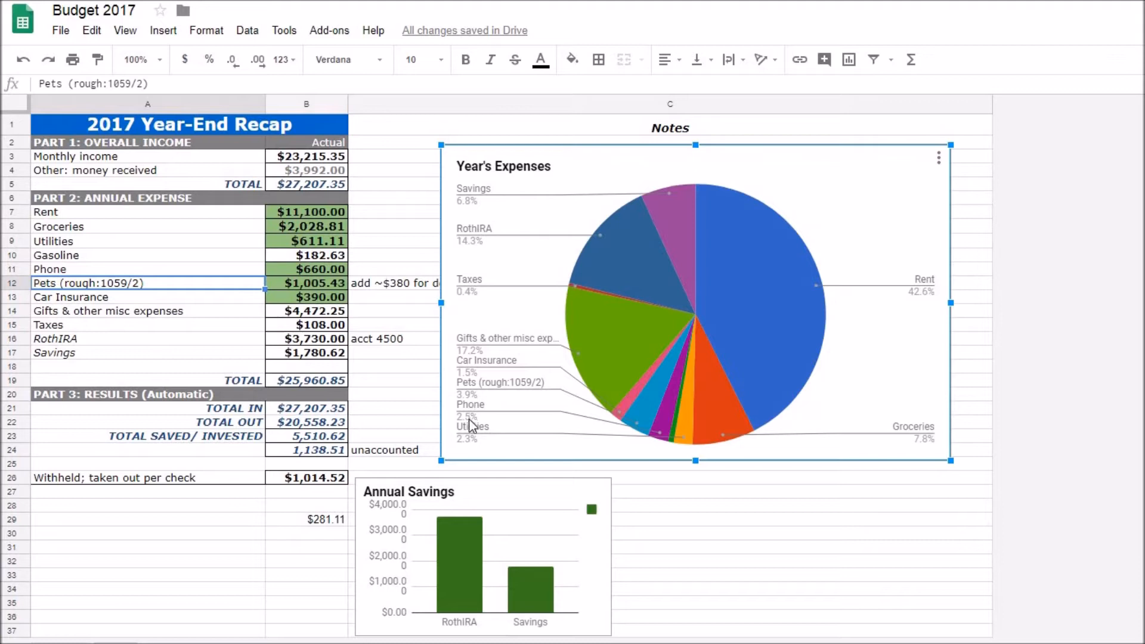
mouse_move(620, 188)
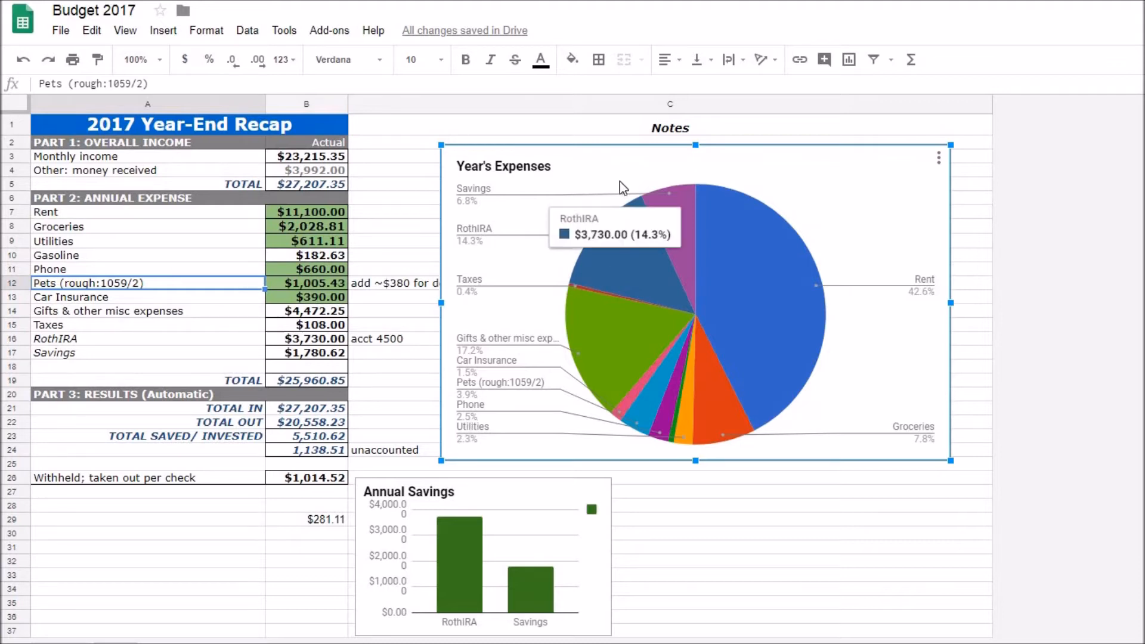
mouse_move(516, 339)
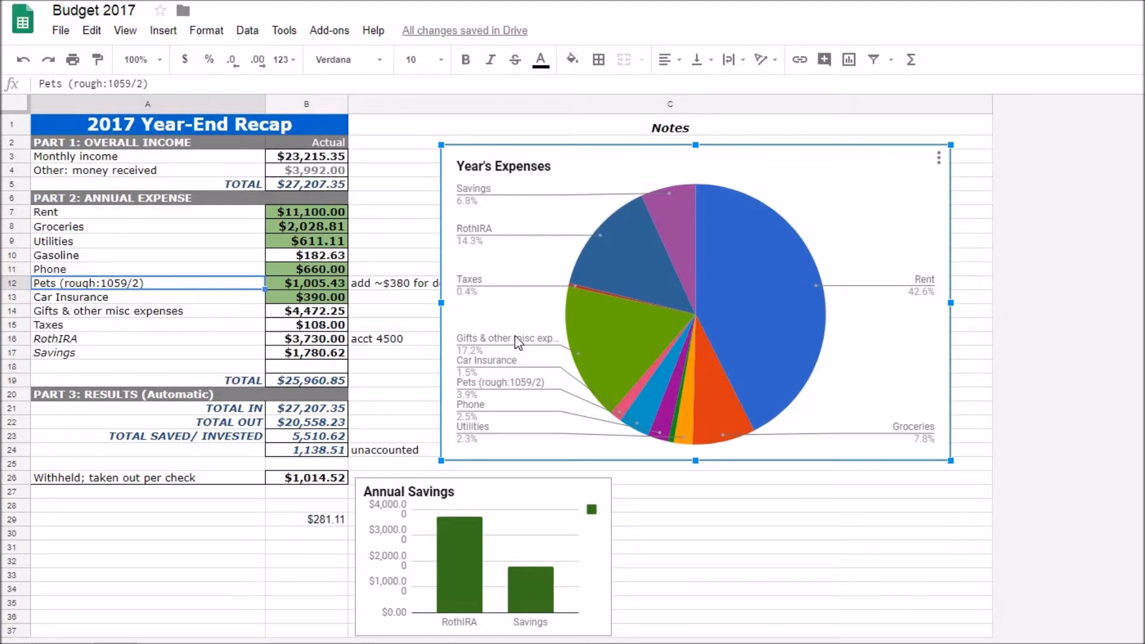
mouse_move(538, 203)
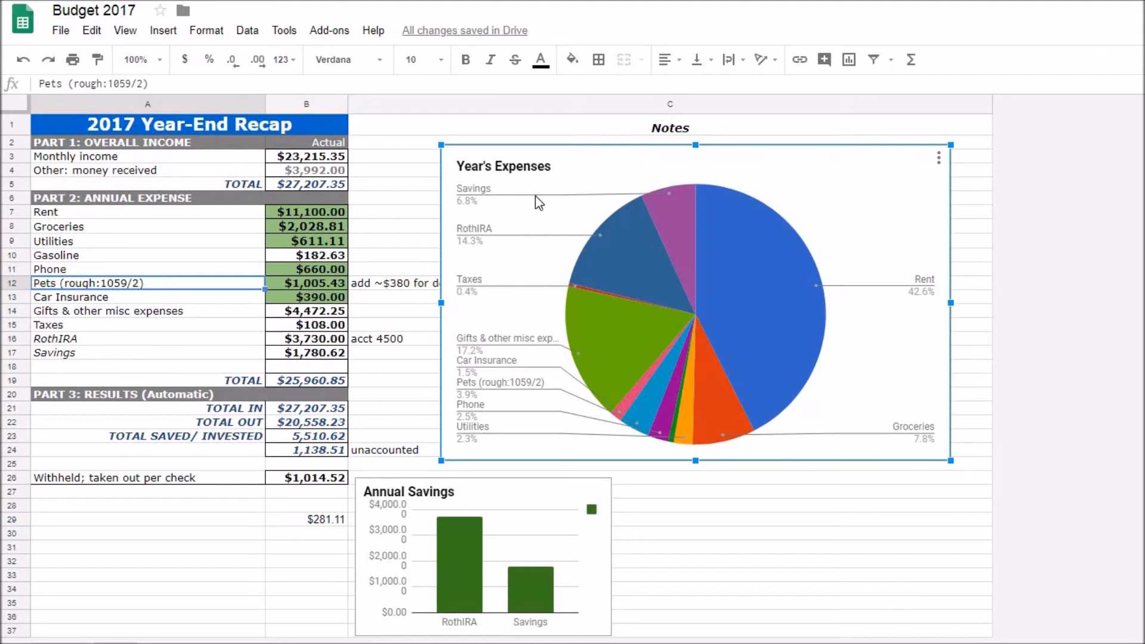
mouse_move(781, 169)
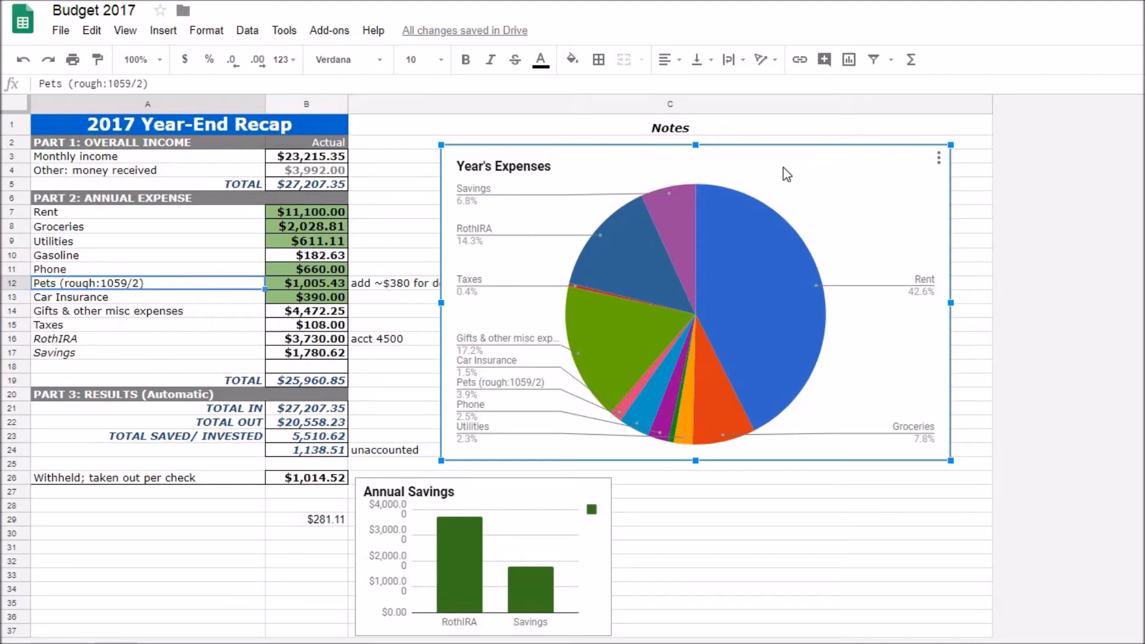
mouse_move(212, 137)
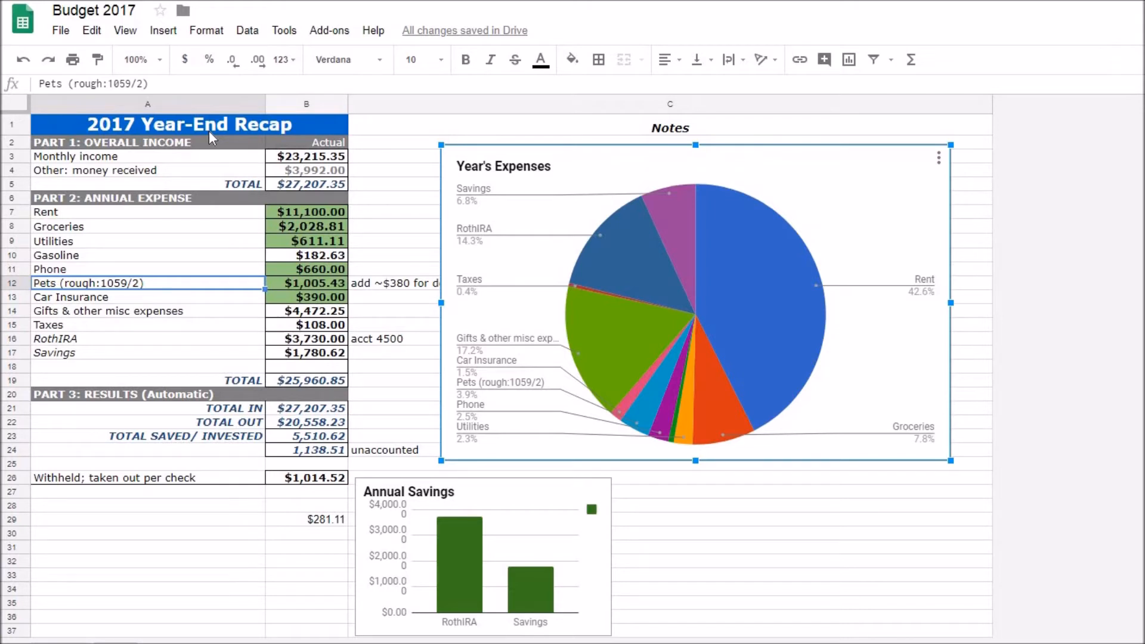
mouse_move(510, 343)
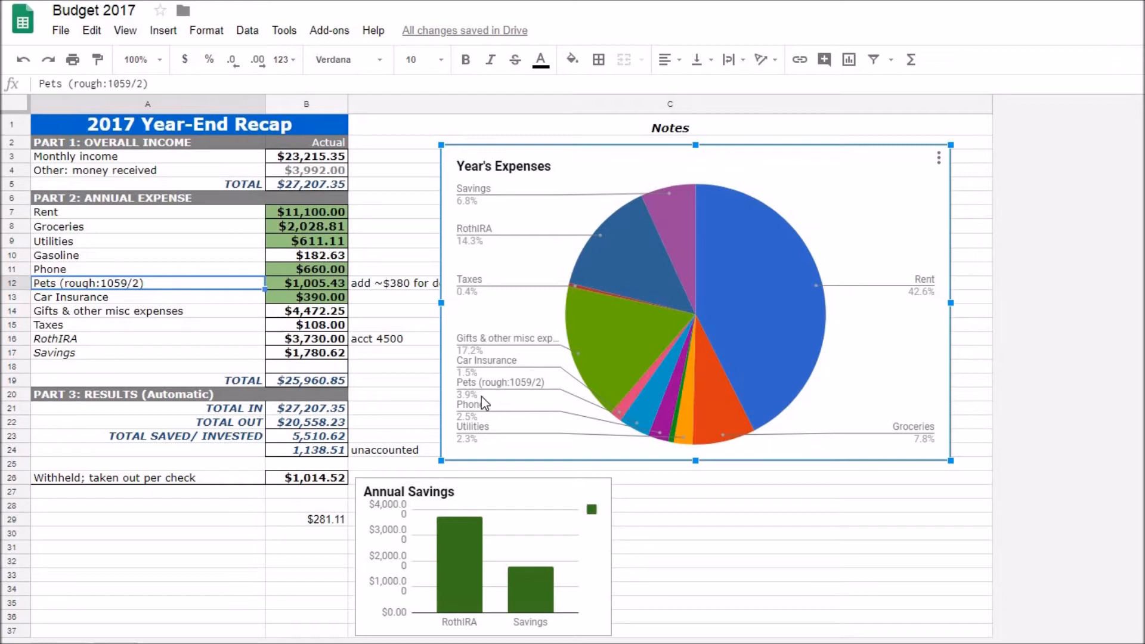
mouse_move(471, 398)
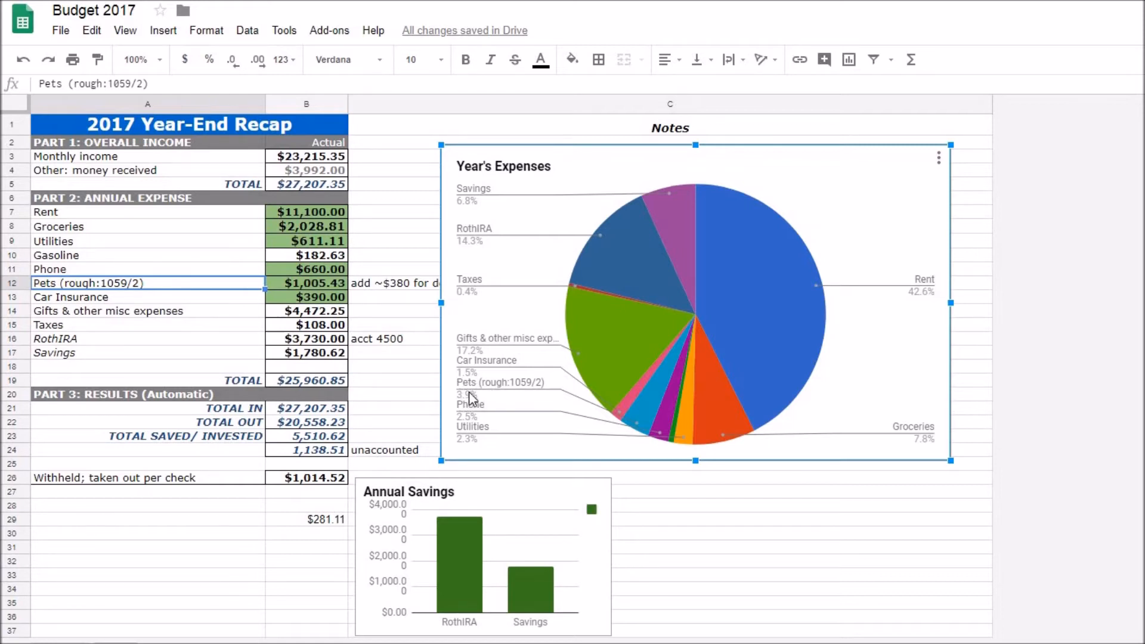
mouse_move(496, 376)
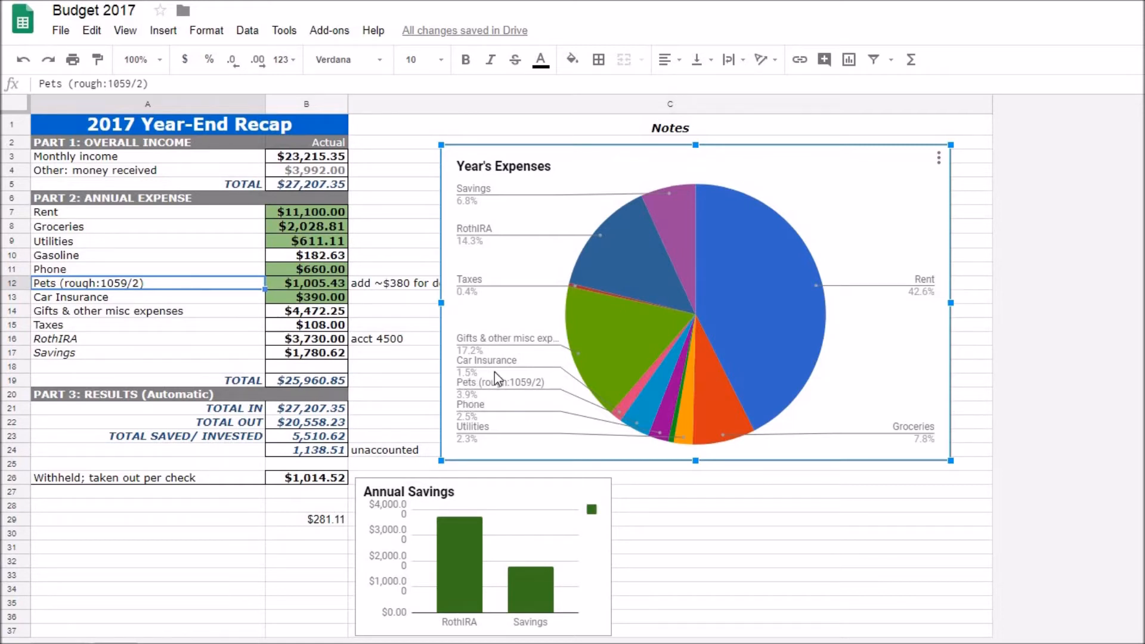
mouse_move(468, 386)
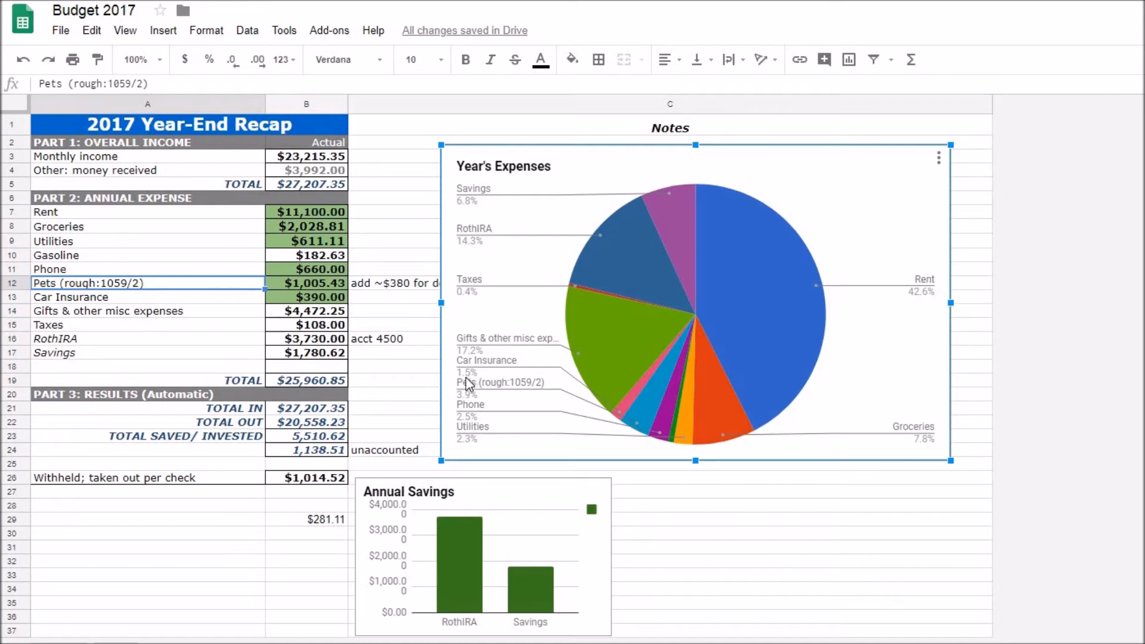
mouse_move(471, 379)
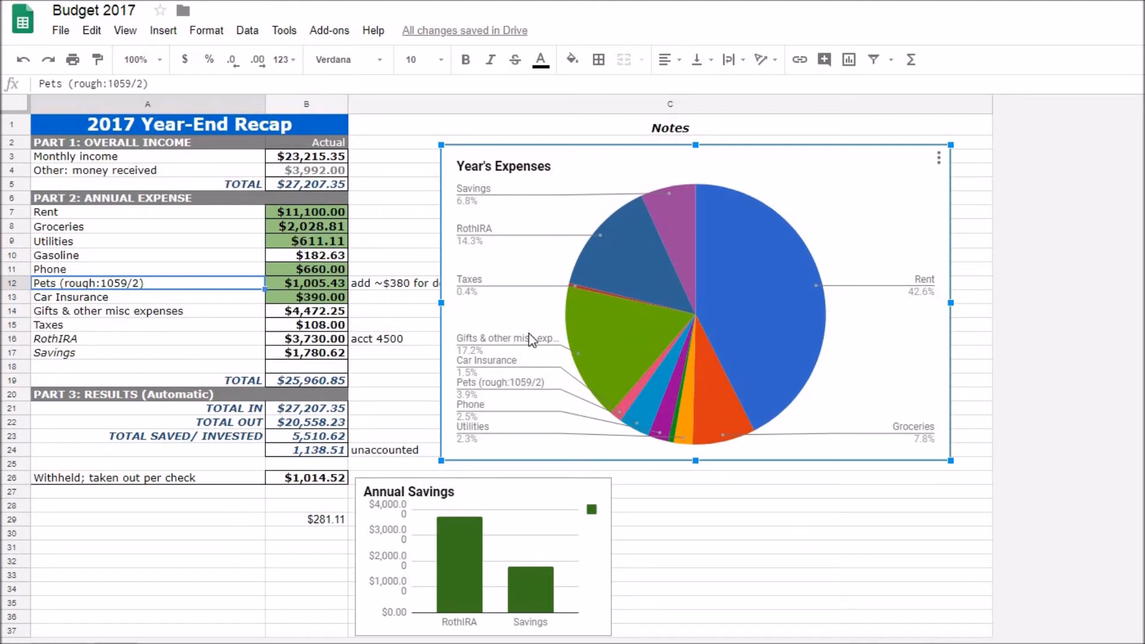
mouse_move(620, 412)
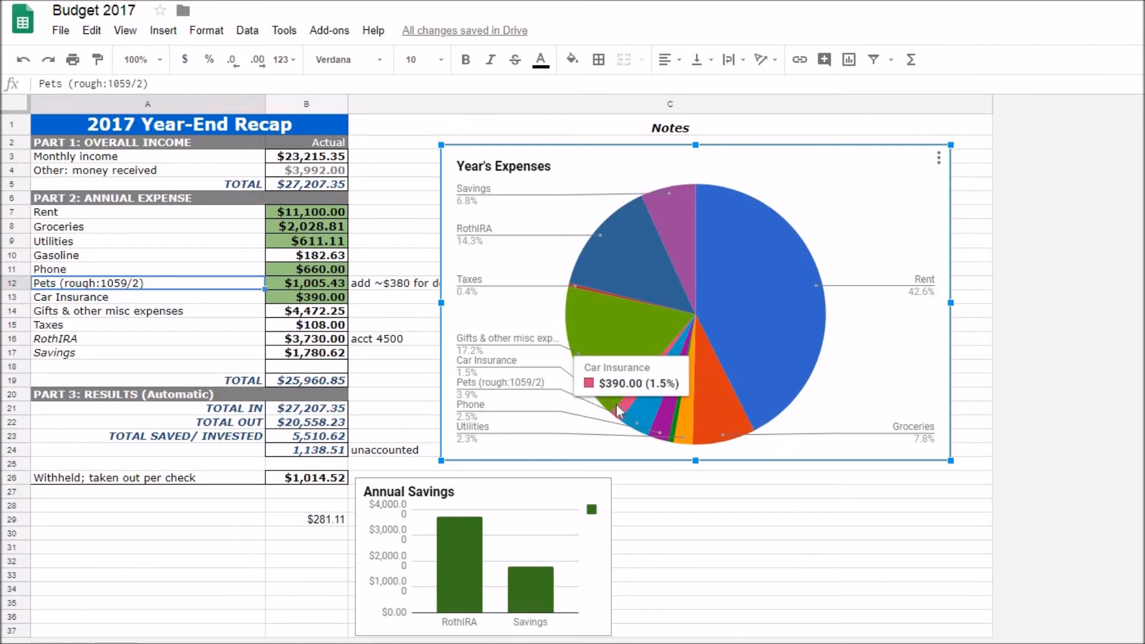
mouse_move(524, 295)
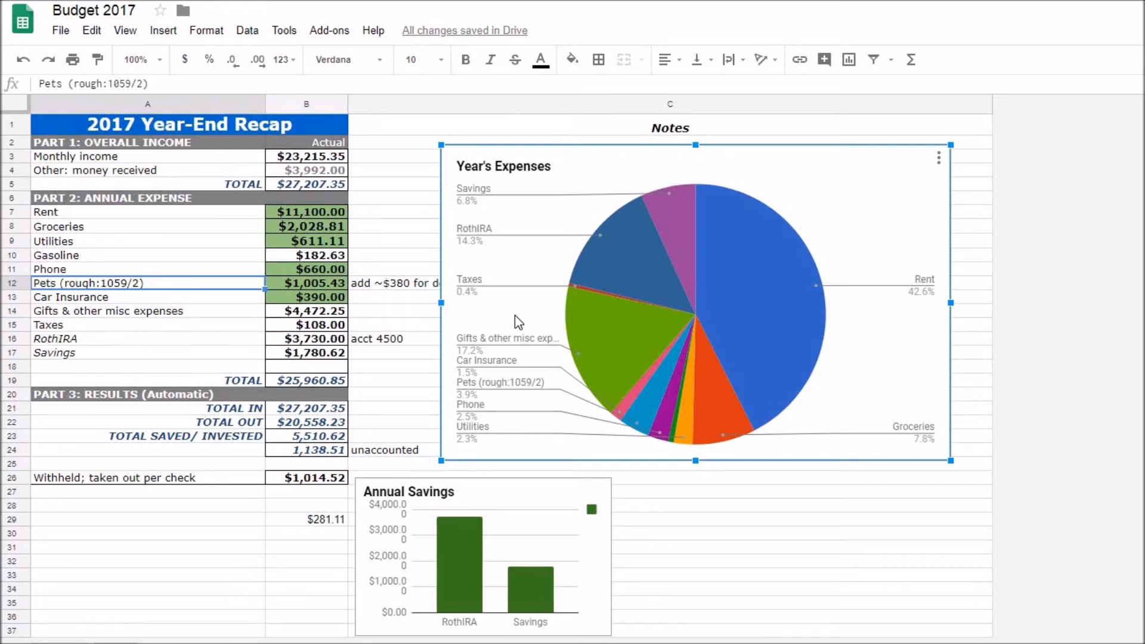
mouse_move(483, 354)
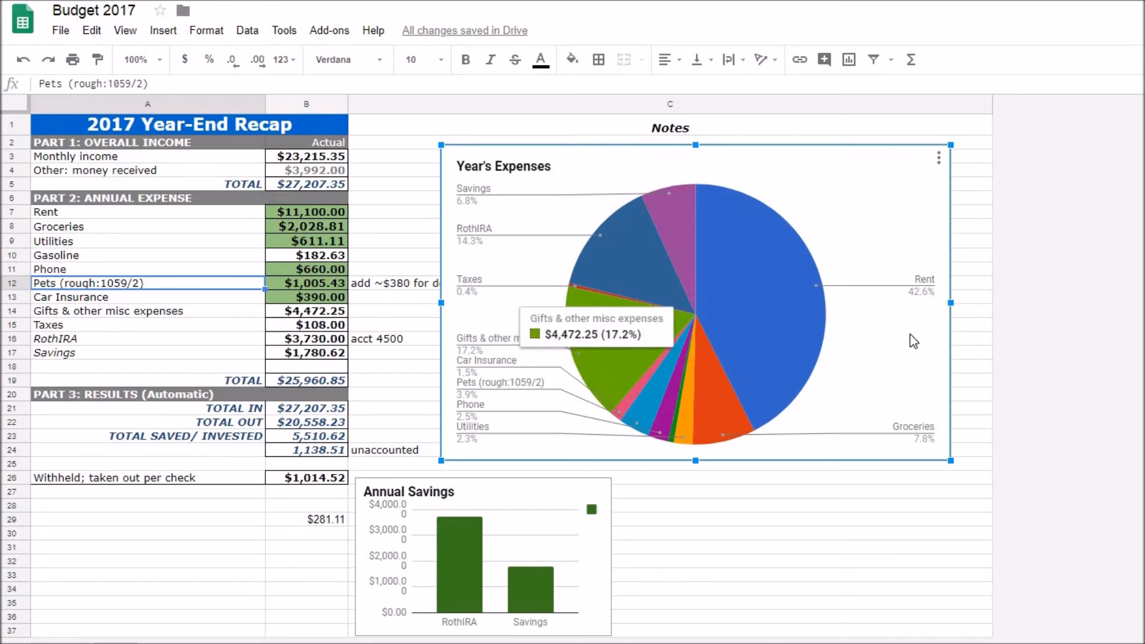
mouse_move(934, 276)
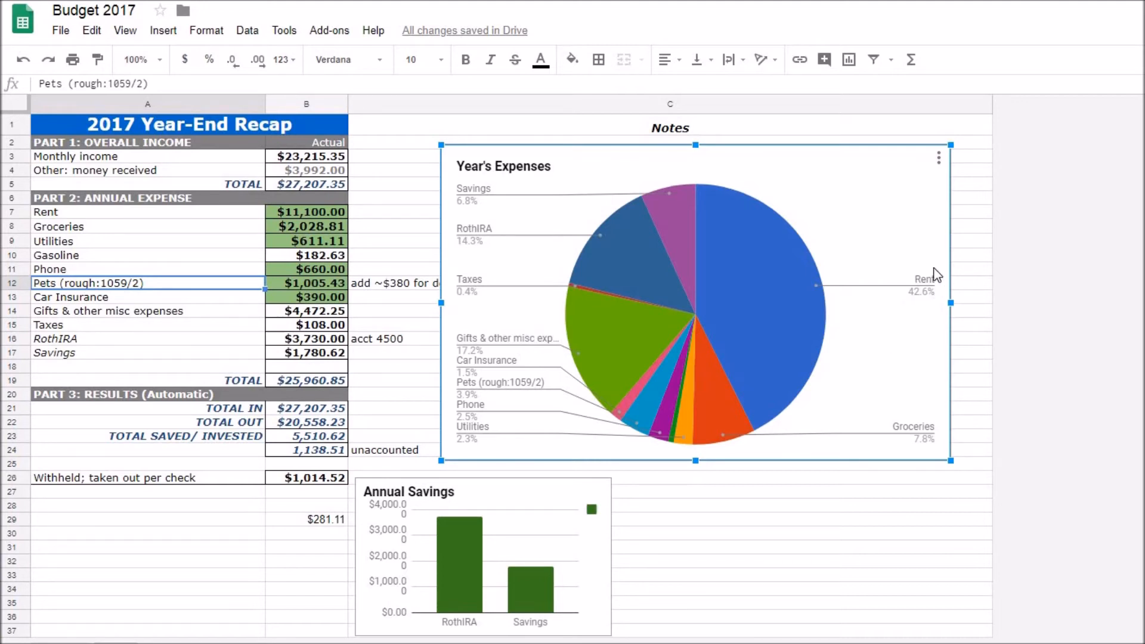
mouse_move(940, 281)
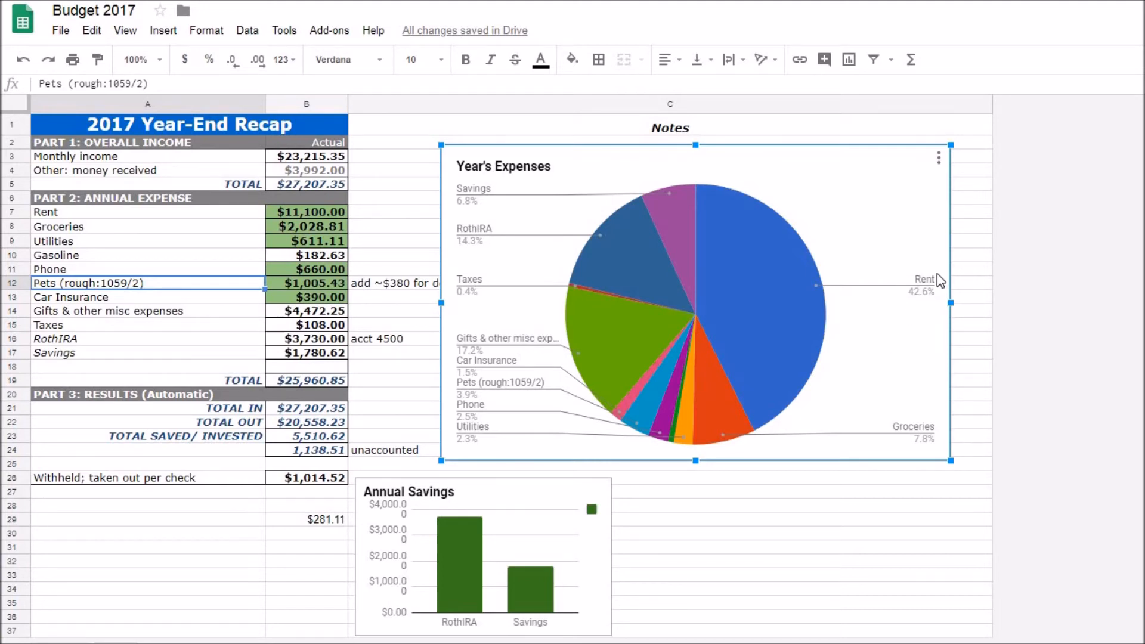
mouse_move(934, 269)
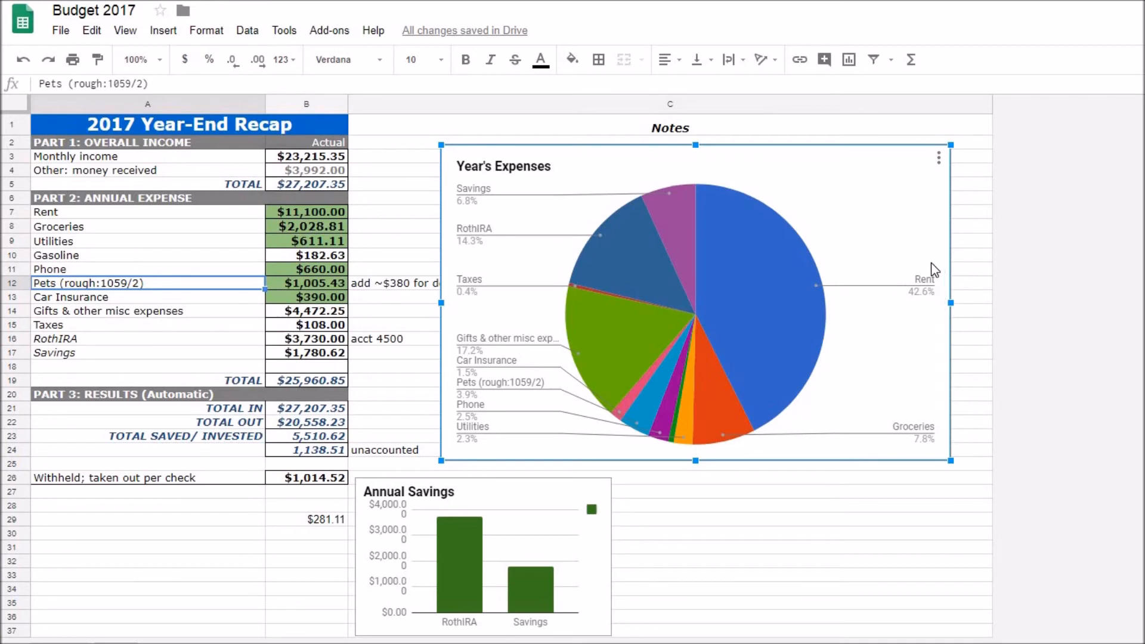
mouse_move(903, 305)
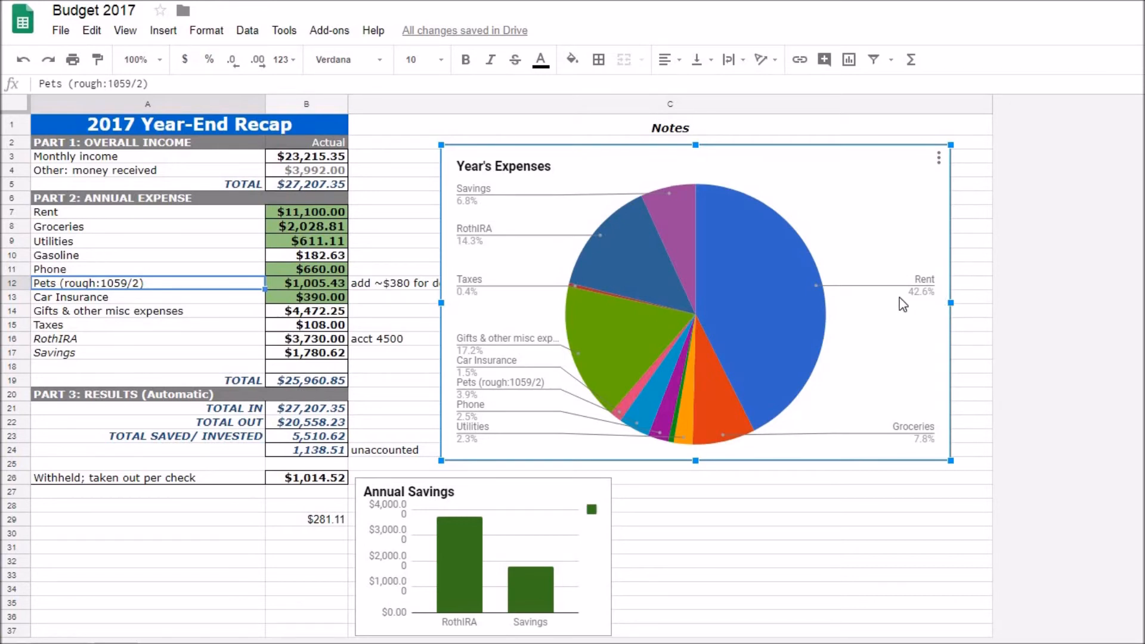
mouse_move(934, 278)
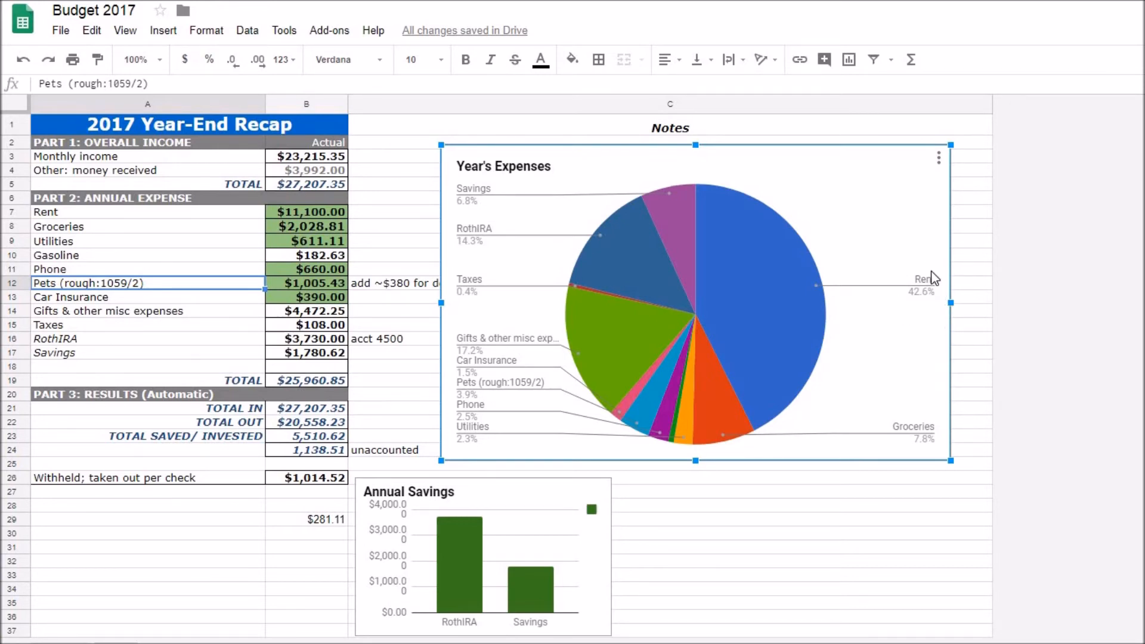
mouse_move(882, 369)
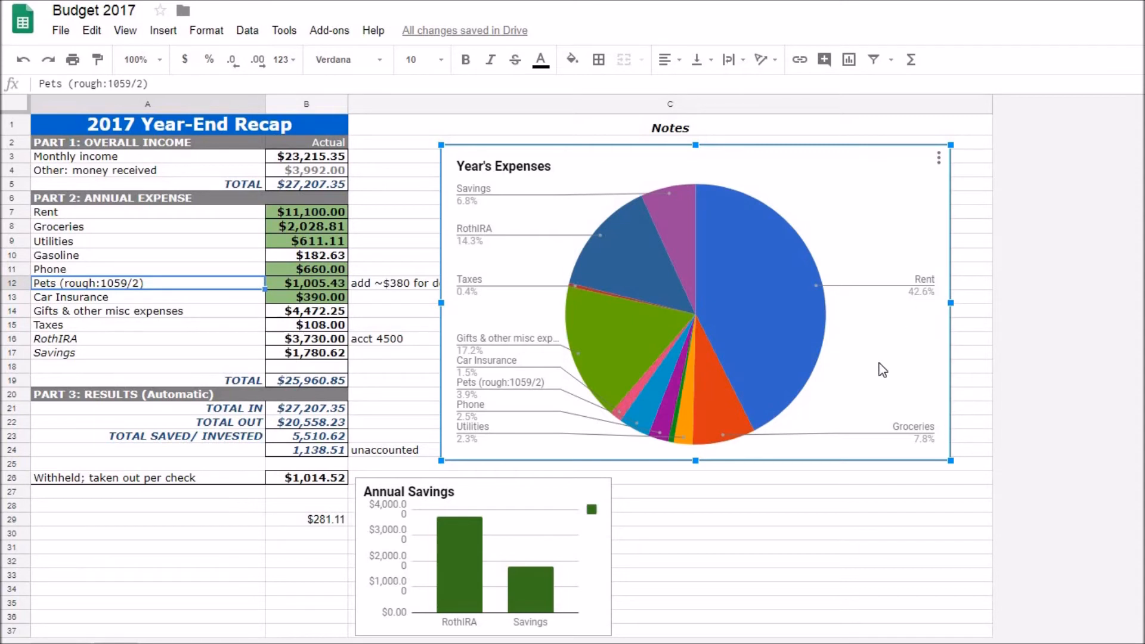
mouse_move(917, 261)
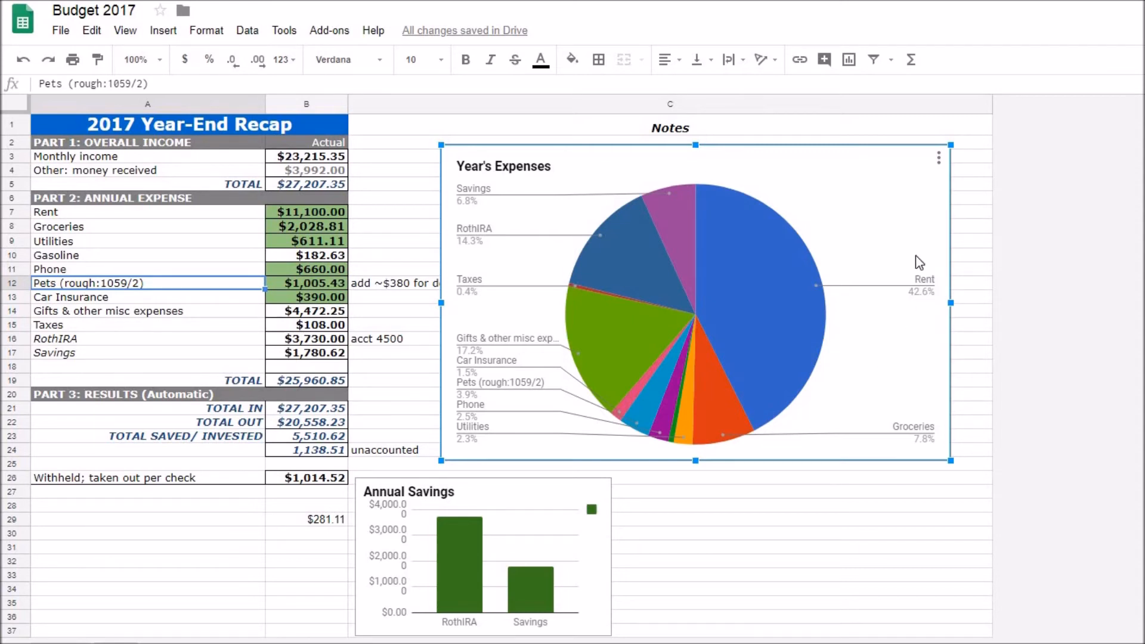
mouse_move(905, 309)
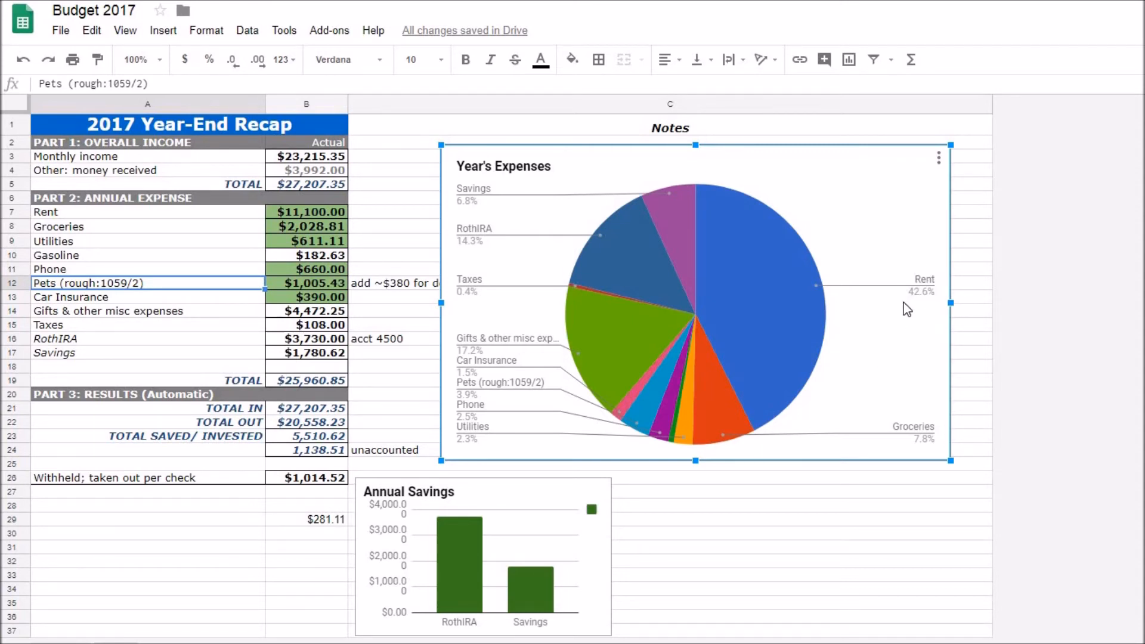
mouse_move(931, 312)
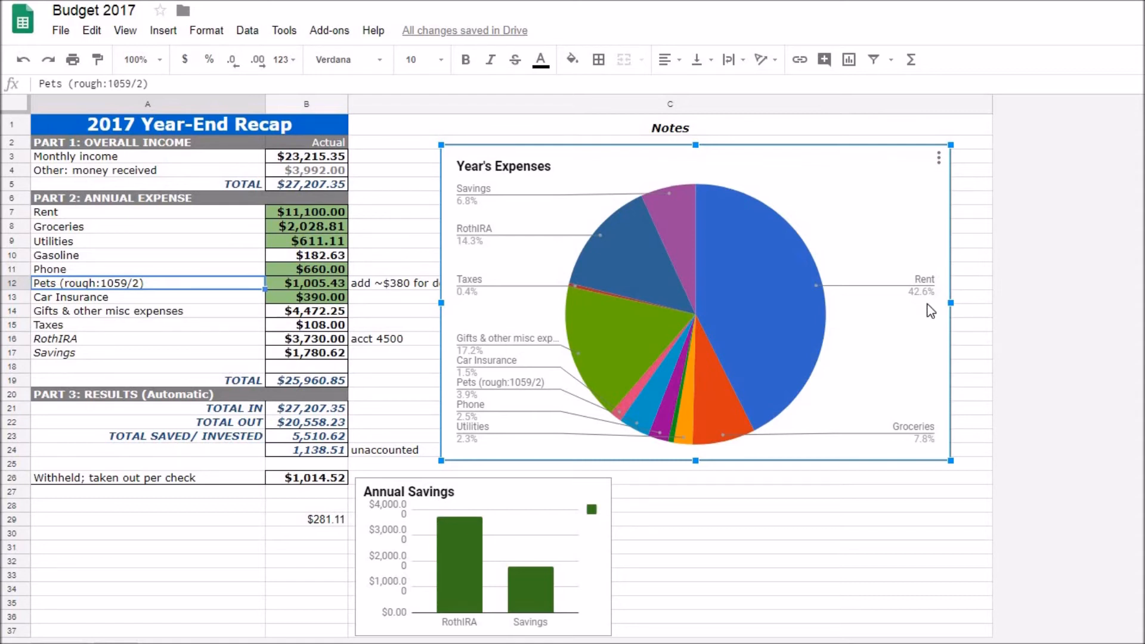
mouse_move(918, 261)
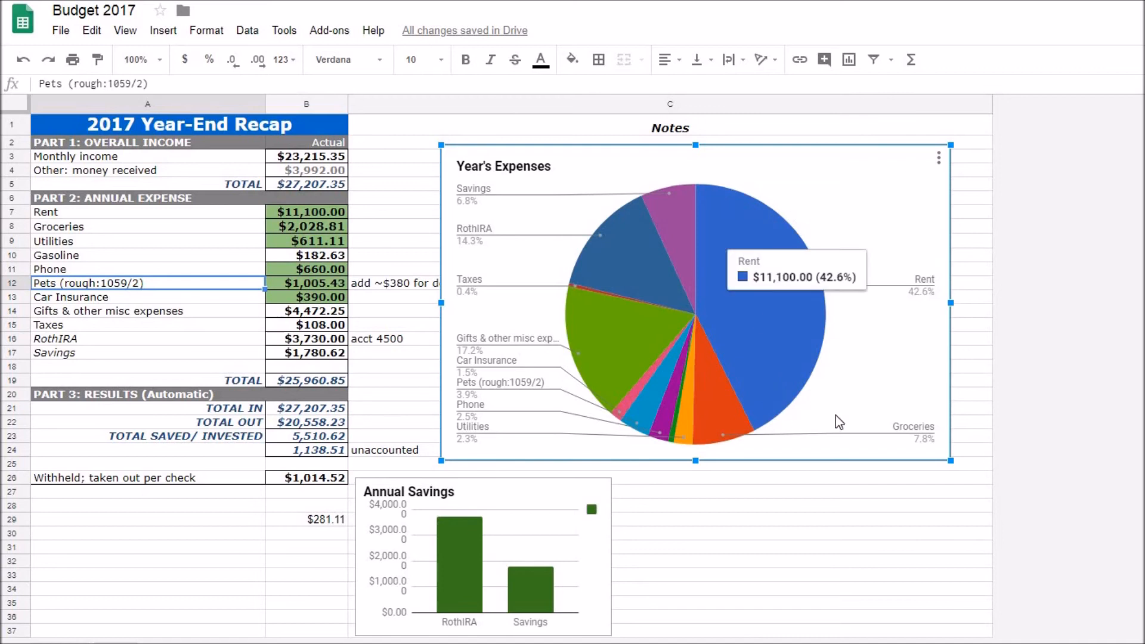
mouse_move(882, 350)
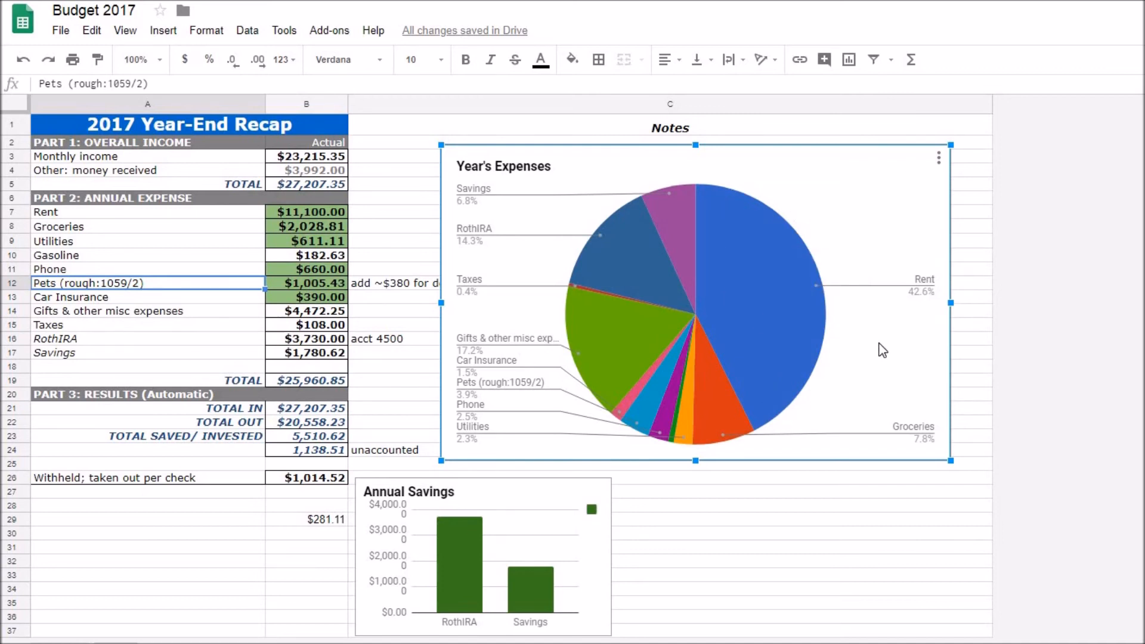
mouse_move(904, 239)
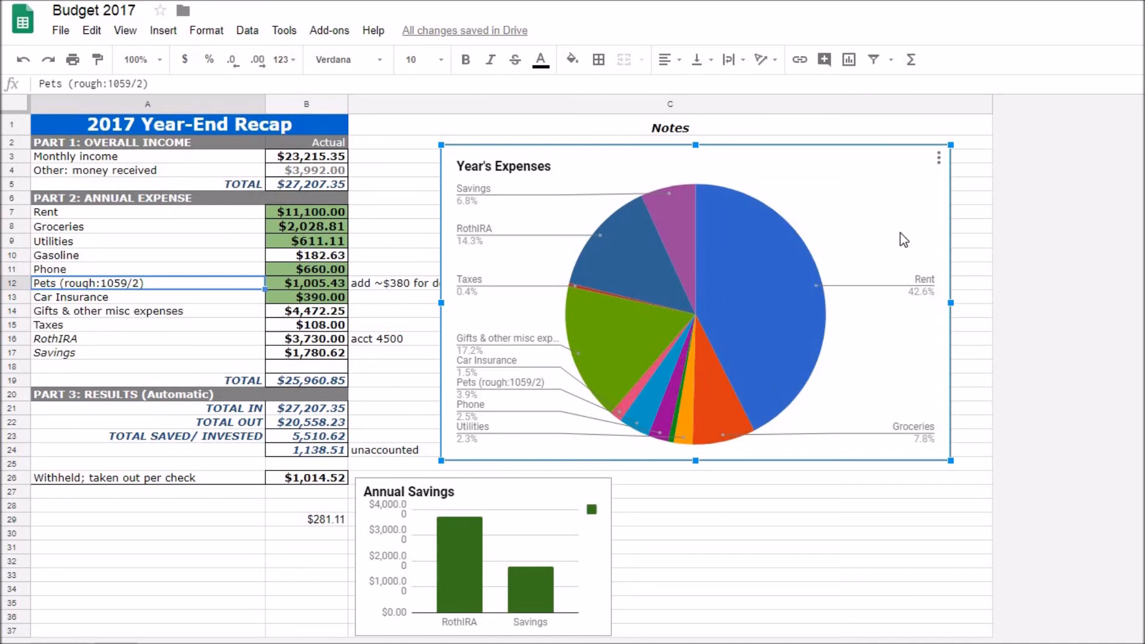
mouse_move(899, 370)
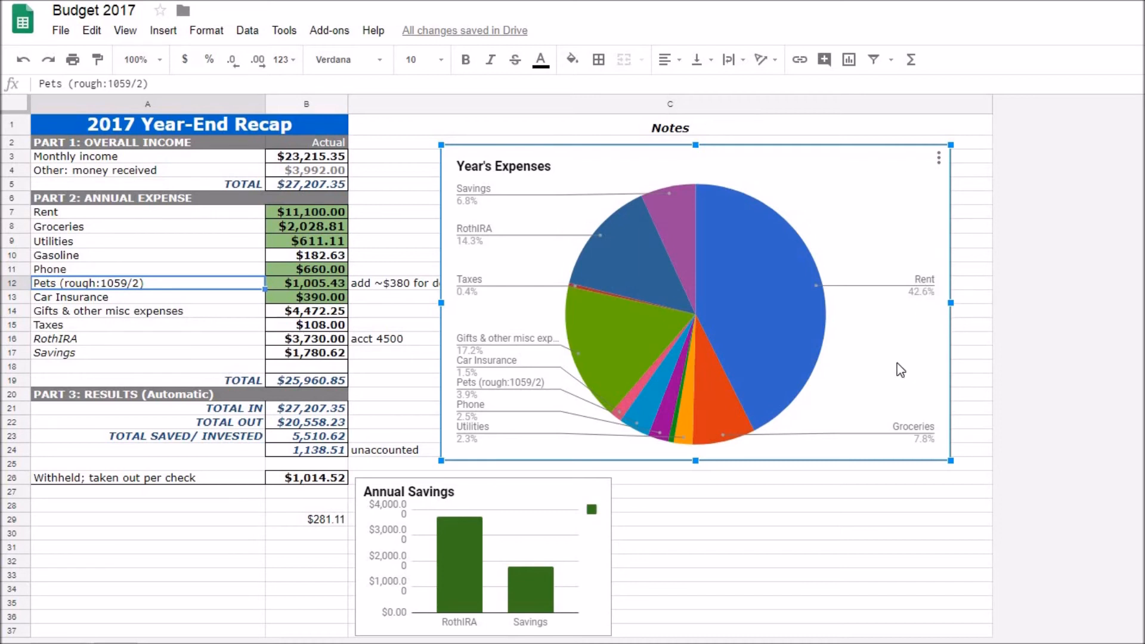
mouse_move(841, 349)
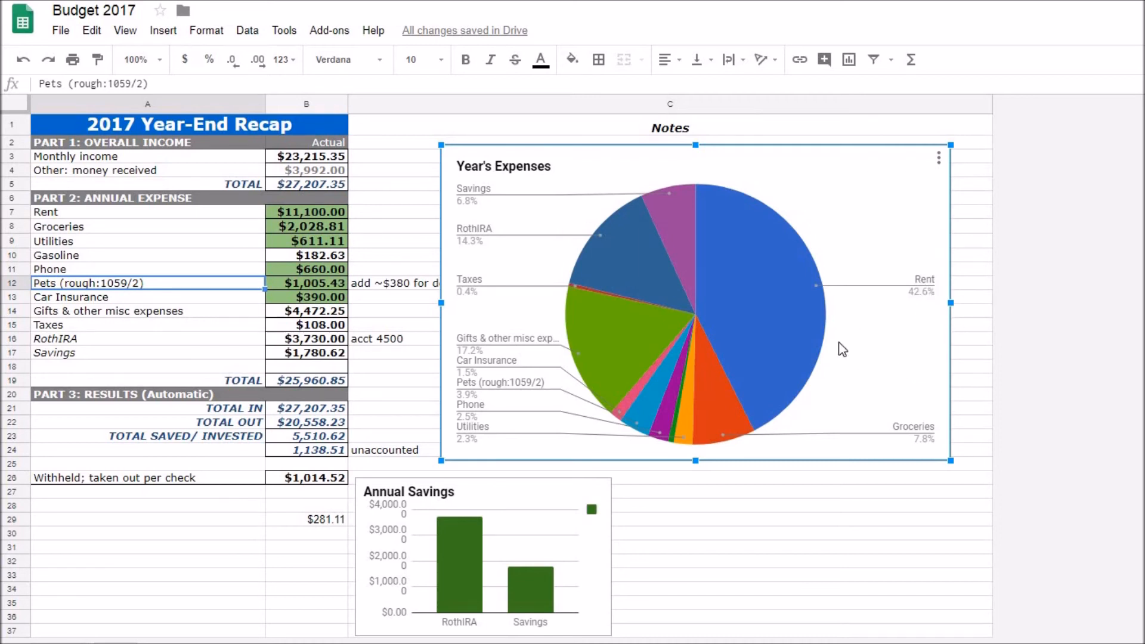
mouse_move(850, 284)
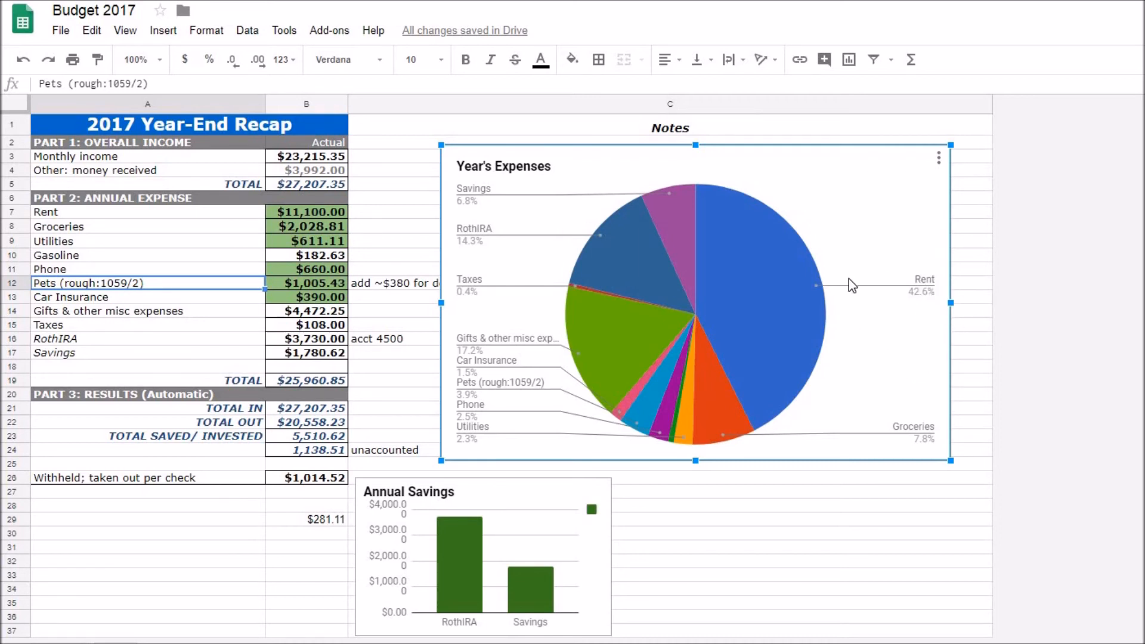
mouse_move(756, 369)
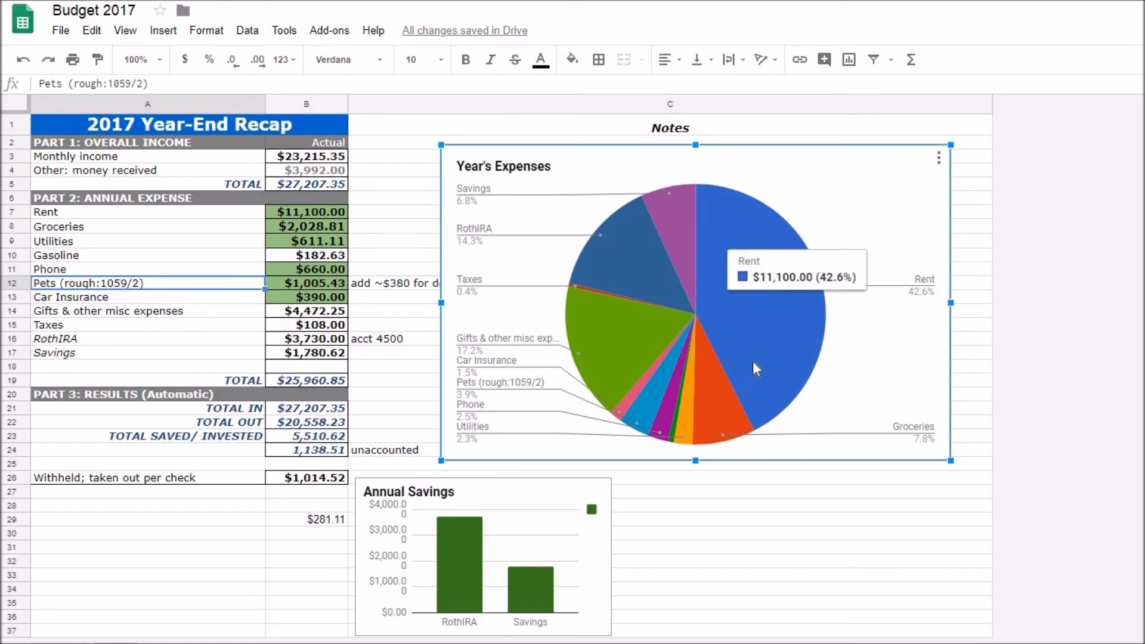
mouse_move(838, 385)
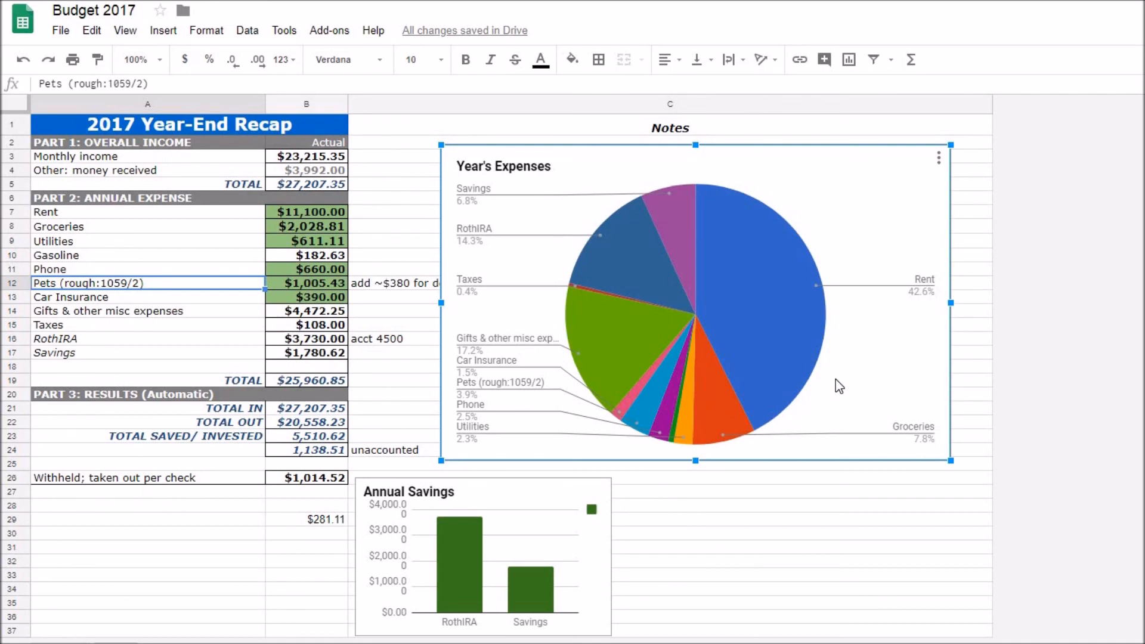
mouse_move(141, 597)
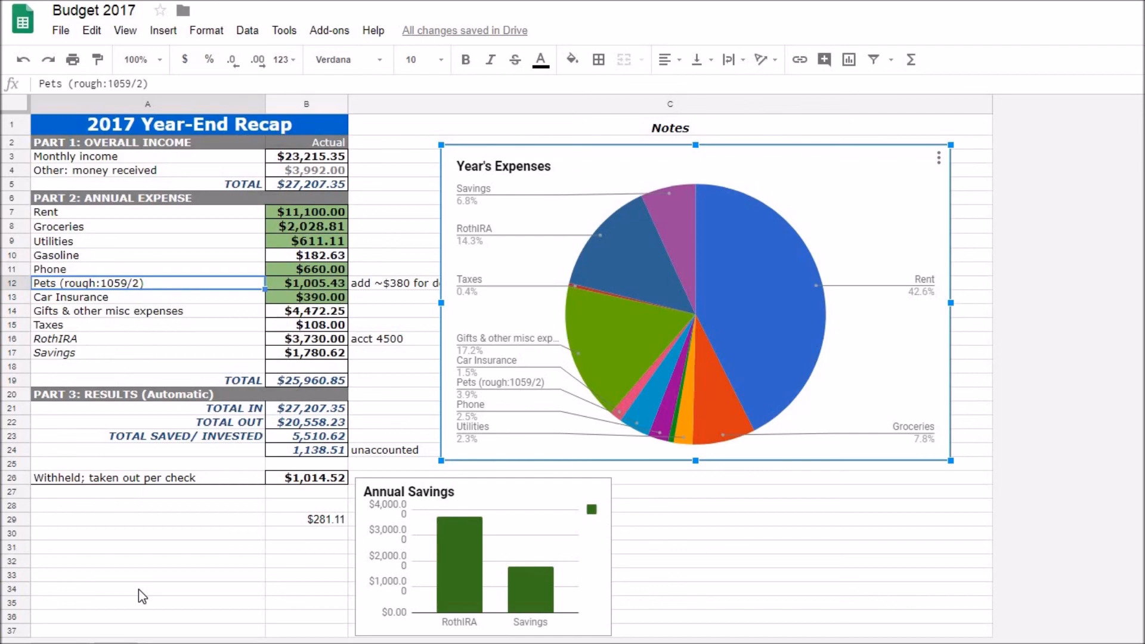